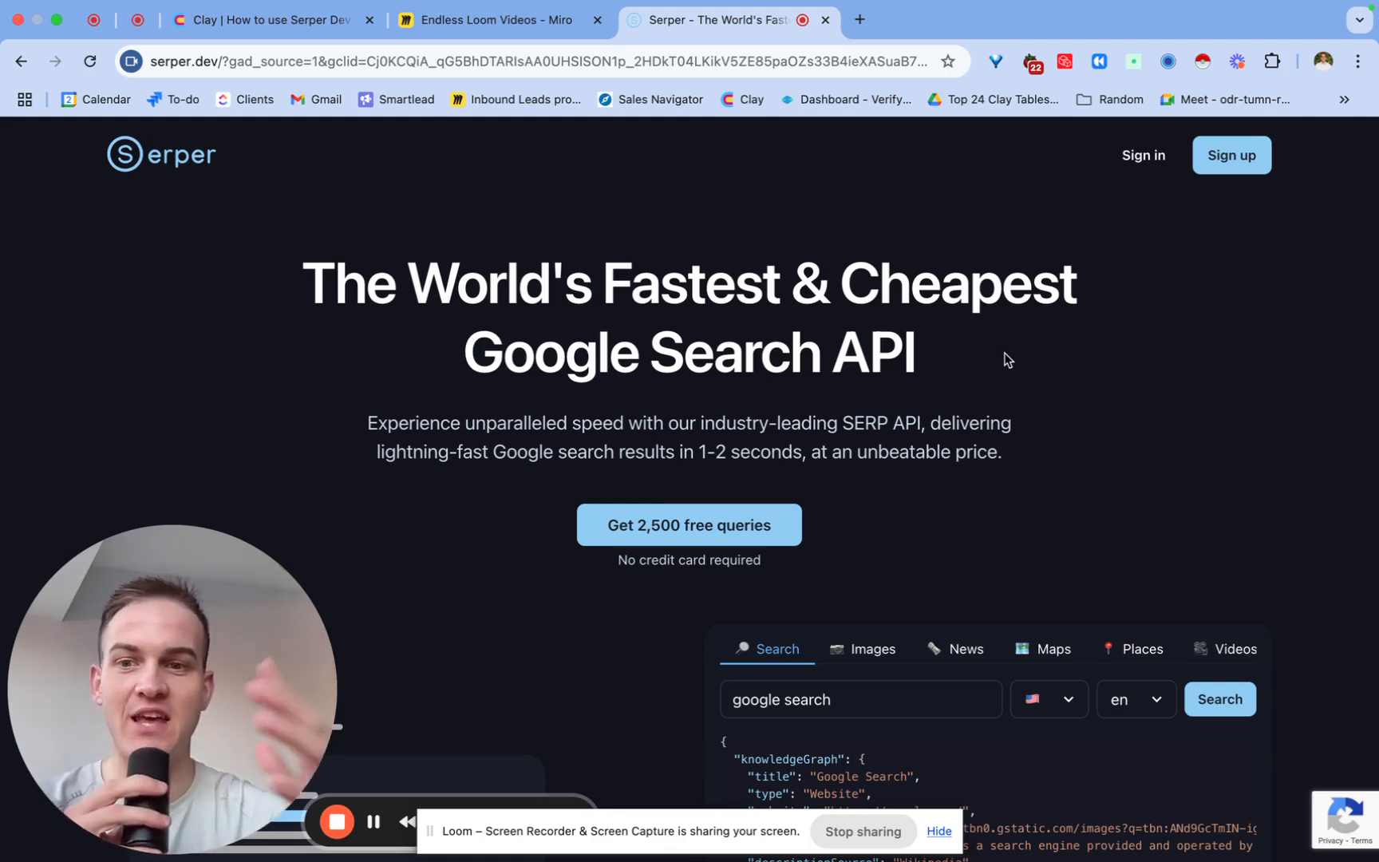
# Review the Miro board of use cases for the Serper workflow.
pyautogui.click(493, 19)
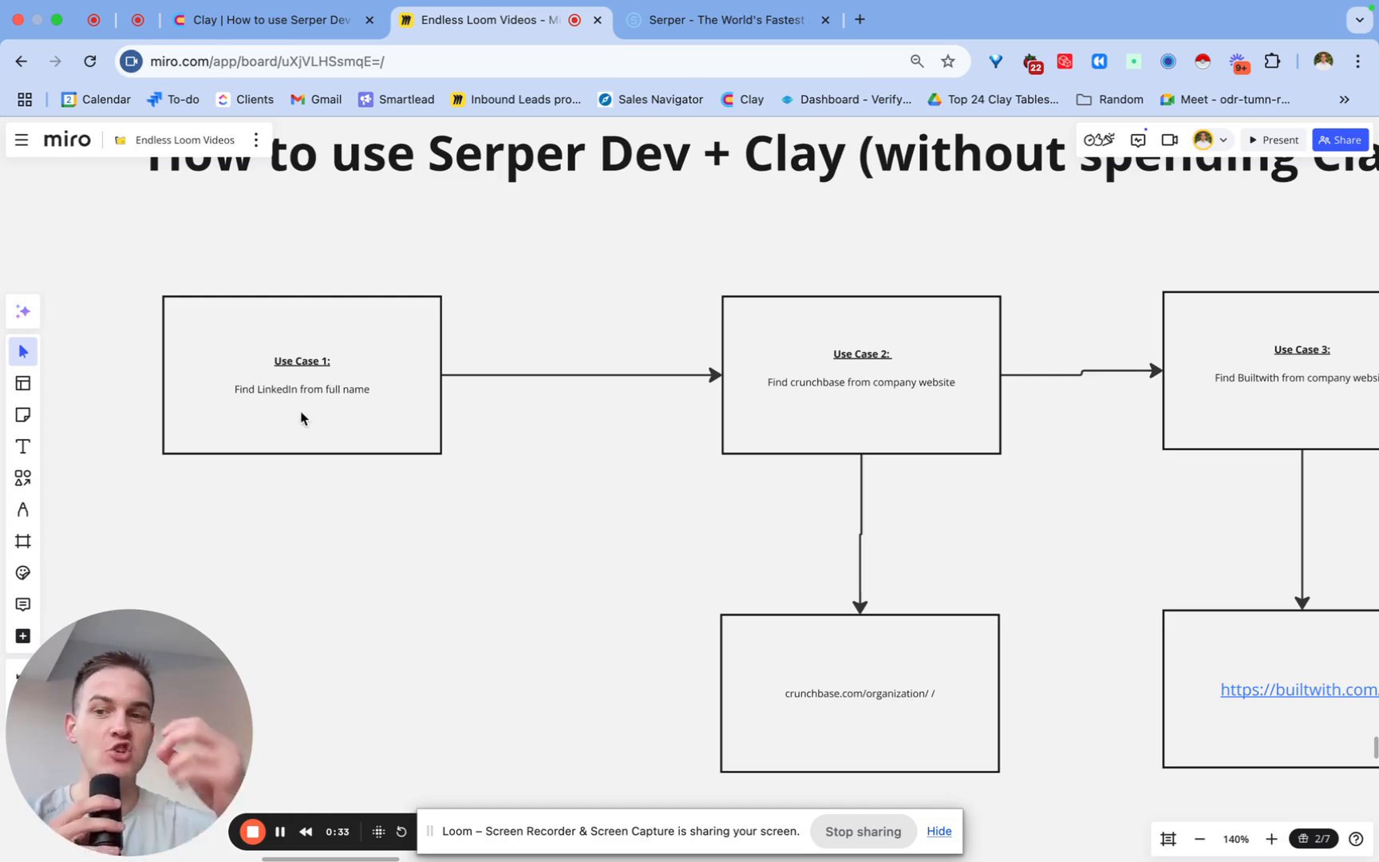
pyautogui.moveTo(605, 472)
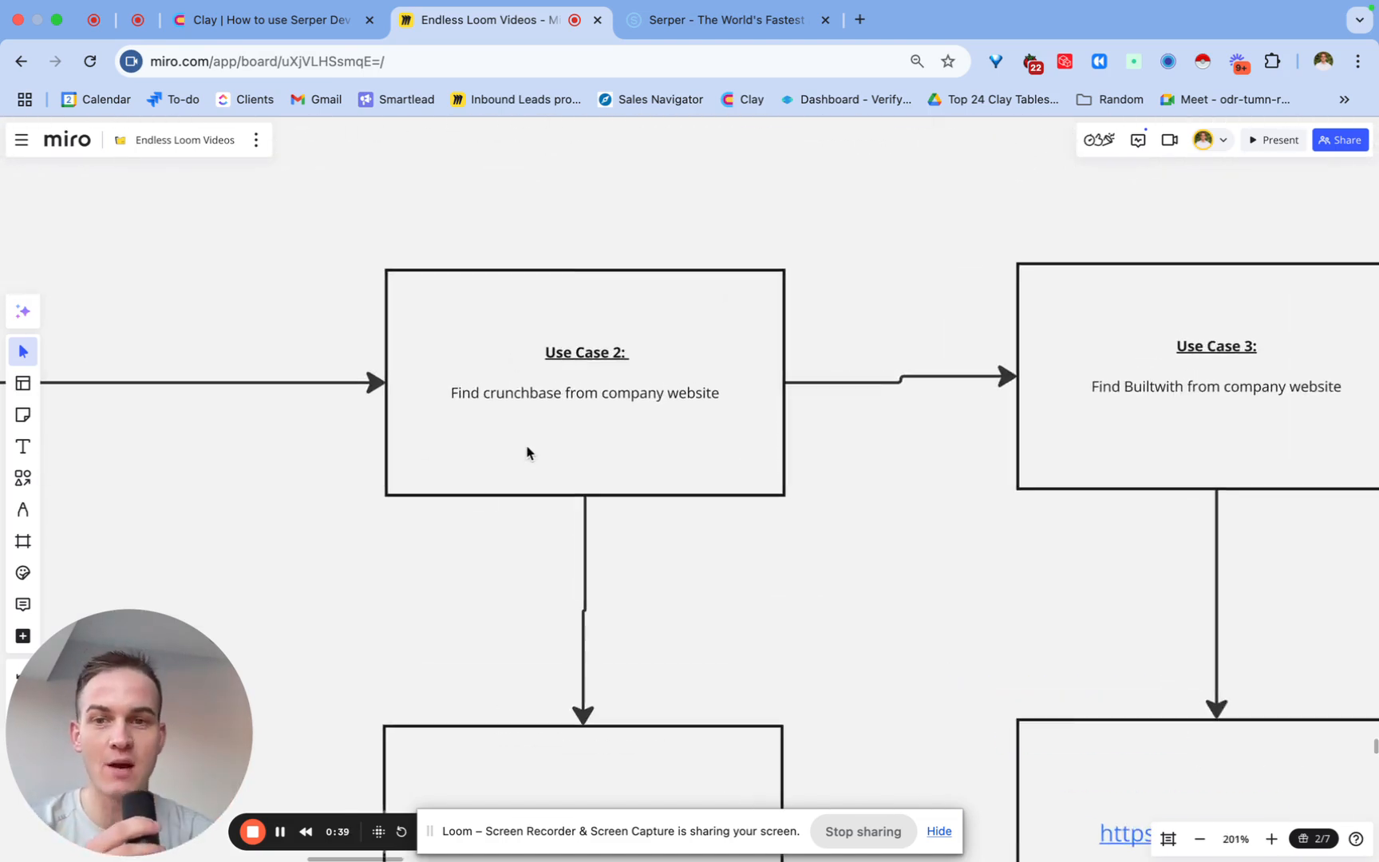
pyautogui.moveTo(744, 442)
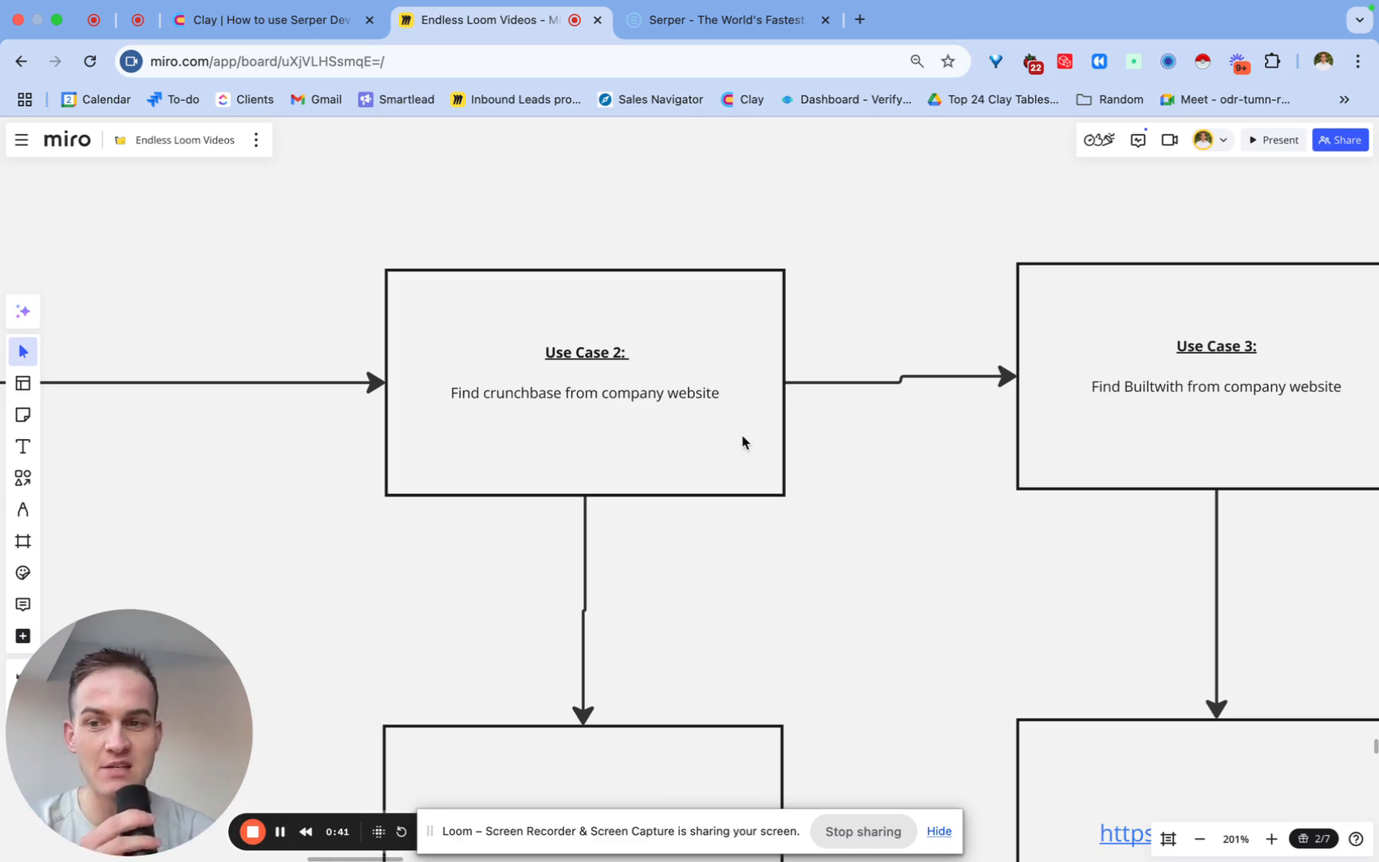
pyautogui.moveTo(548, 404)
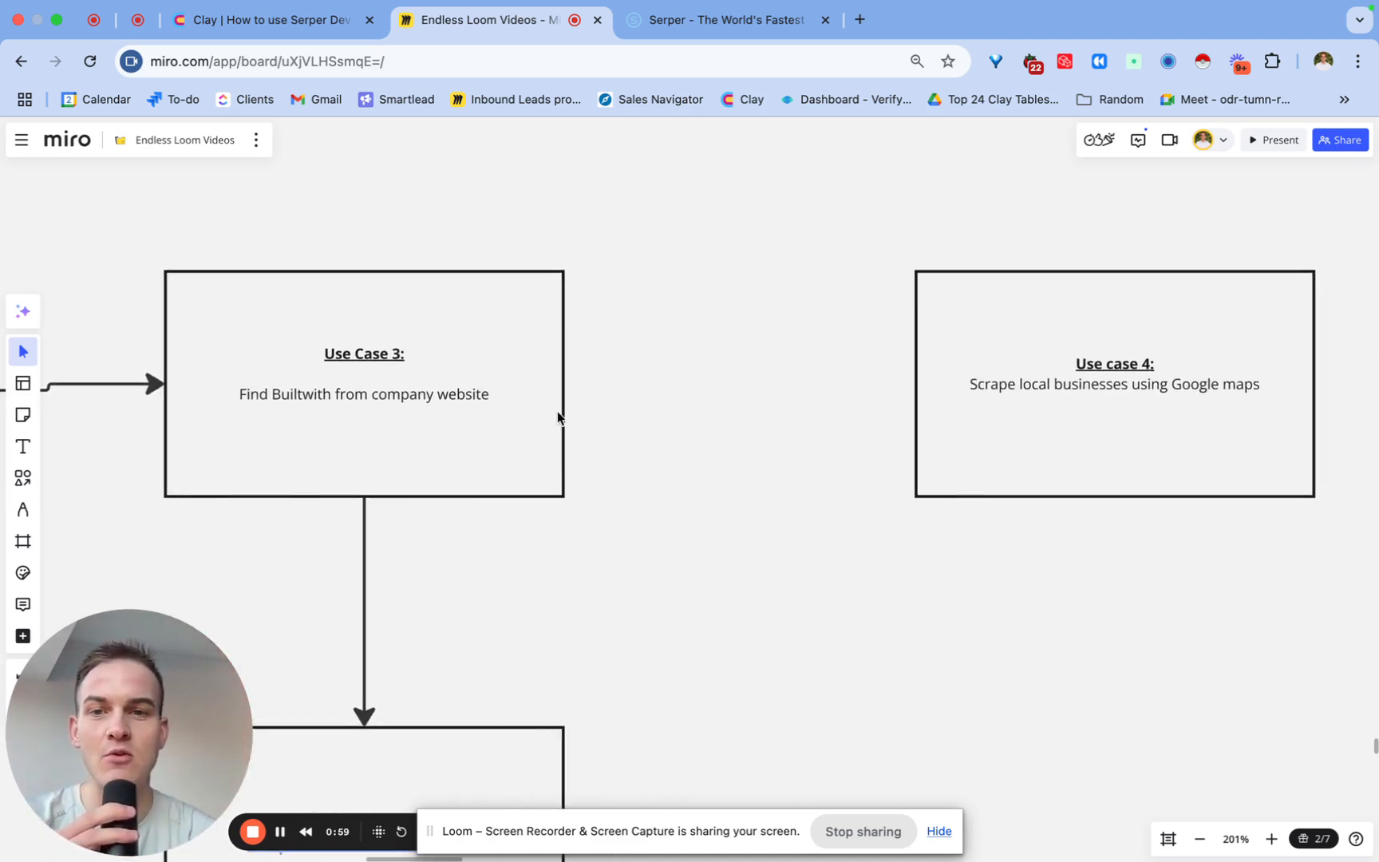
pyautogui.moveTo(563, 383); pyautogui.dragTo(919, 383)
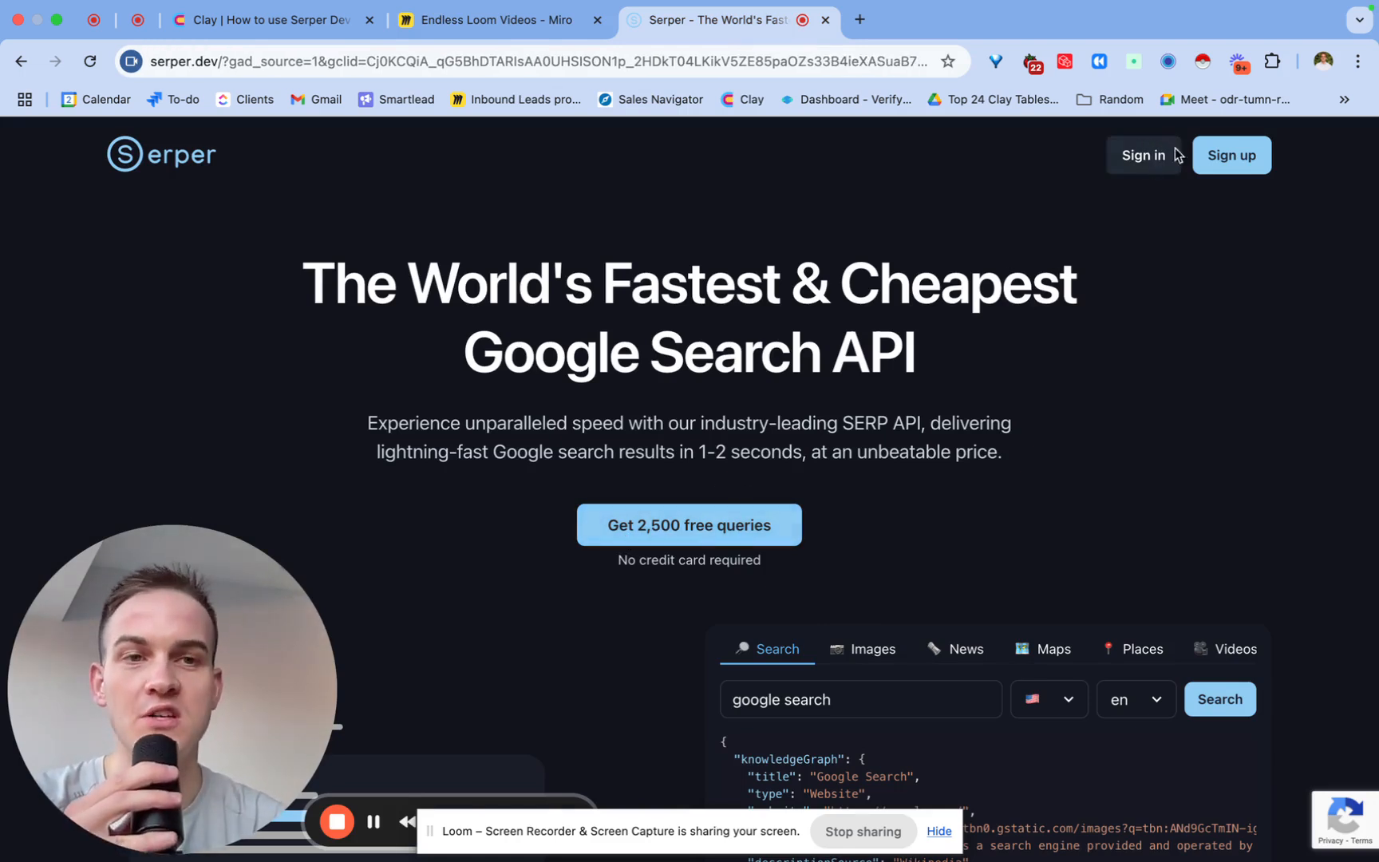
# Sign into Serper with the saved account login and bring up the API key page.
pyautogui.click(1143, 155)
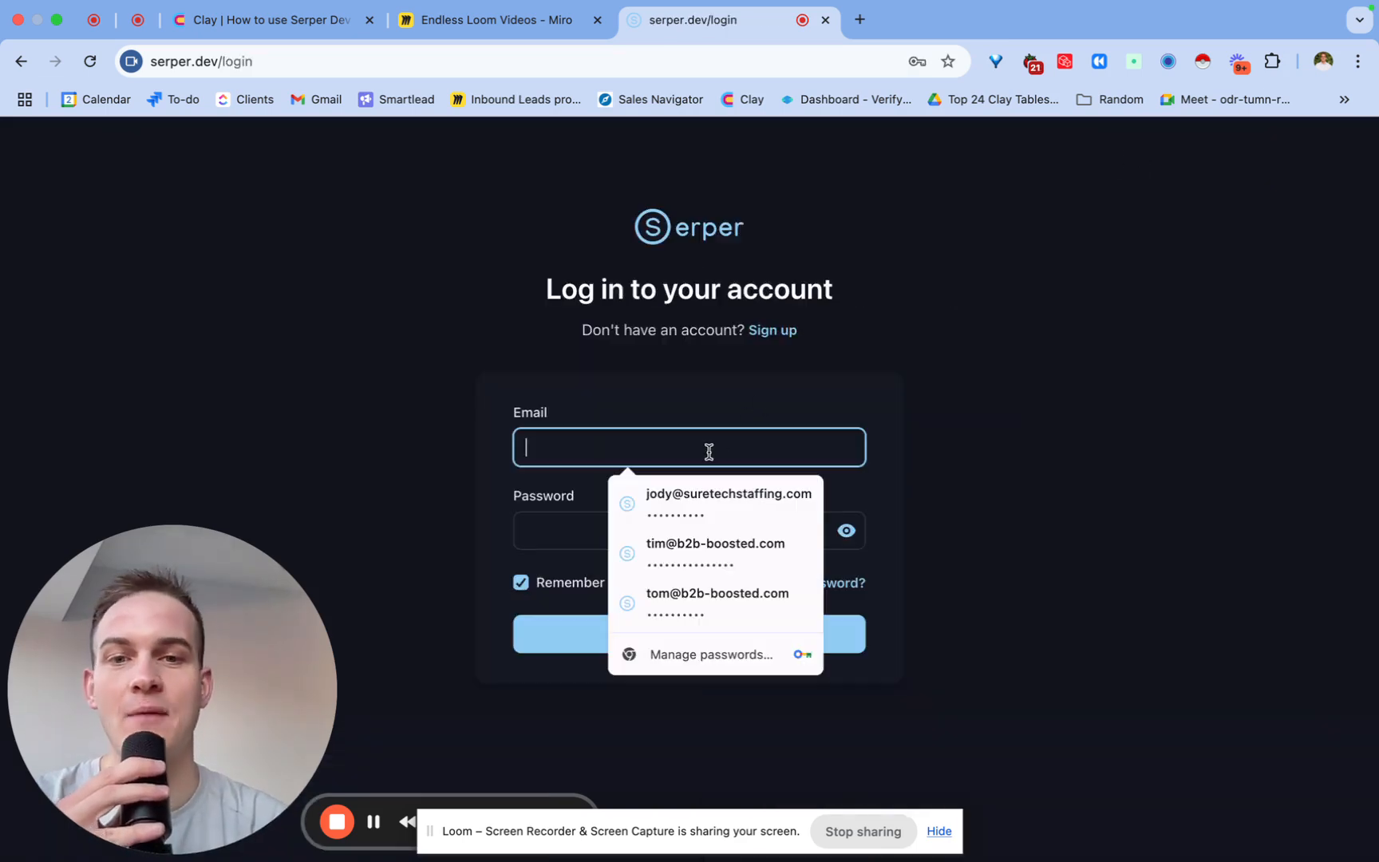
pyautogui.click(727, 501)
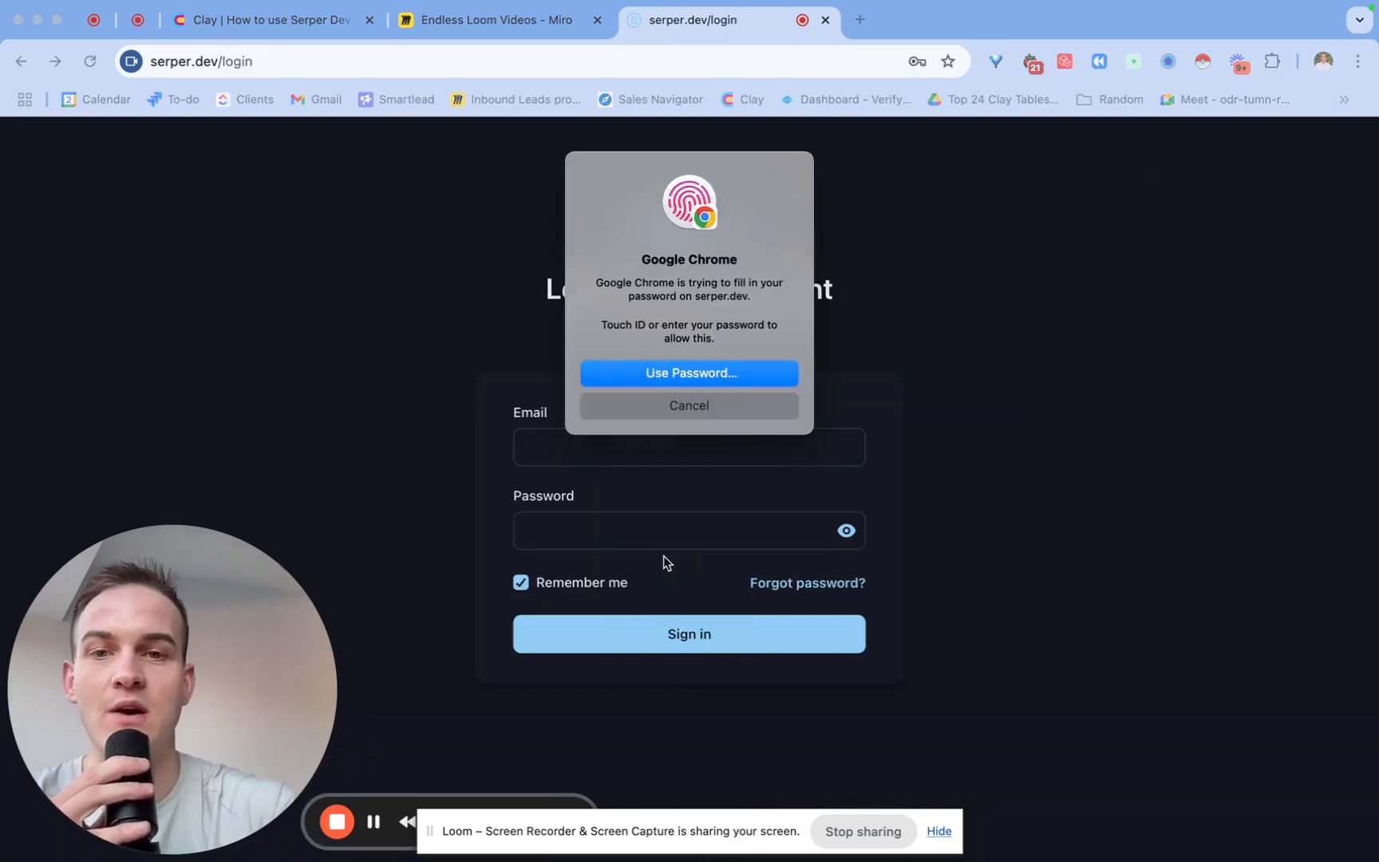
pyautogui.click(688, 634)
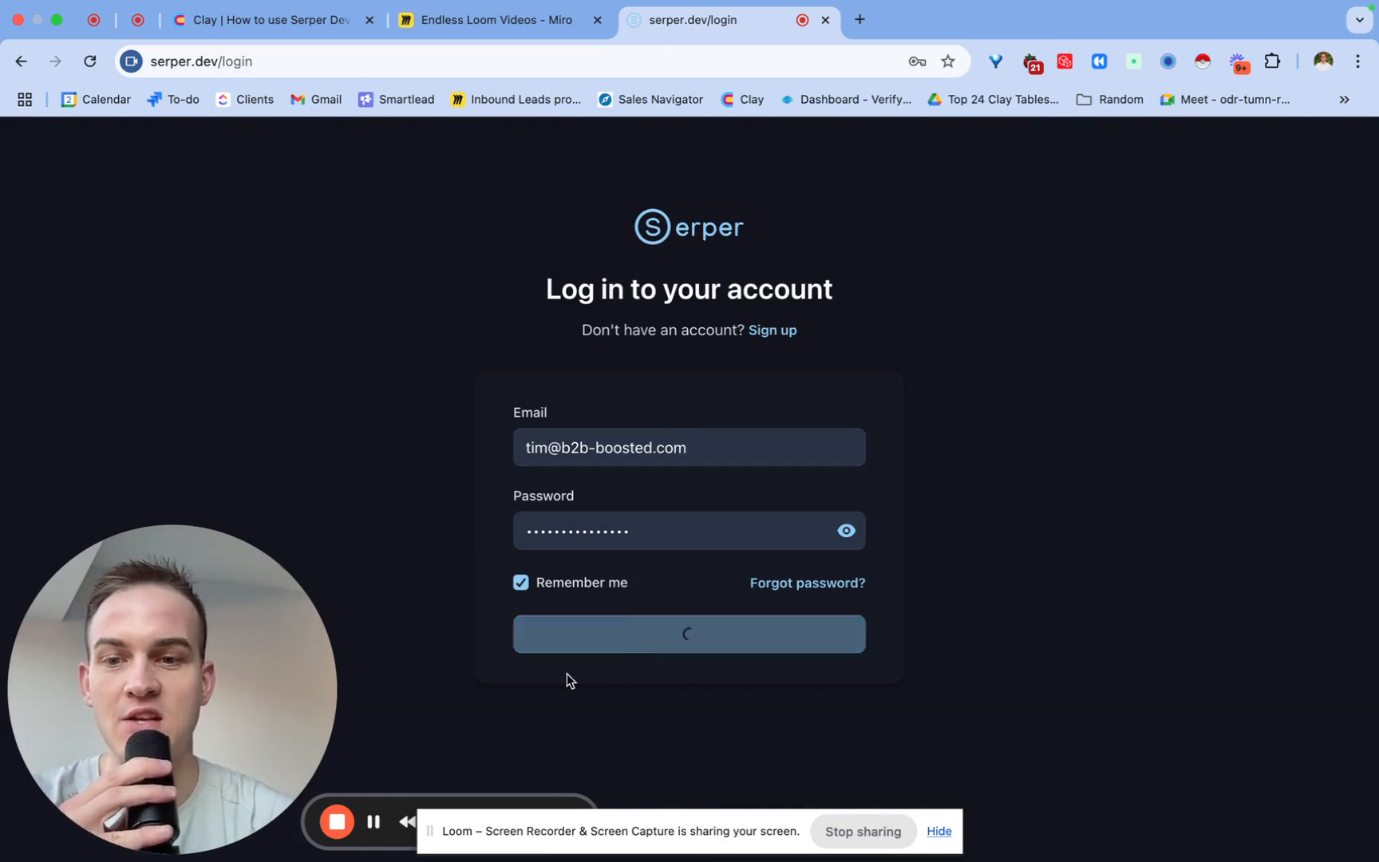
pyautogui.click(688, 633)
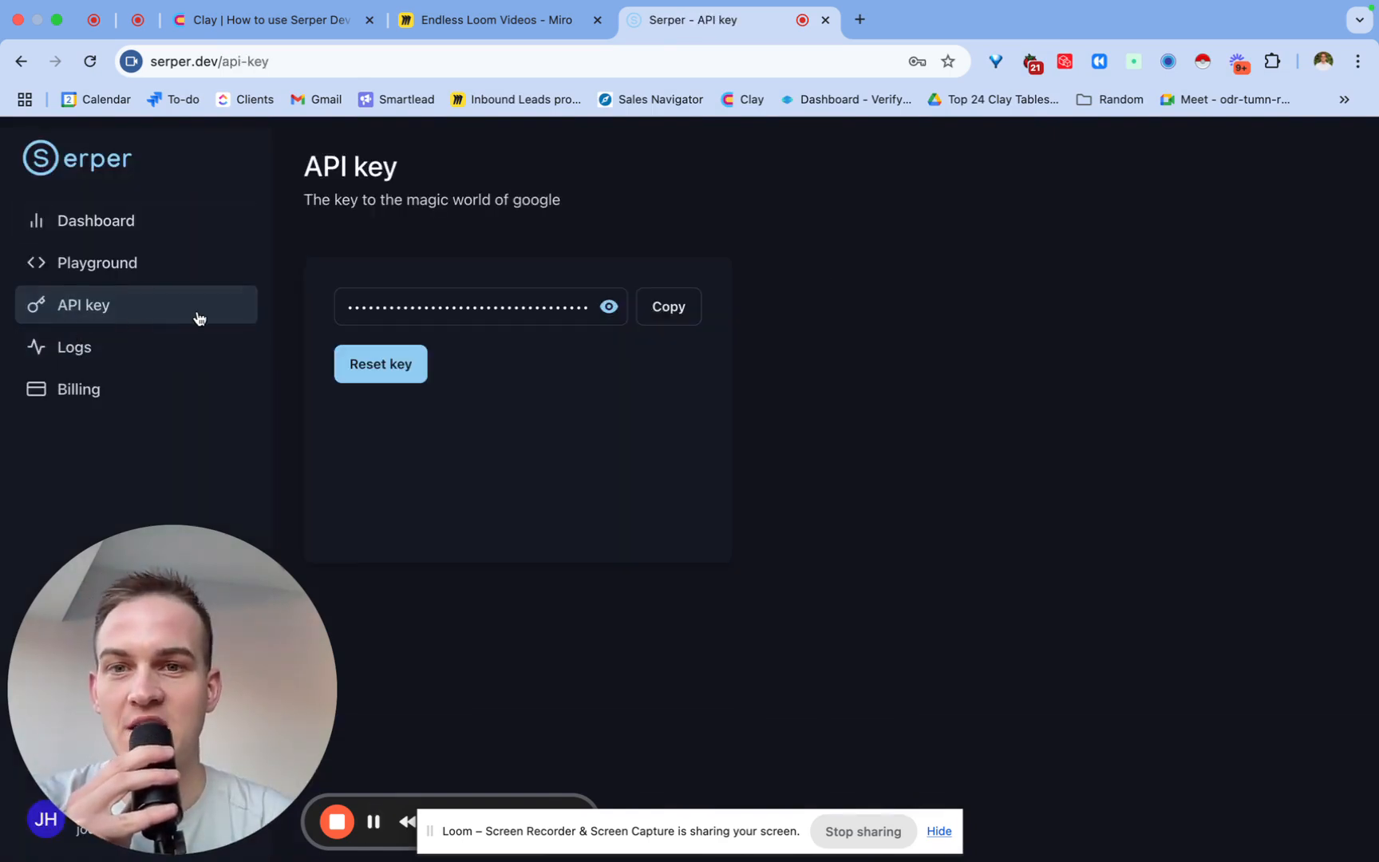
pyautogui.moveTo(358, 88)
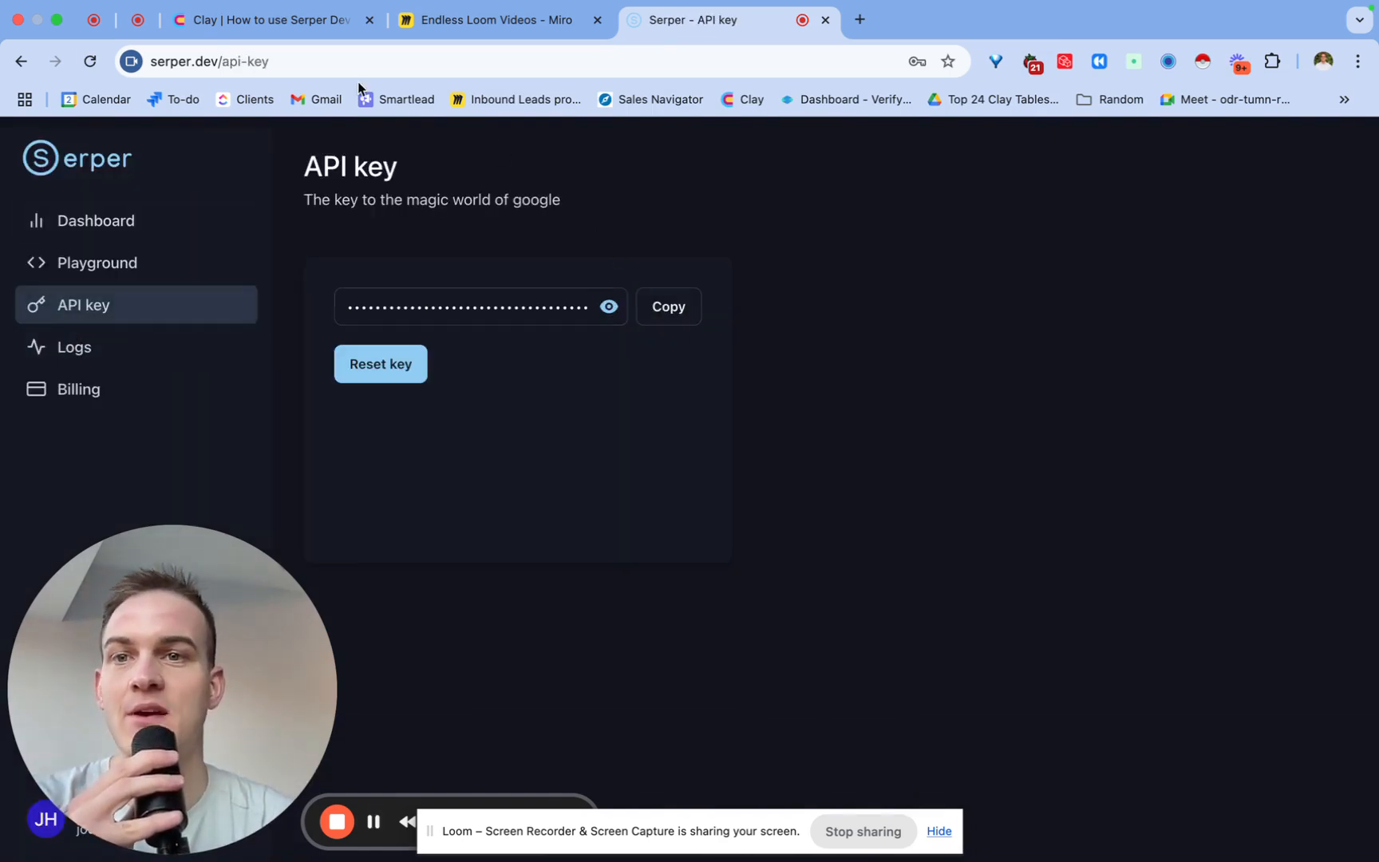
# Start a new HTTP API enrichment on the Clay table.
pyautogui.click(273, 19)
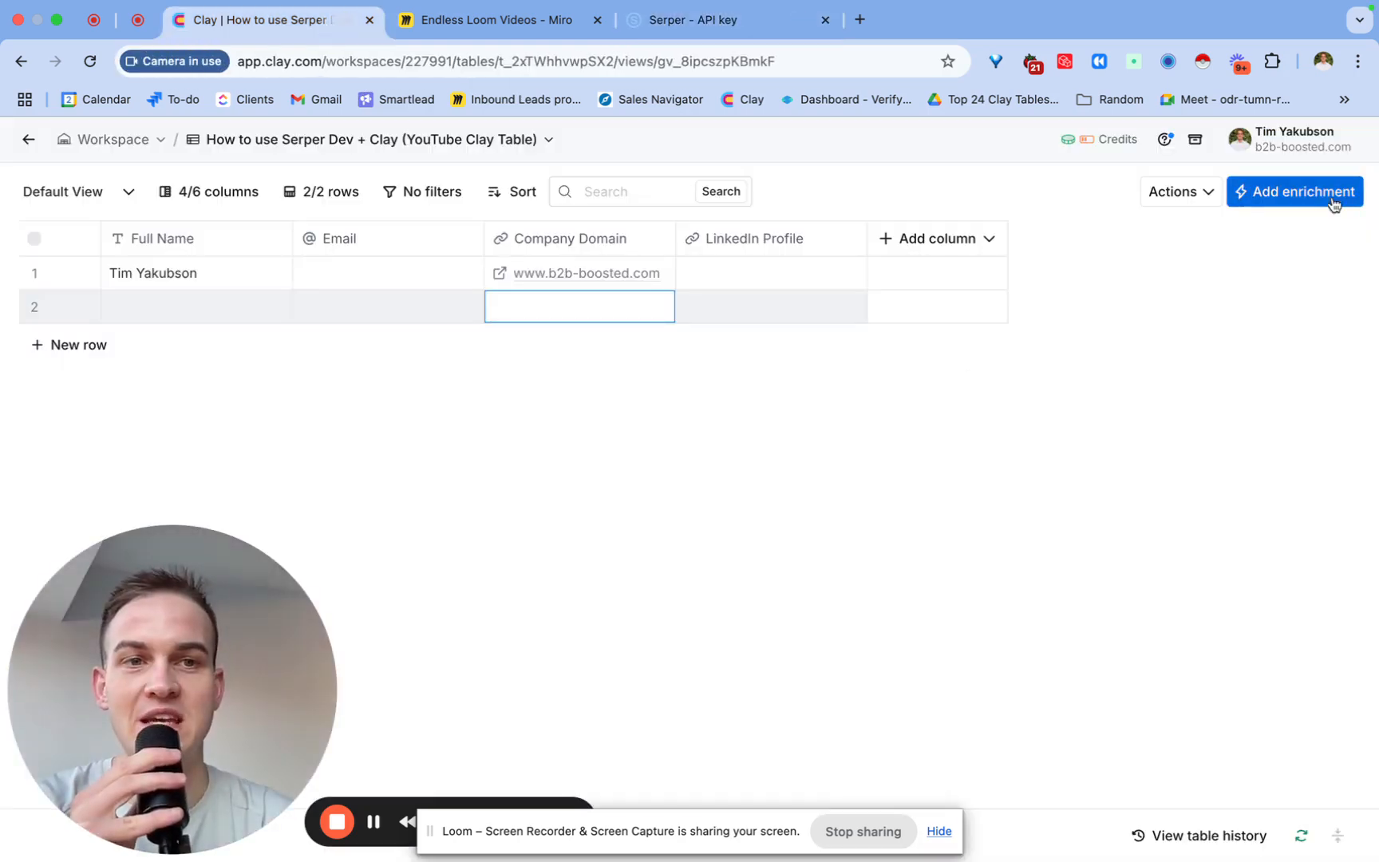
pyautogui.click(1294, 191)
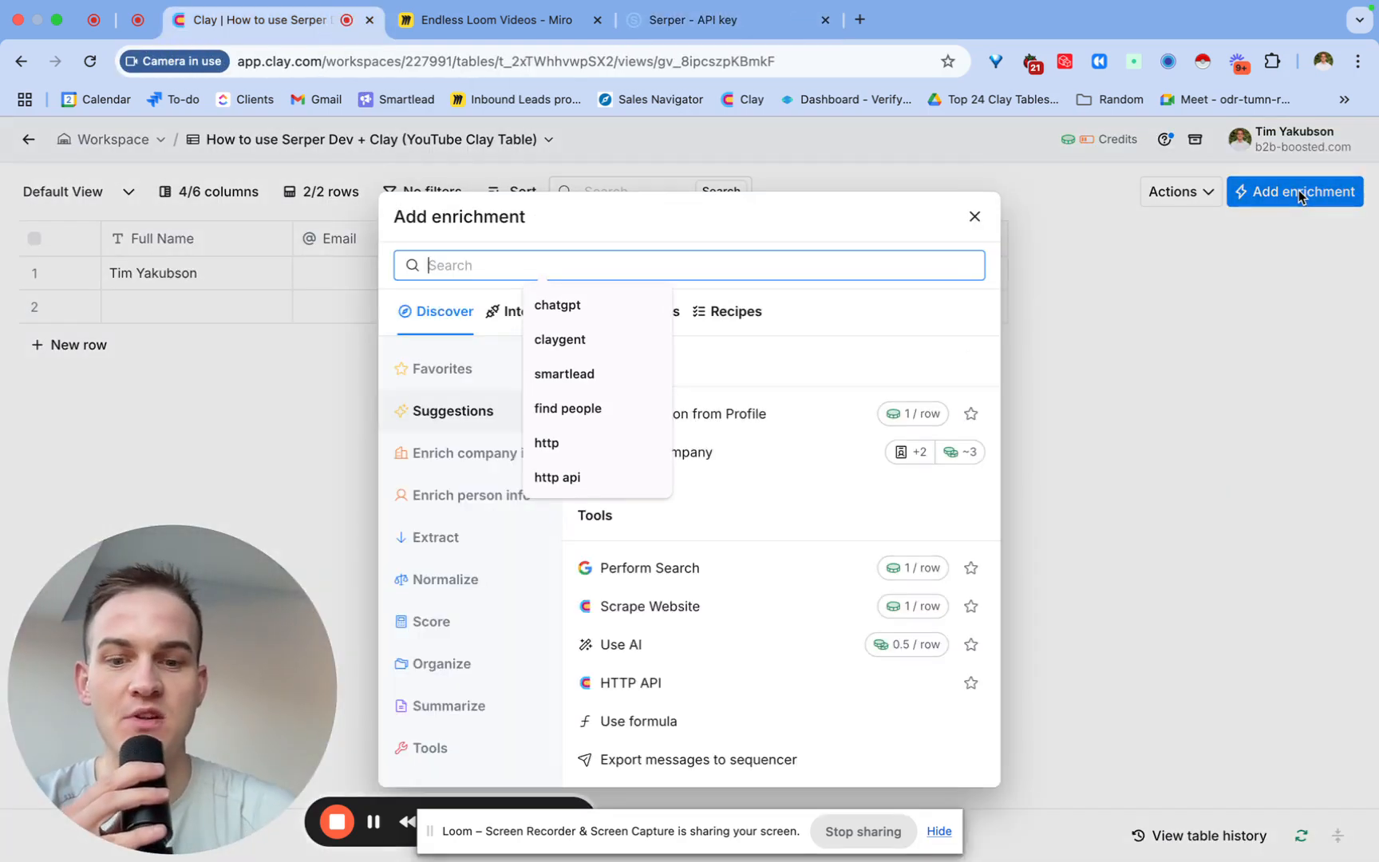
pyautogui.write('httpp')
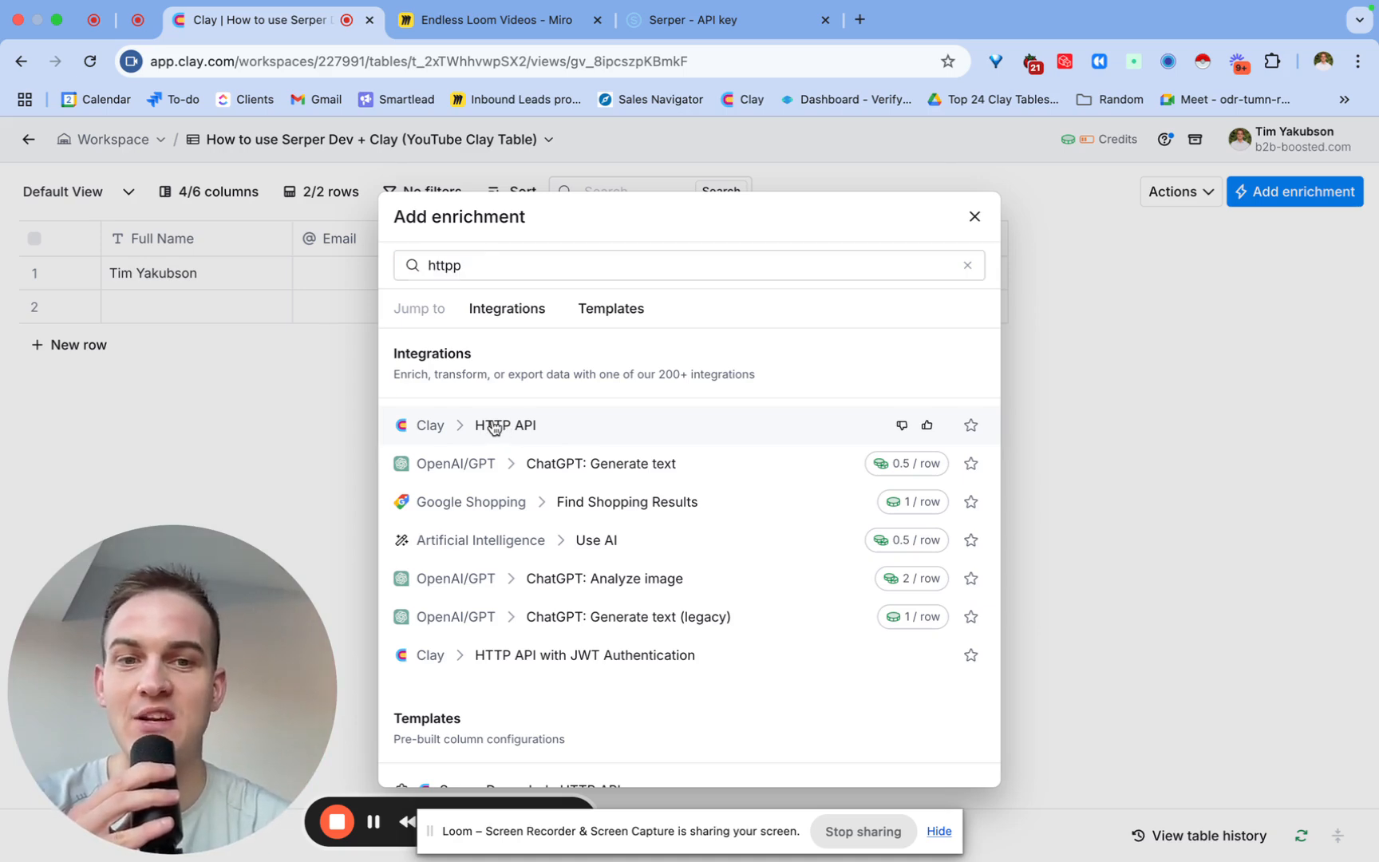
pyautogui.click(504, 425)
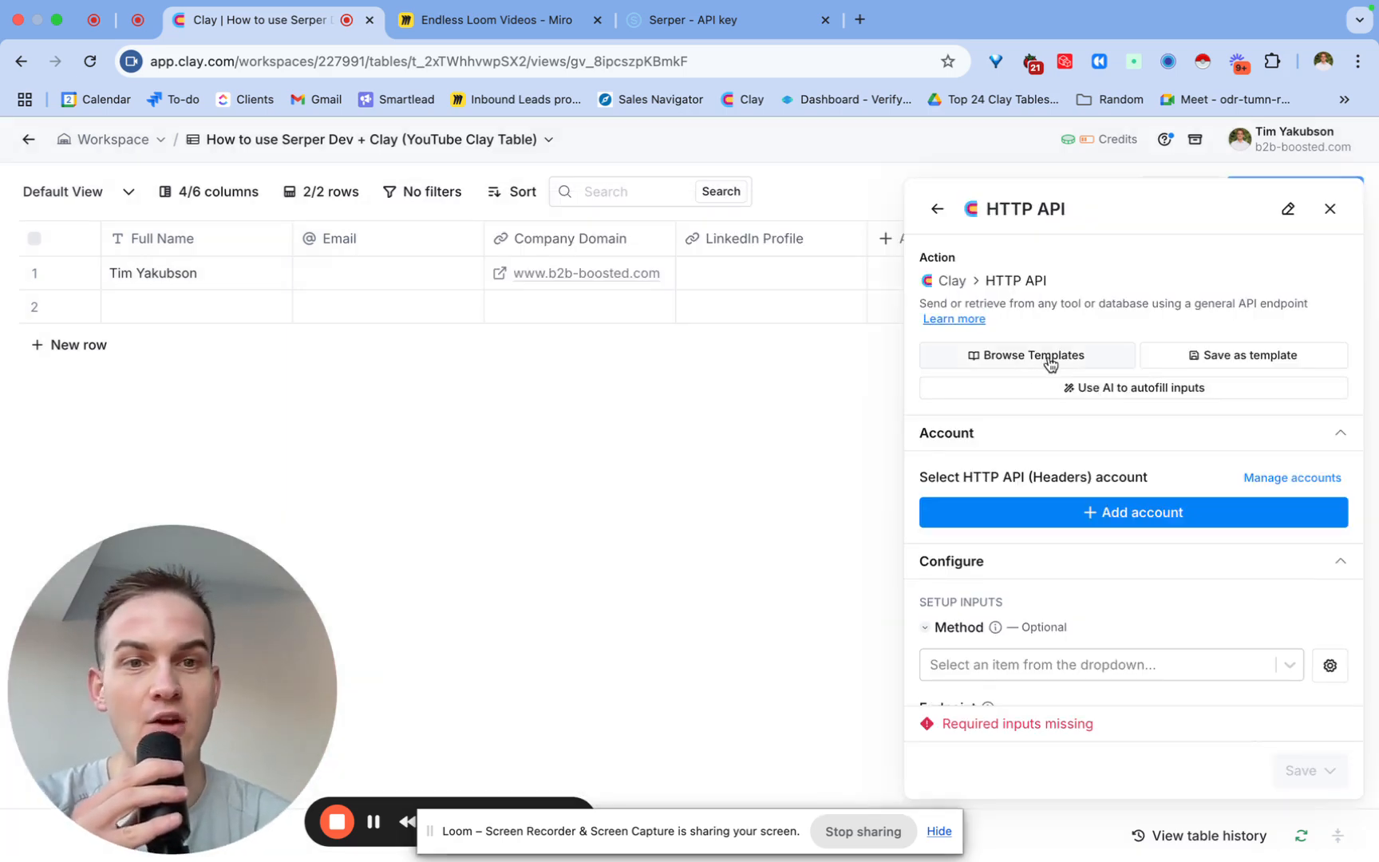
# Apply the Serper Dev - Jody HTTP API template with Company Name mapped to Full Name.
pyautogui.click(1025, 356)
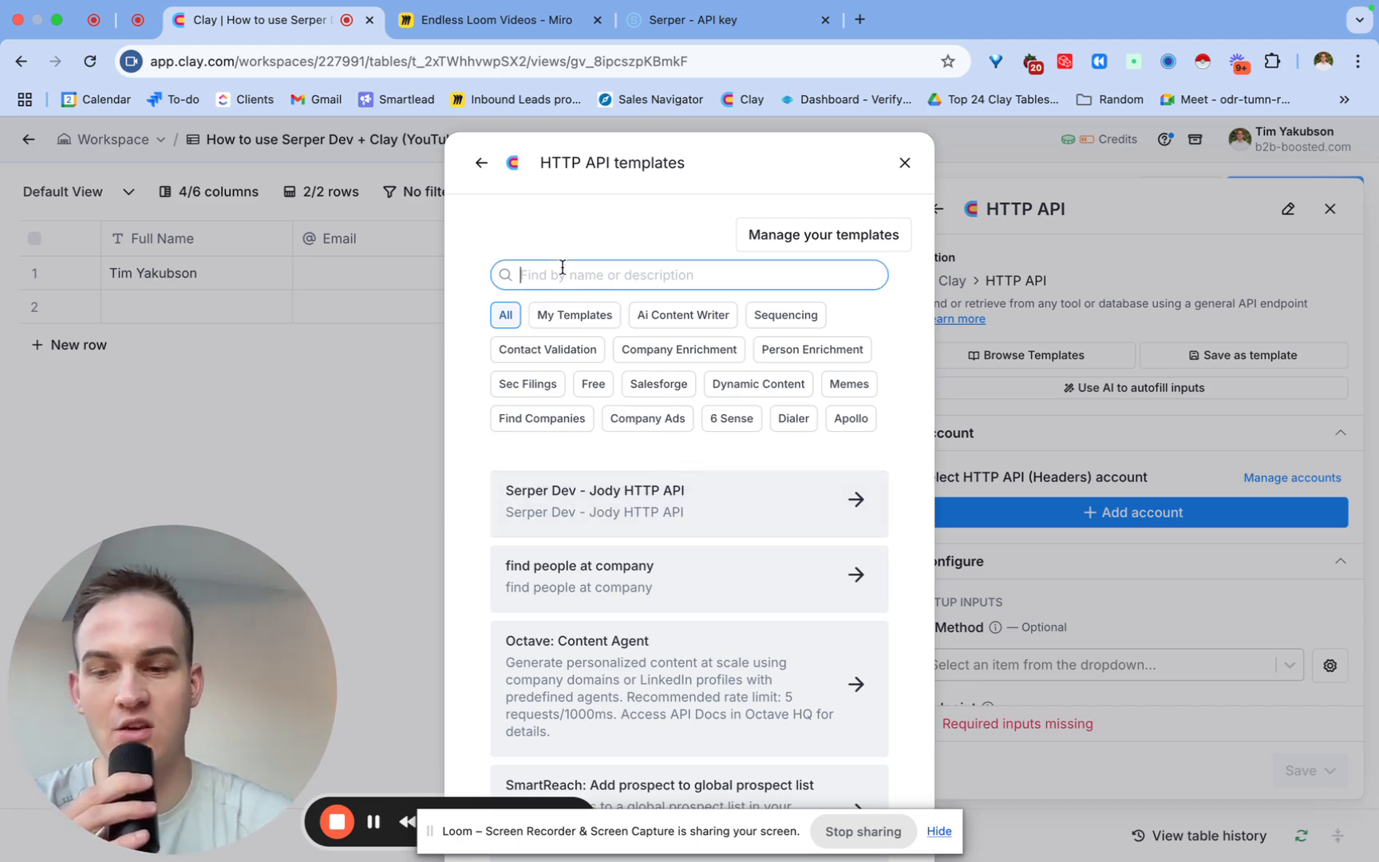
pyautogui.write('serper')
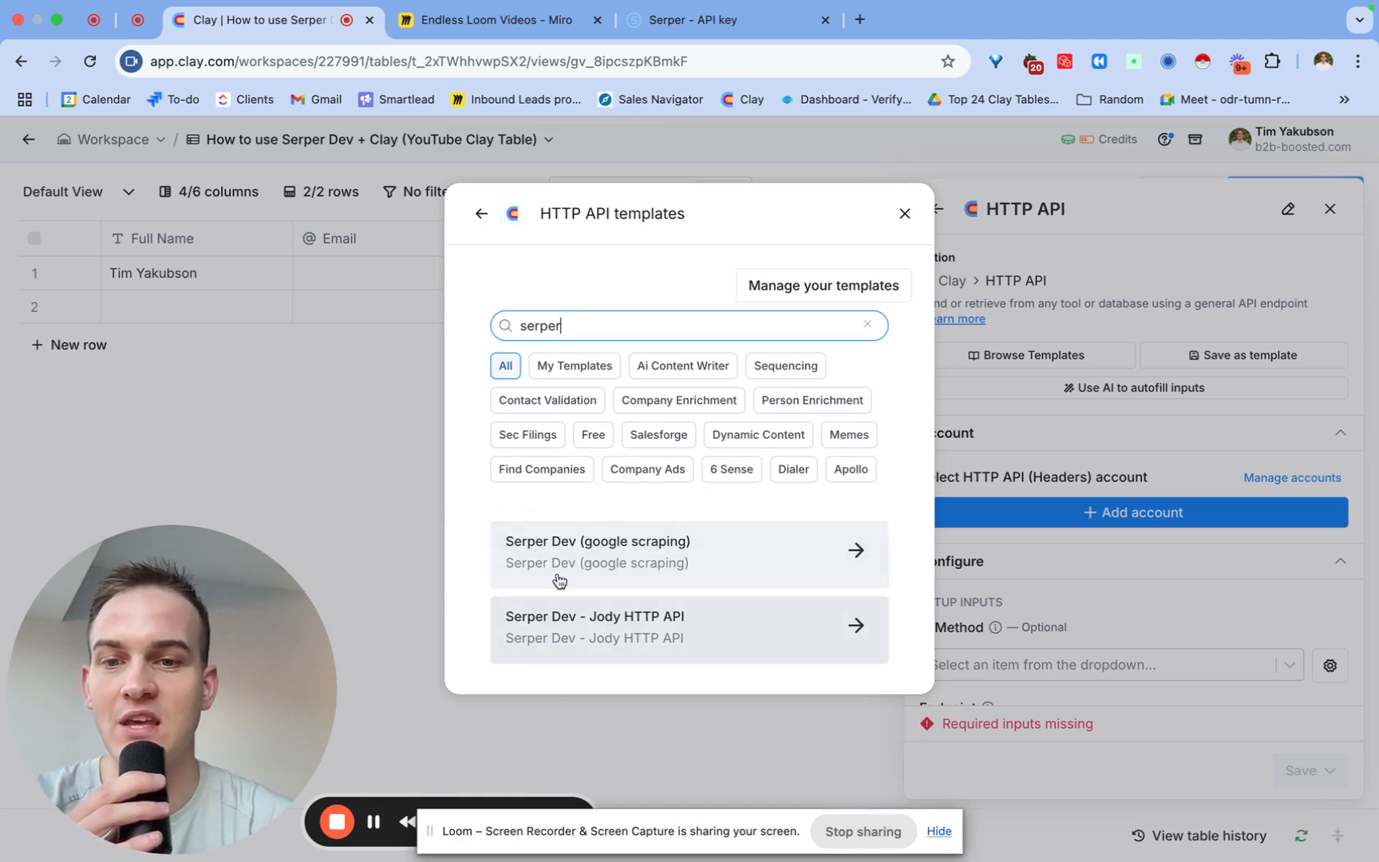
pyautogui.moveTo(653, 630)
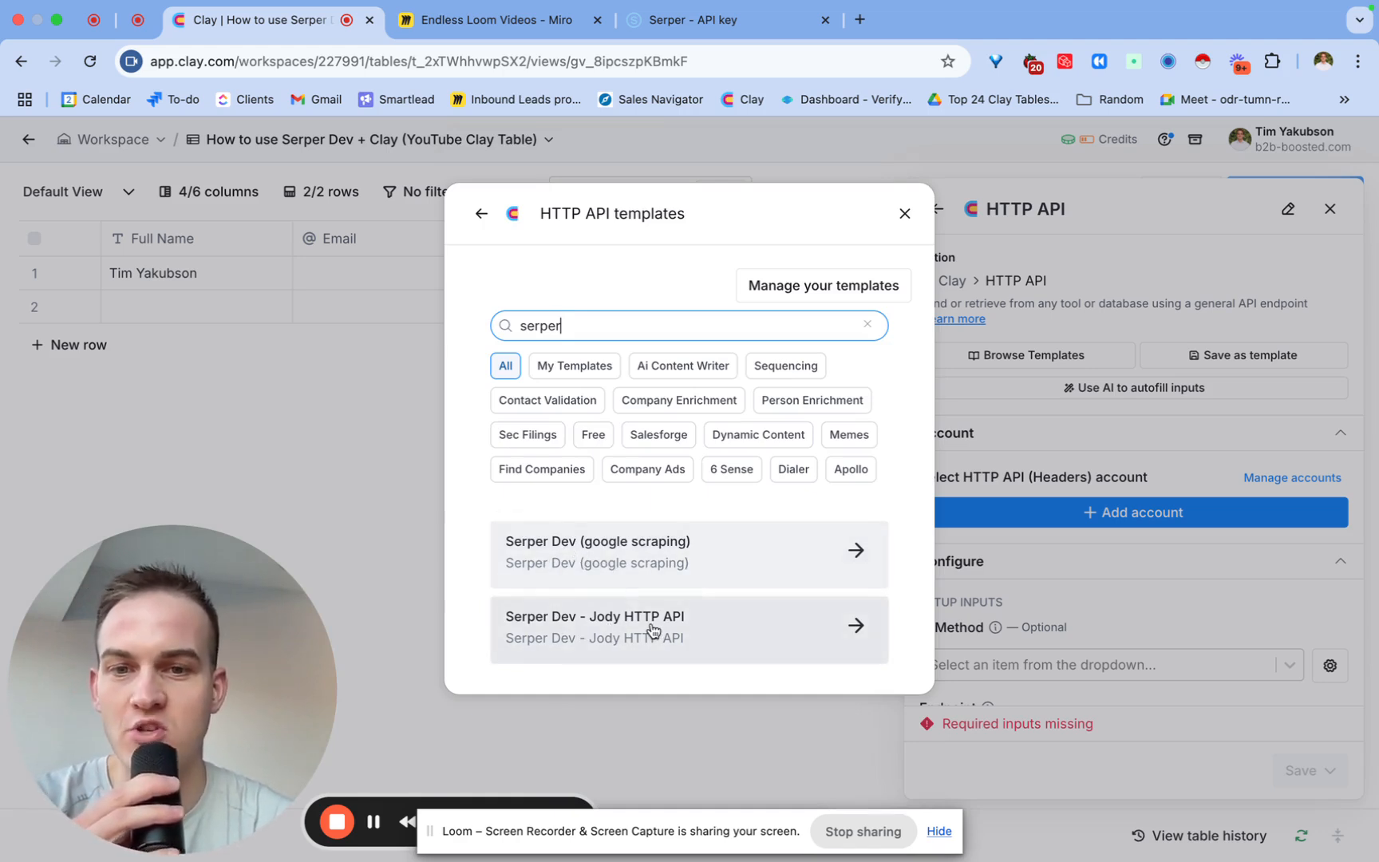
pyautogui.click(689, 626)
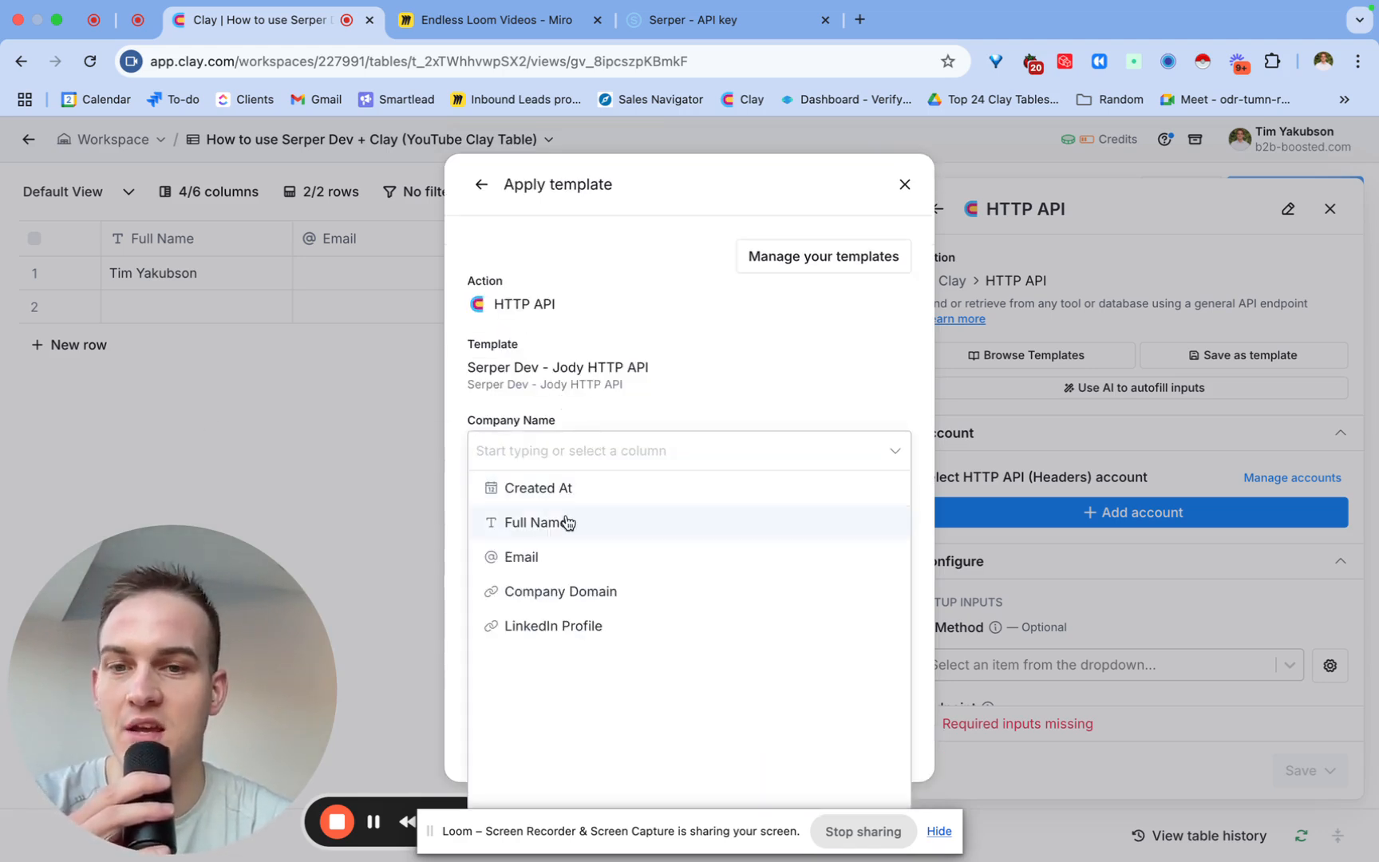
pyautogui.click(538, 522)
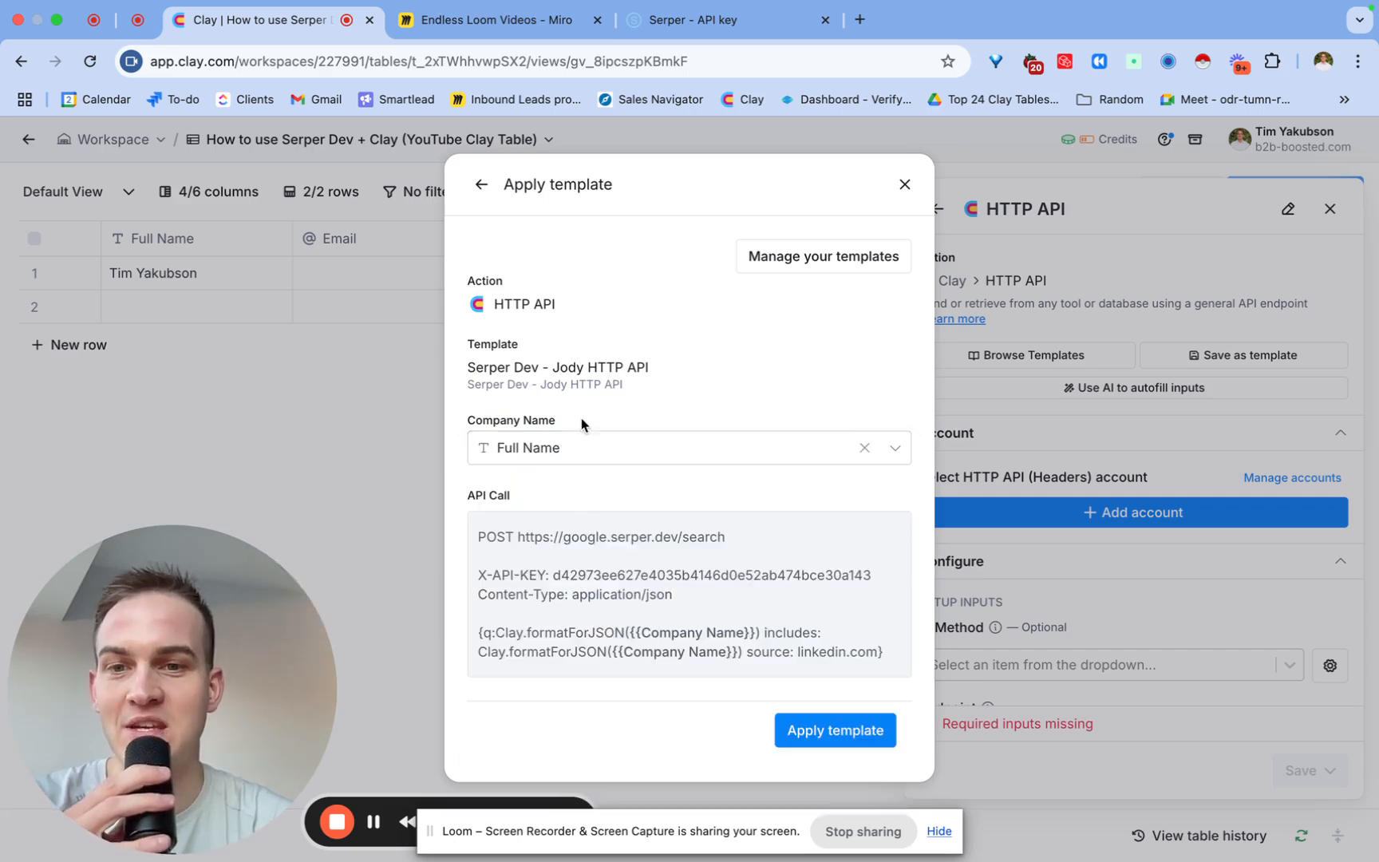
pyautogui.click(833, 730)
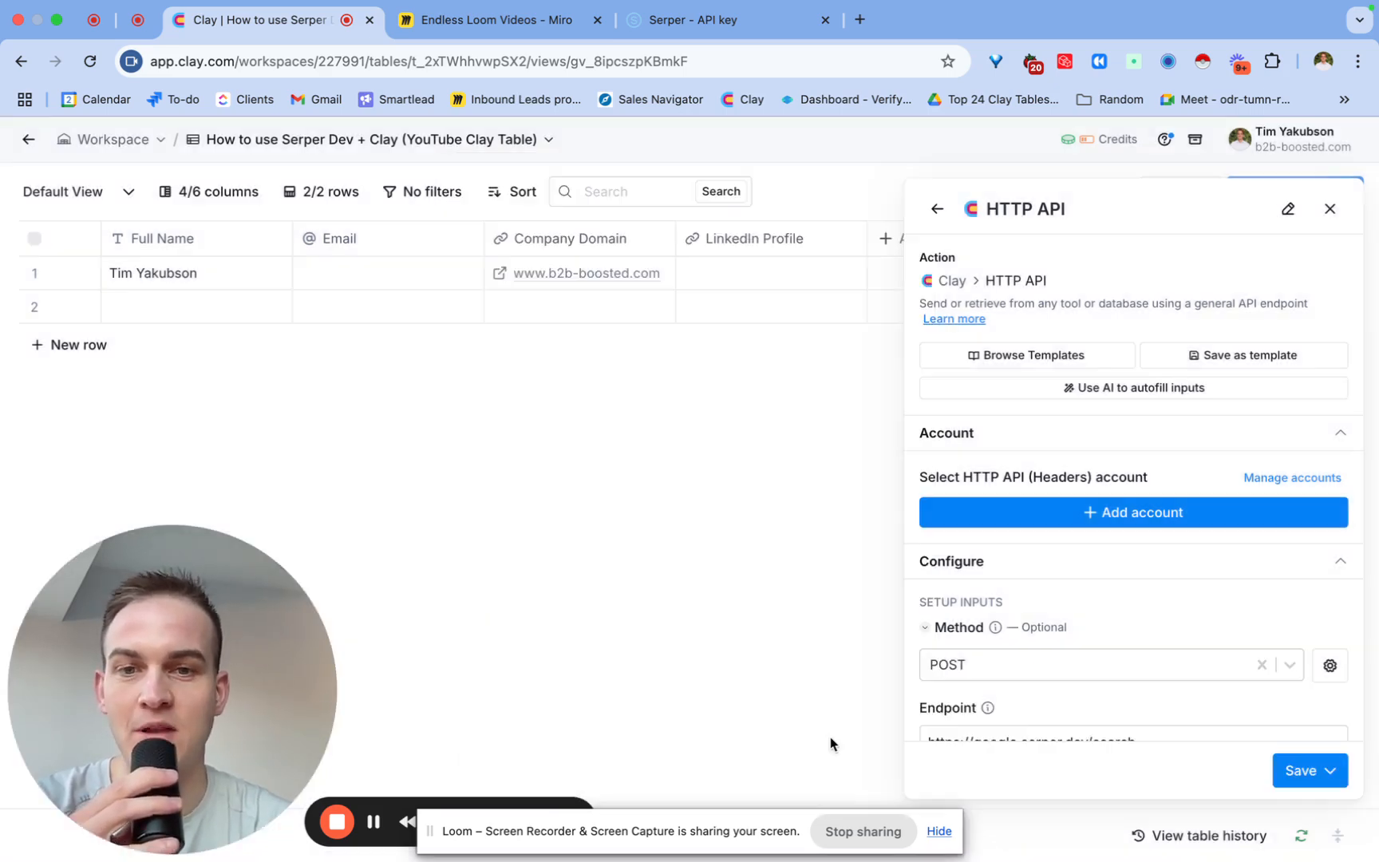
# Scroll through the HTTP API panel's Method, Endpoint, Body and Headers sections to review them.
pyautogui.scroll(-3)
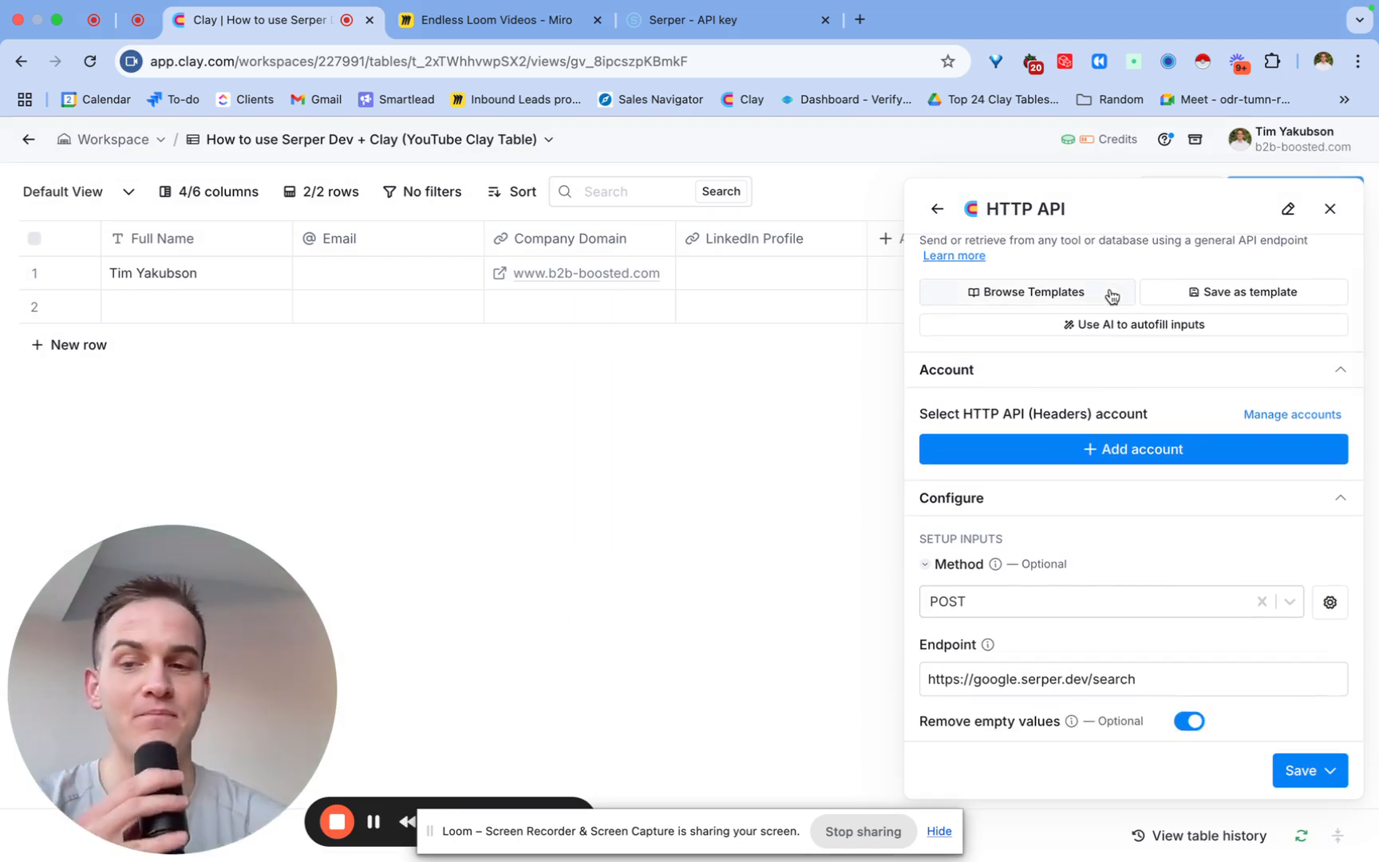
pyautogui.scroll(-3)
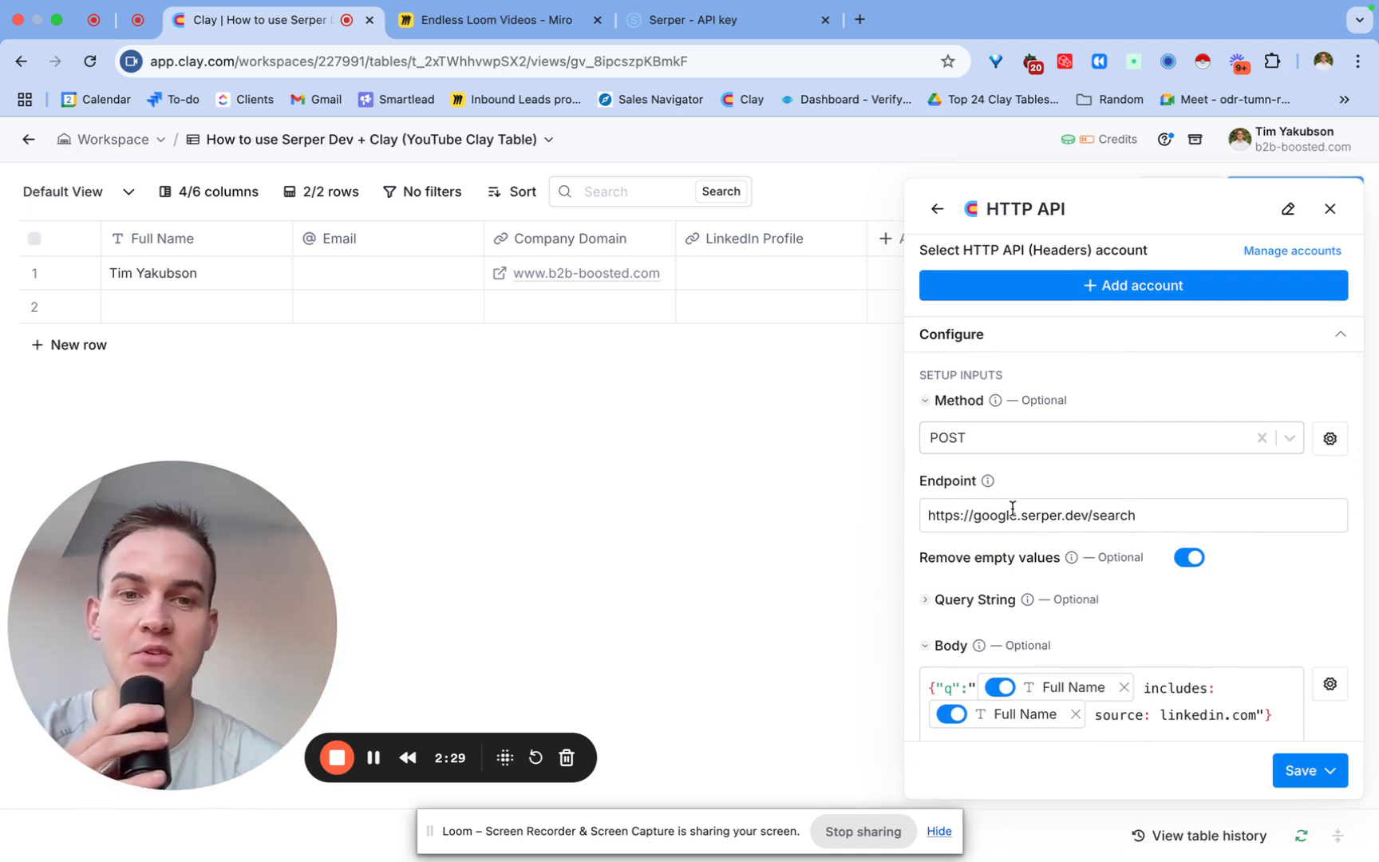
pyautogui.moveTo(986, 454)
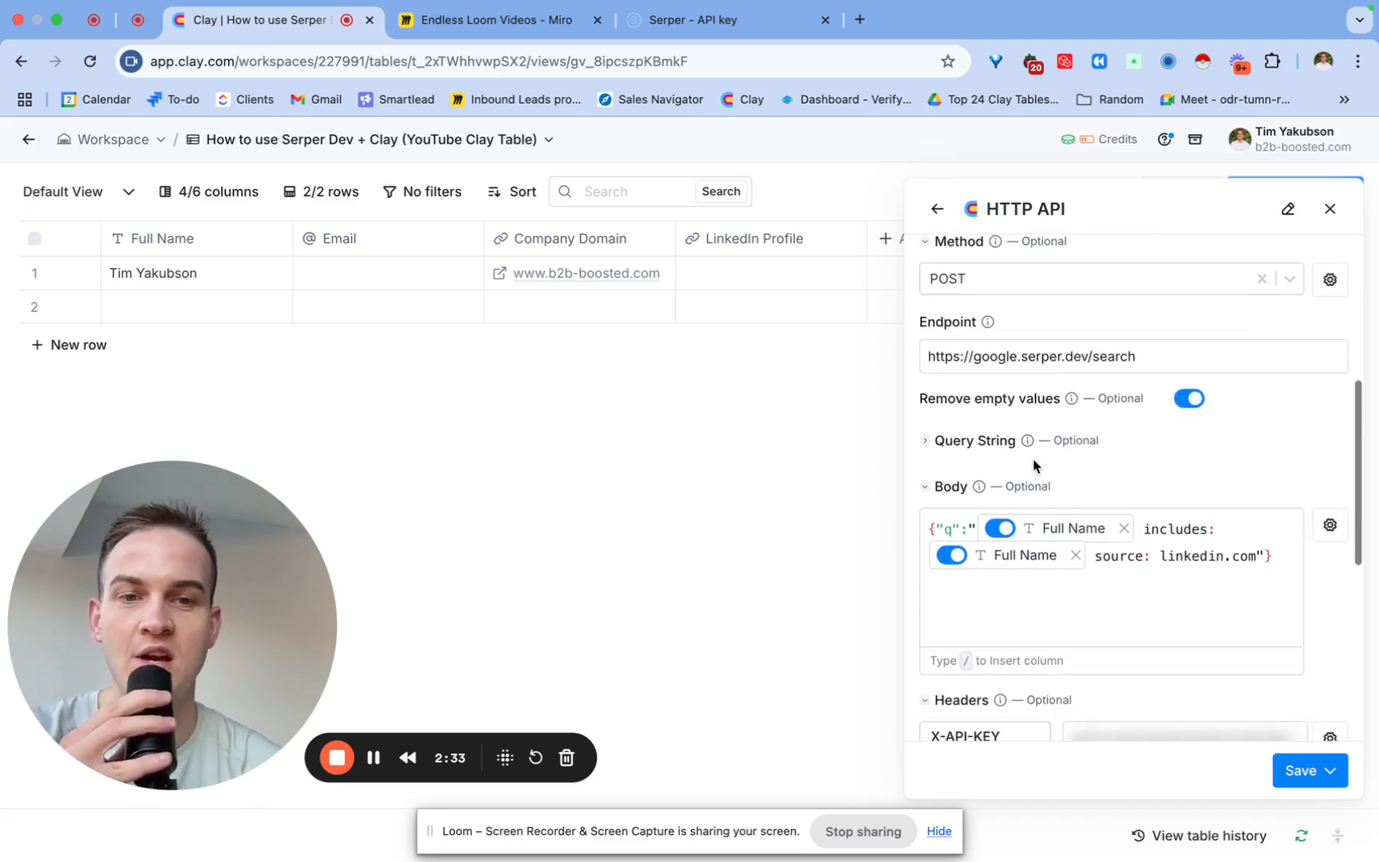
pyautogui.scroll(-3)
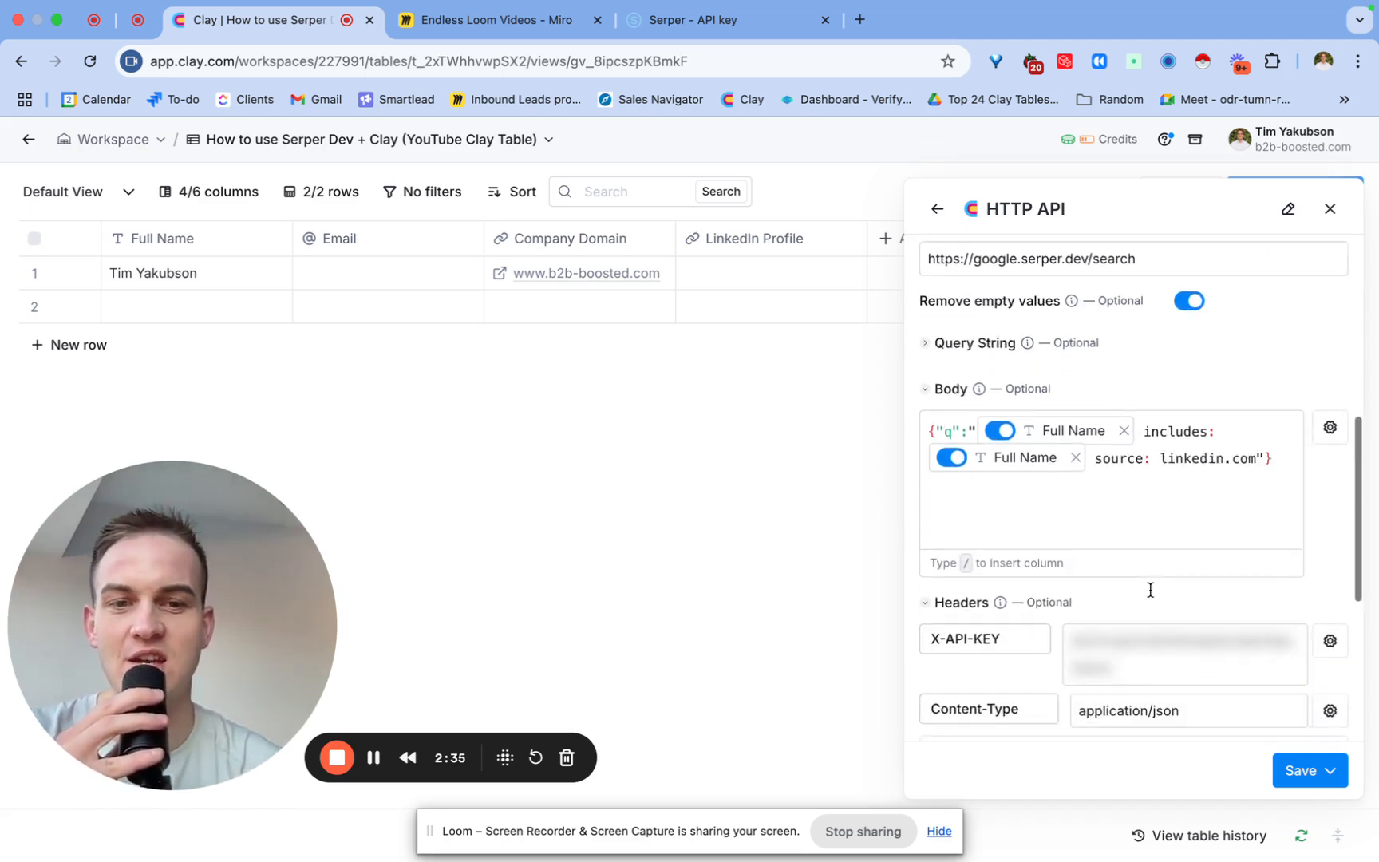
pyautogui.scroll(-3)
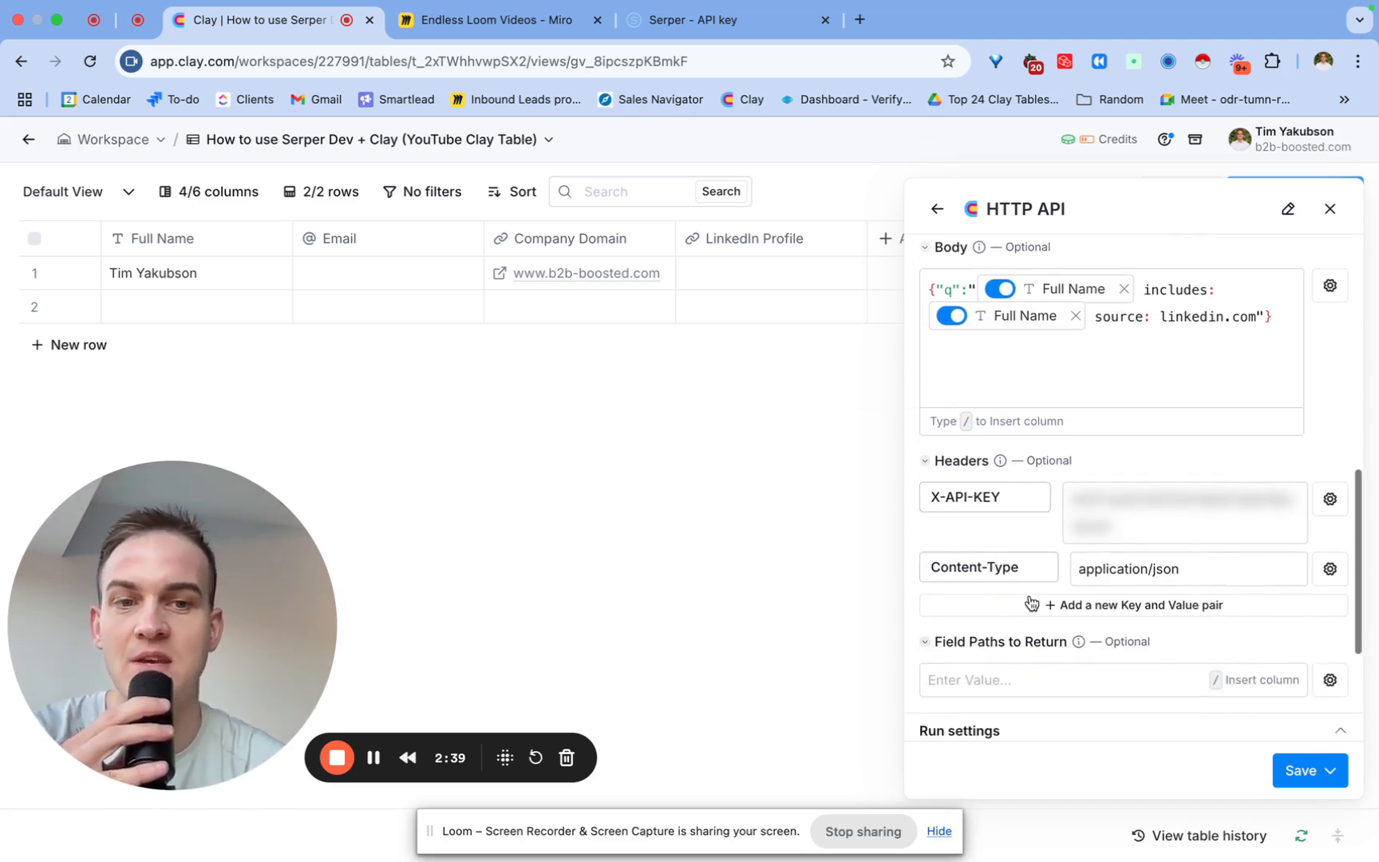
pyautogui.scroll(-3)
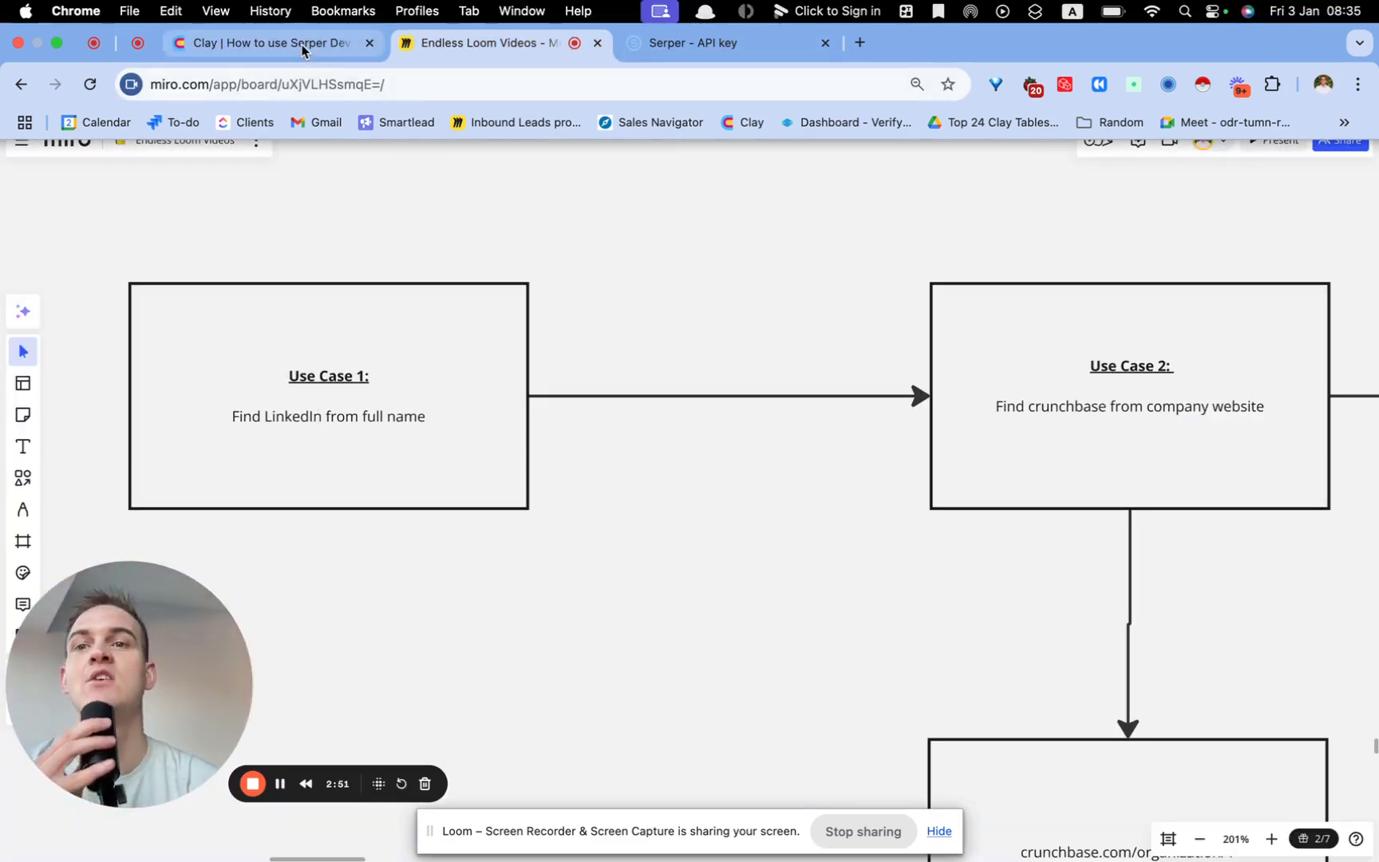
# Add another HTTP API enrichment column to the Clay table.
pyautogui.click(263, 41)
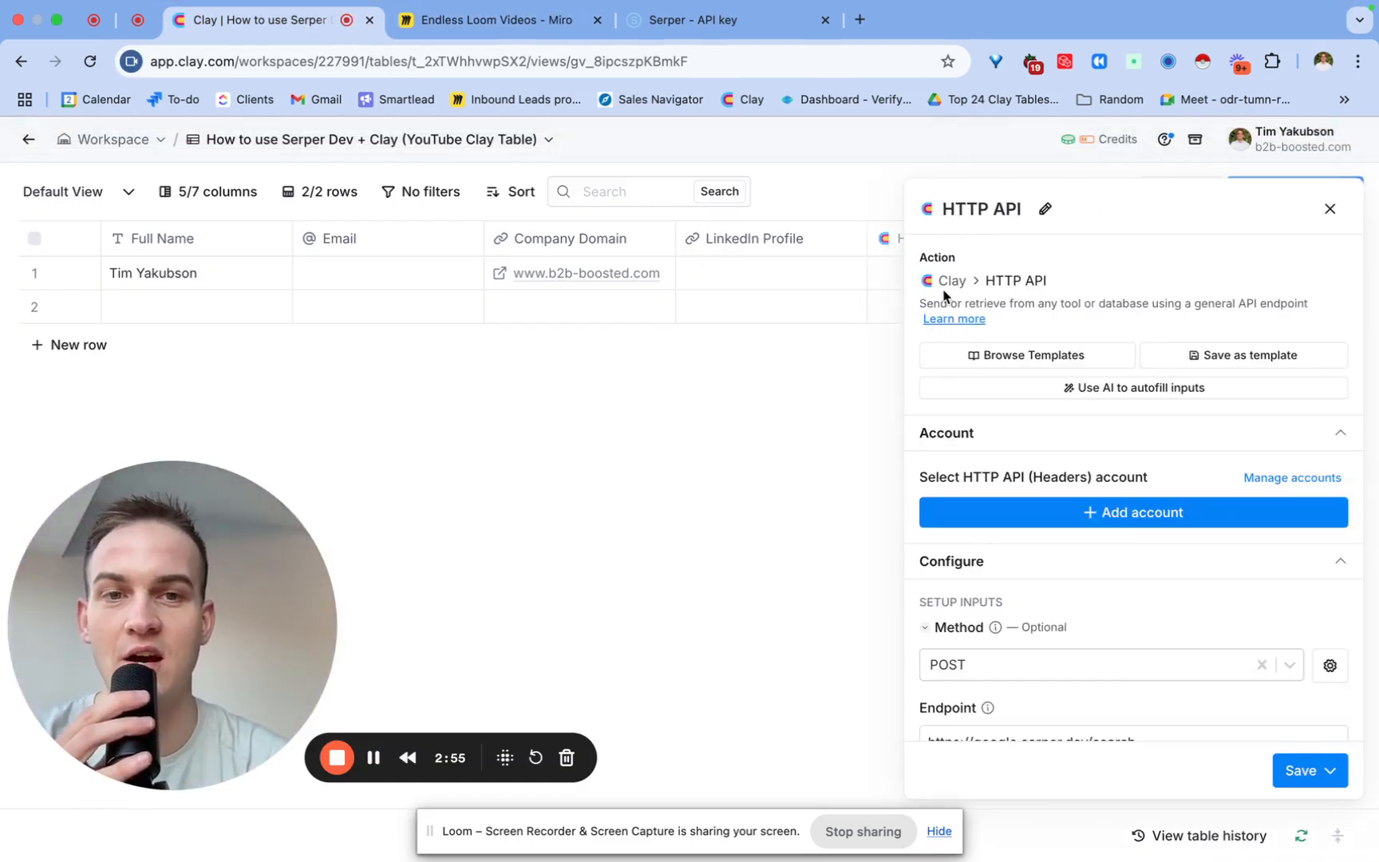
pyautogui.click(1294, 192)
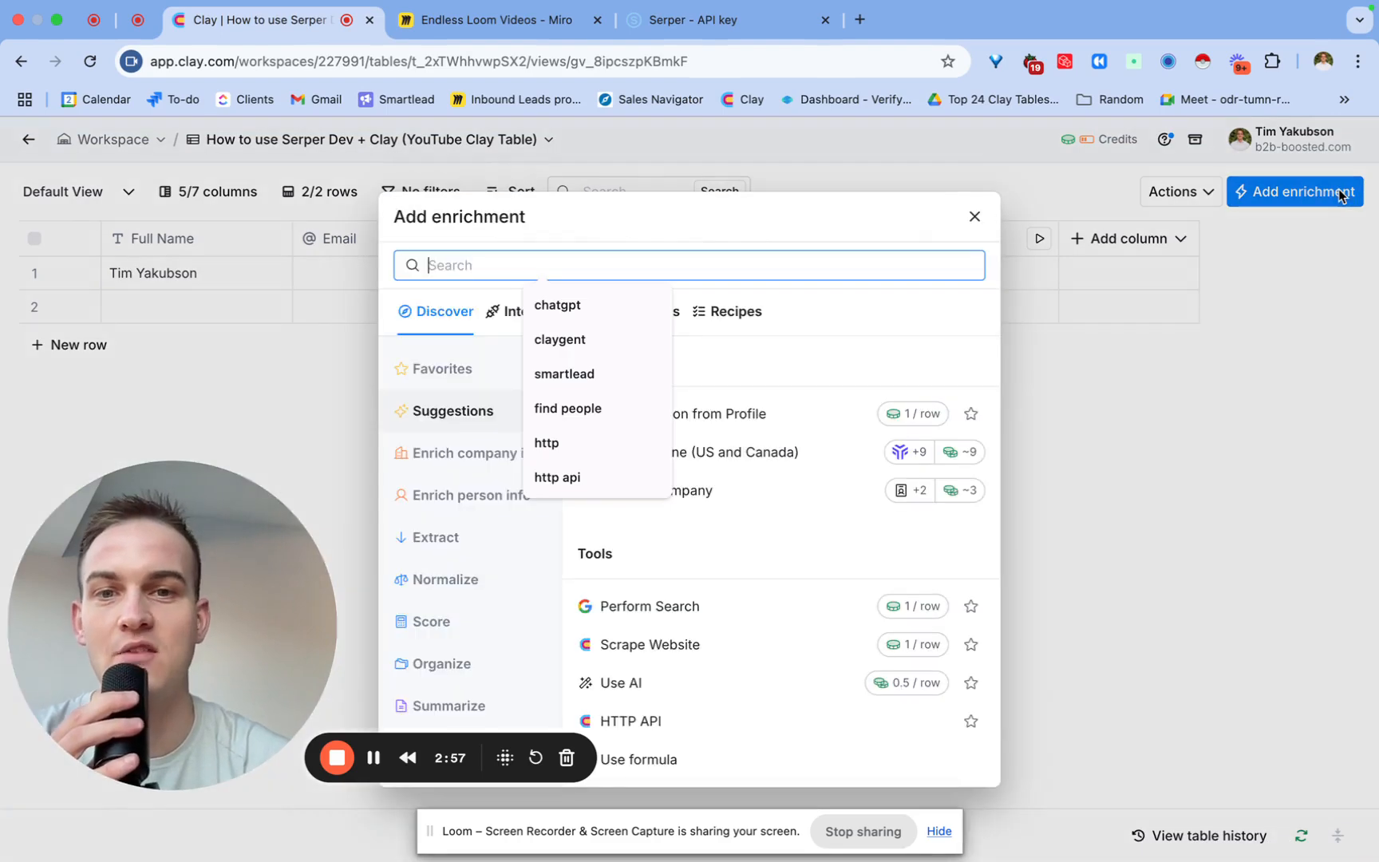
pyautogui.write('htt')
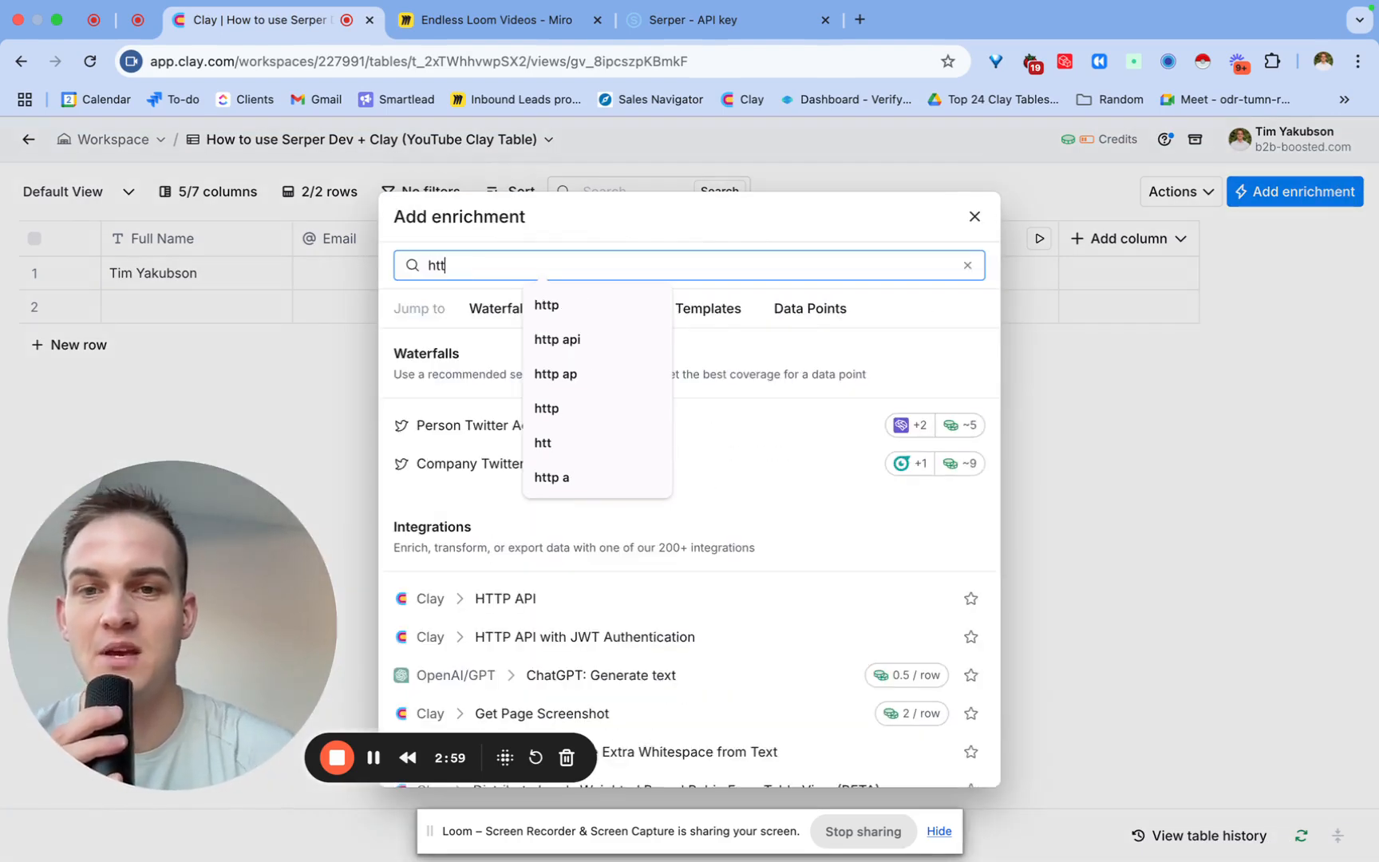
pyautogui.click(504, 599)
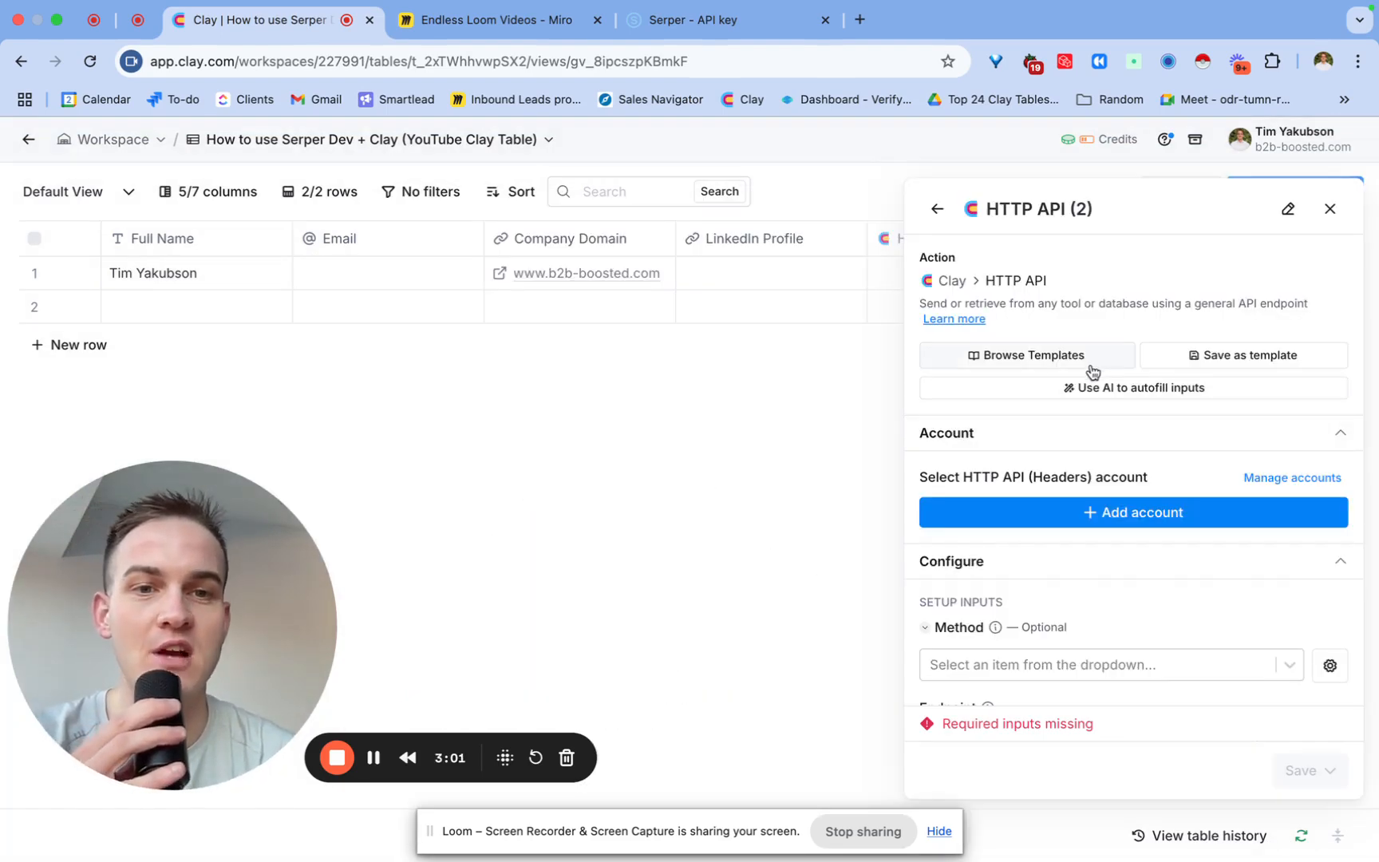
# Apply the Serper Dev template again, using Full Name as the search input.
pyautogui.click(1024, 354)
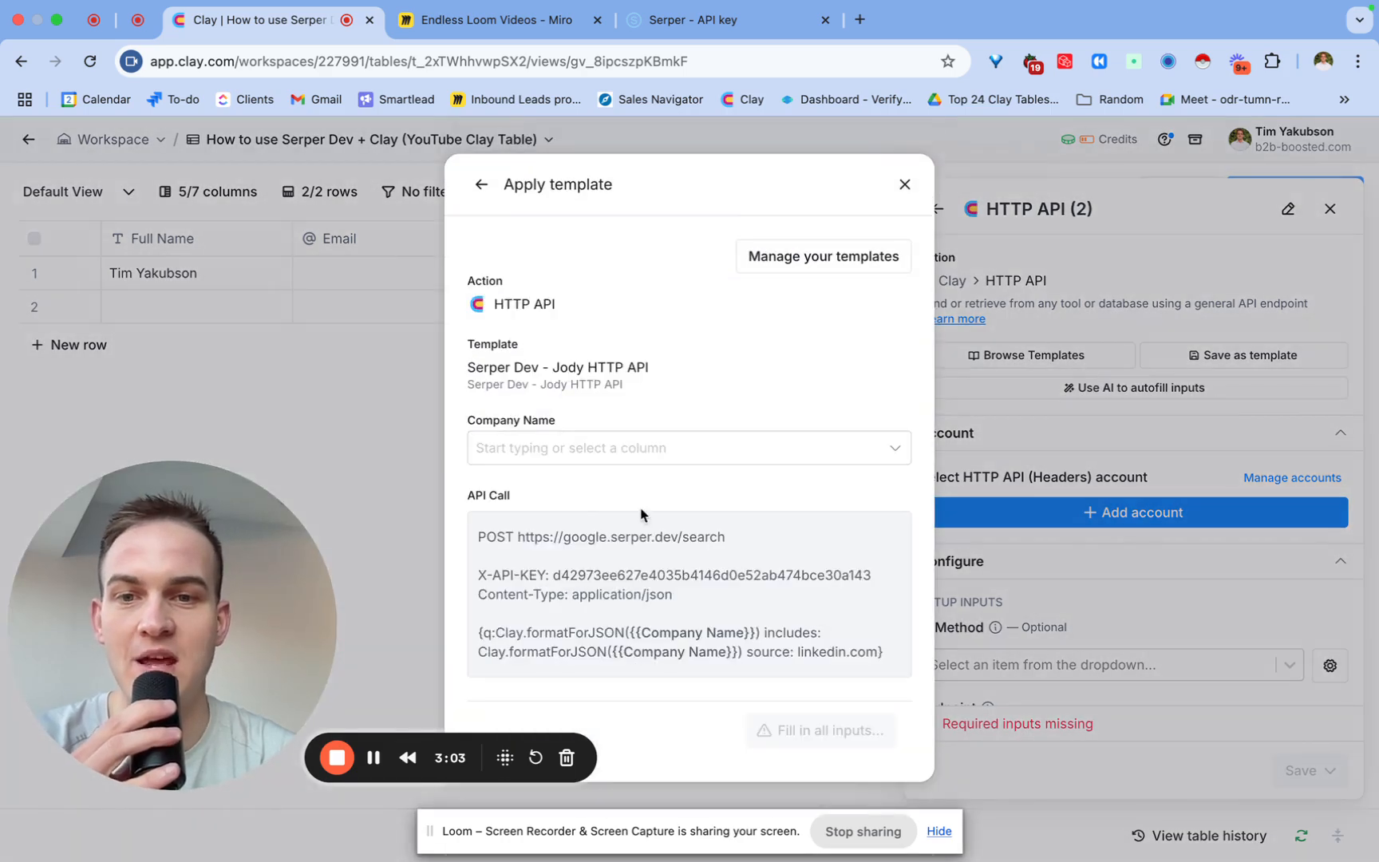
pyautogui.click(688, 447)
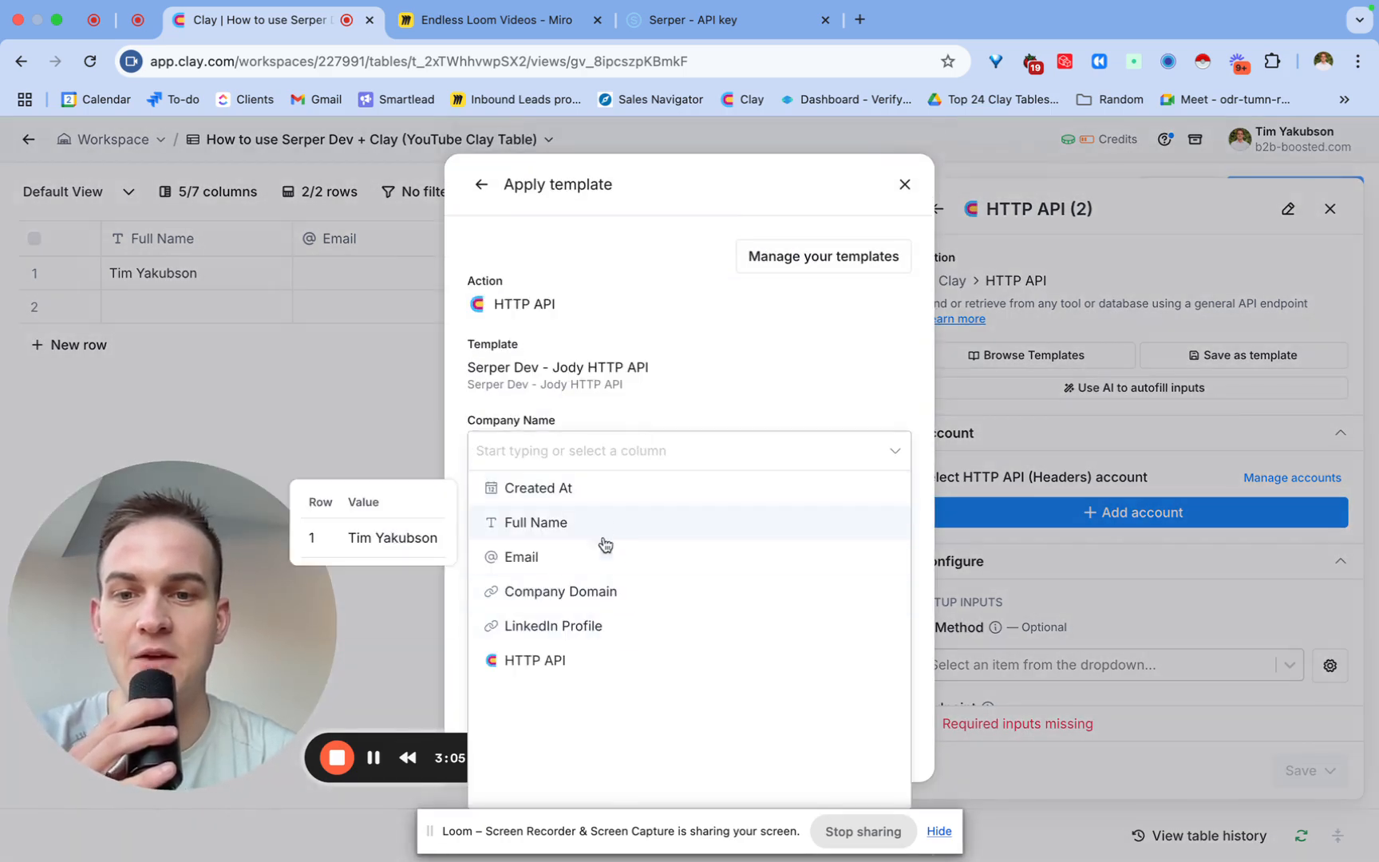
pyautogui.click(533, 522)
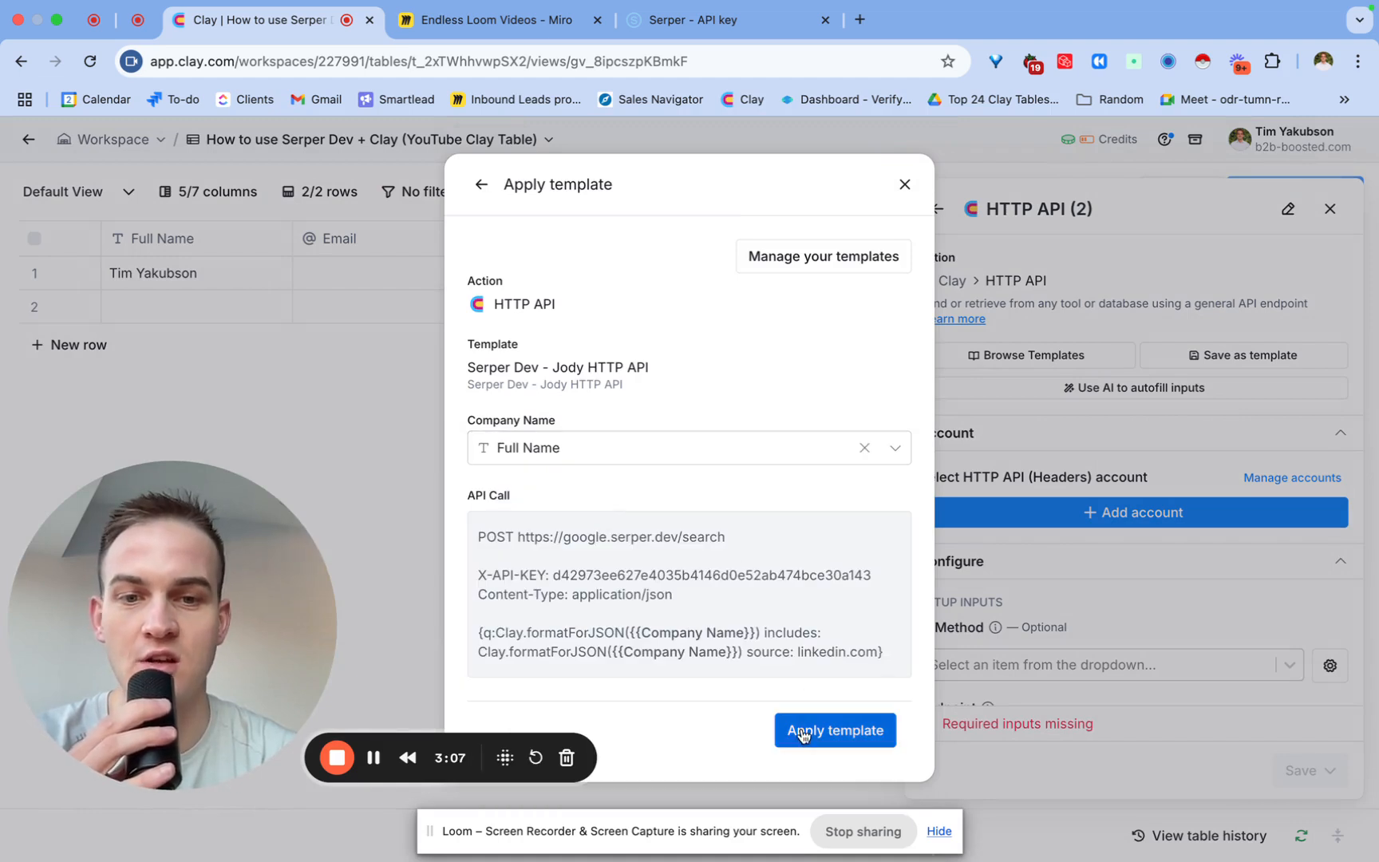
pyautogui.click(833, 730)
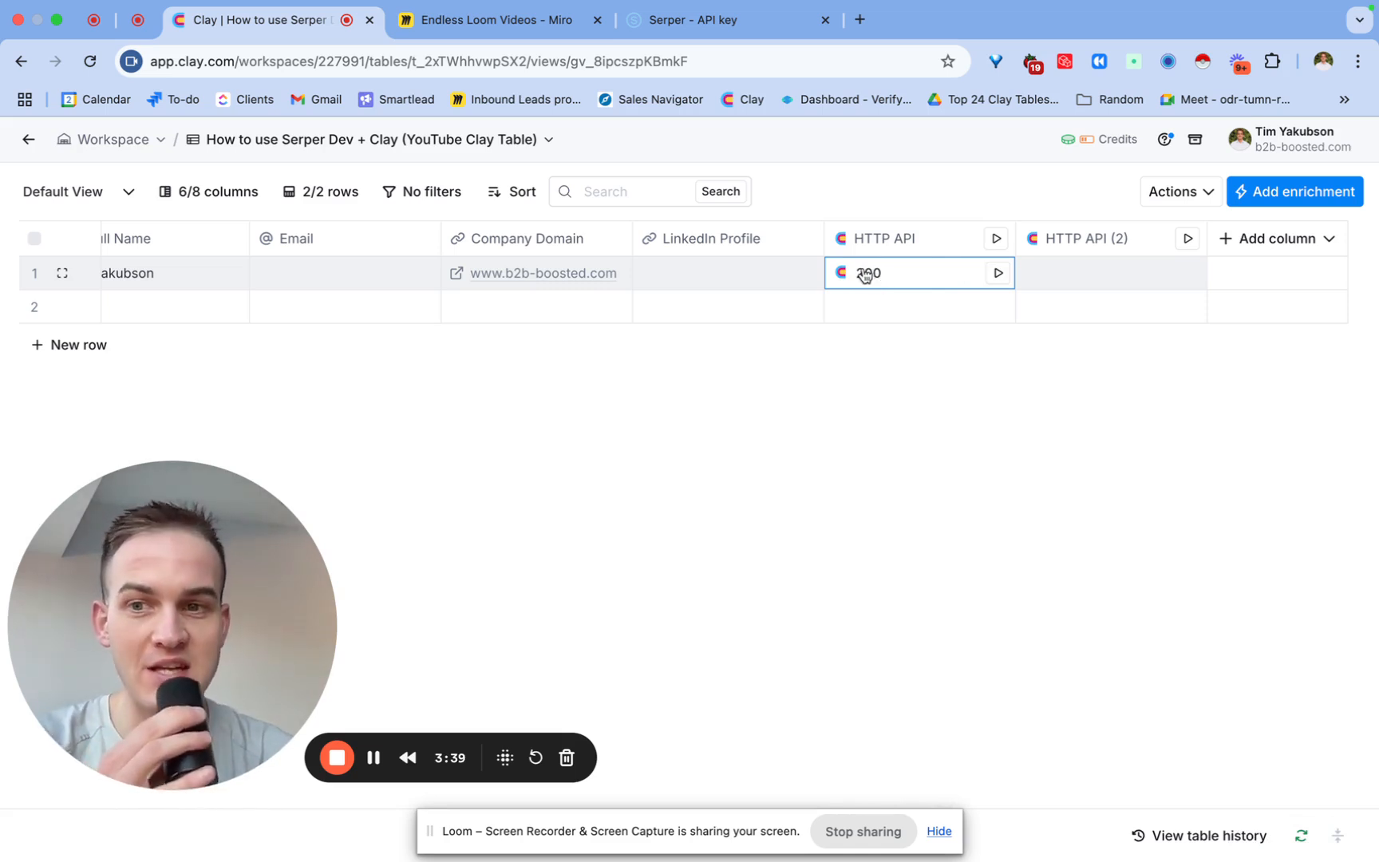
# Map the first Organic result's Link from the 200 response into the LinkedIn Profile column.
pyautogui.click(868, 273)
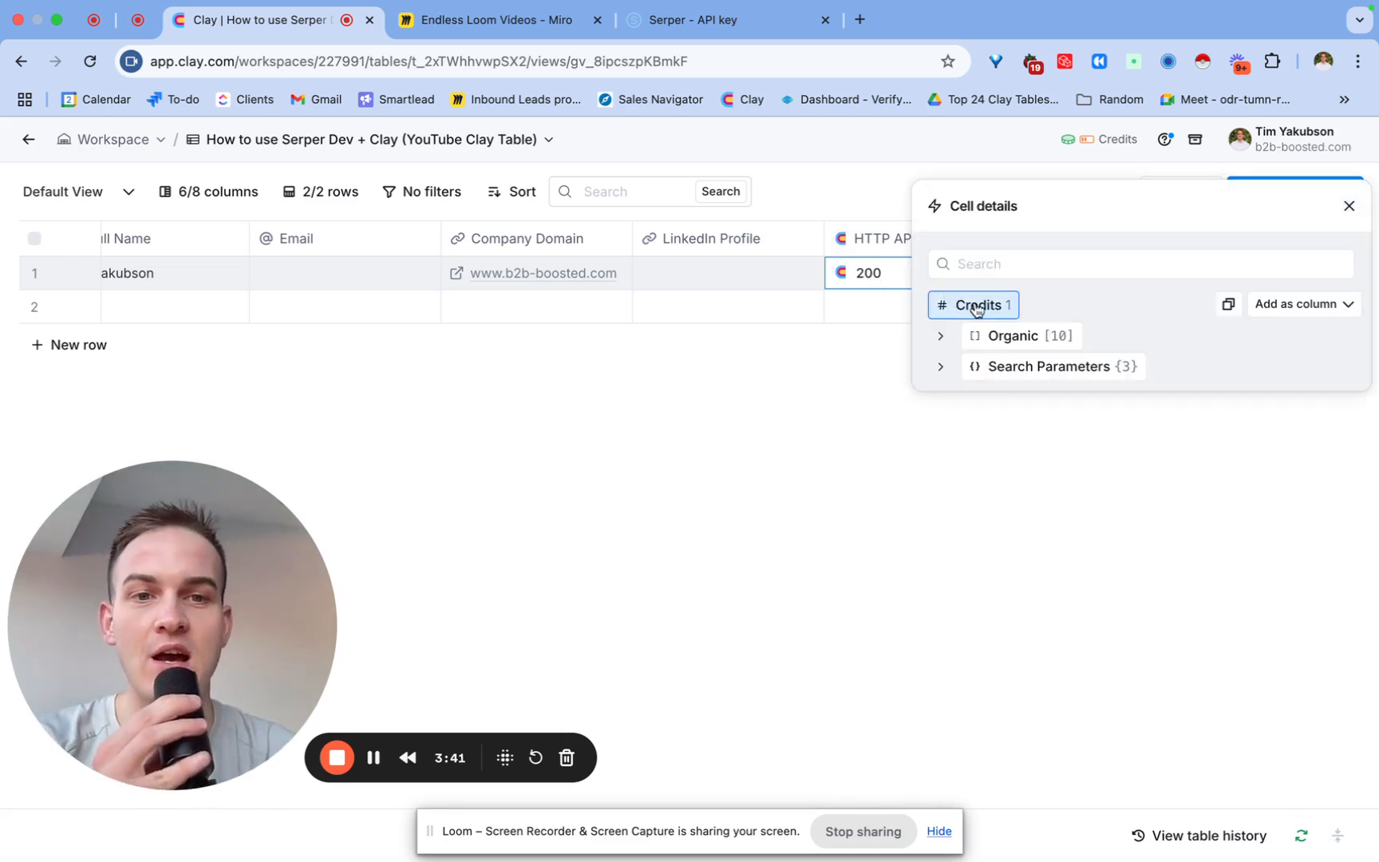
pyautogui.click(940, 336)
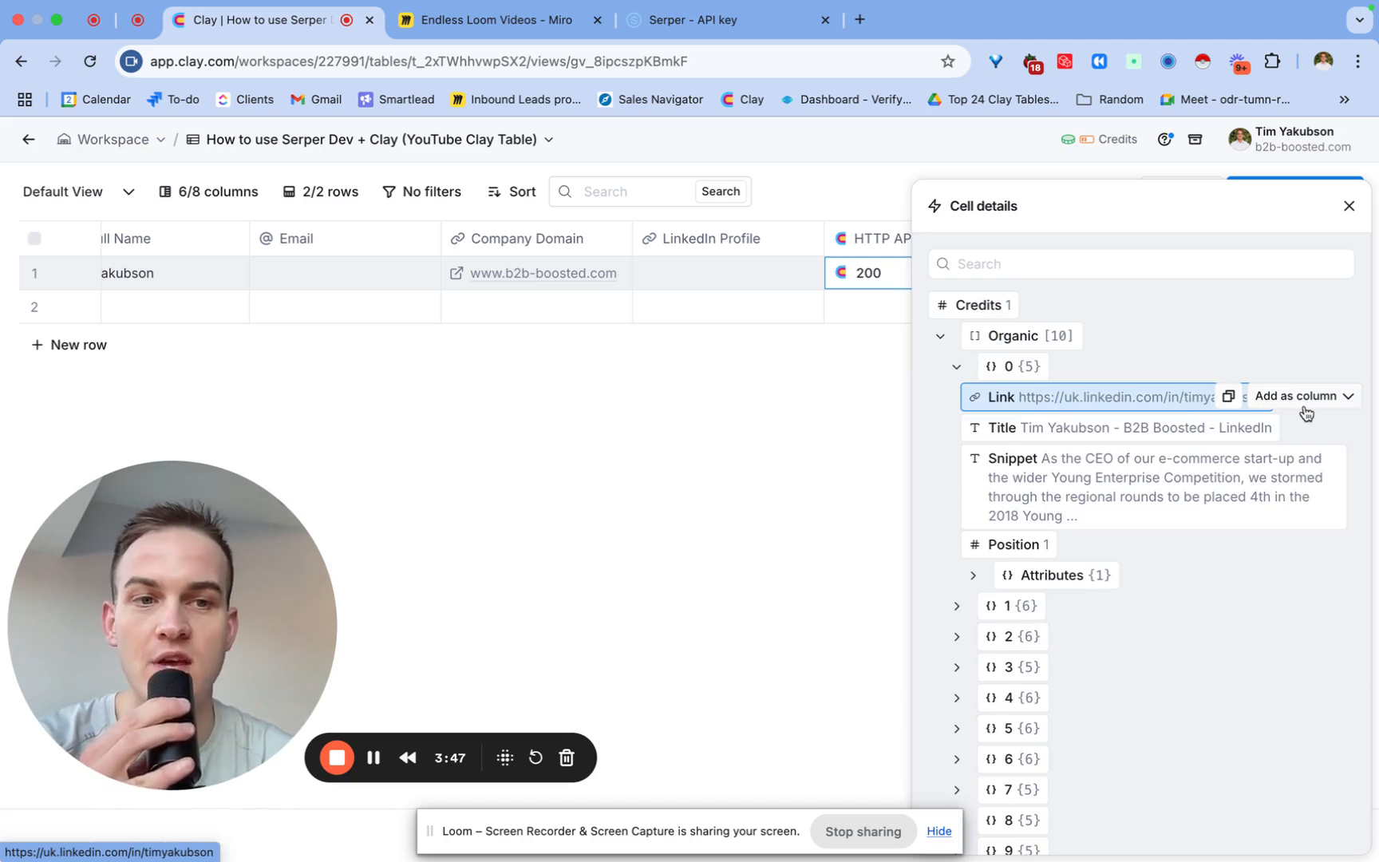
pyautogui.click(1299, 396)
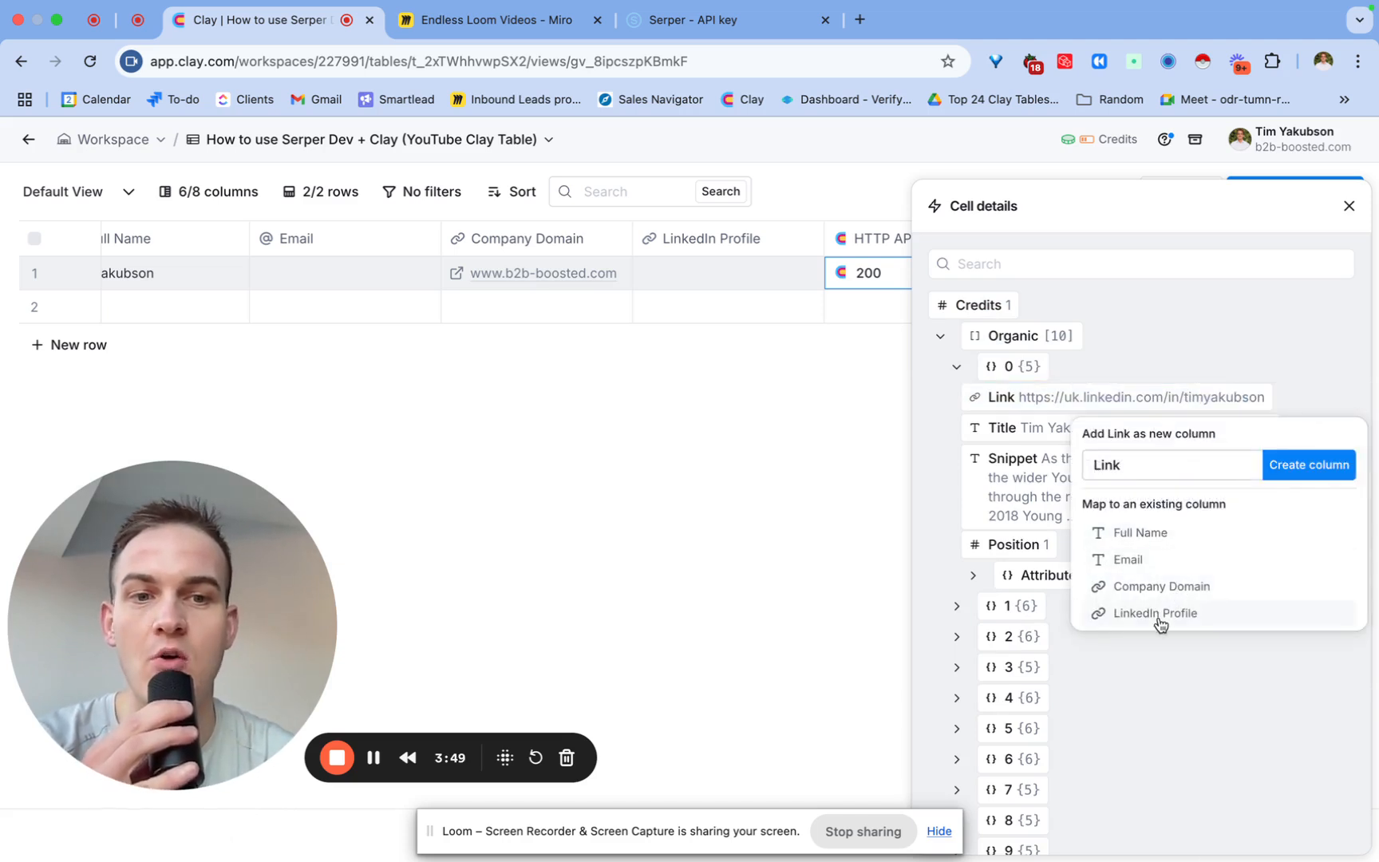
pyautogui.click(1157, 613)
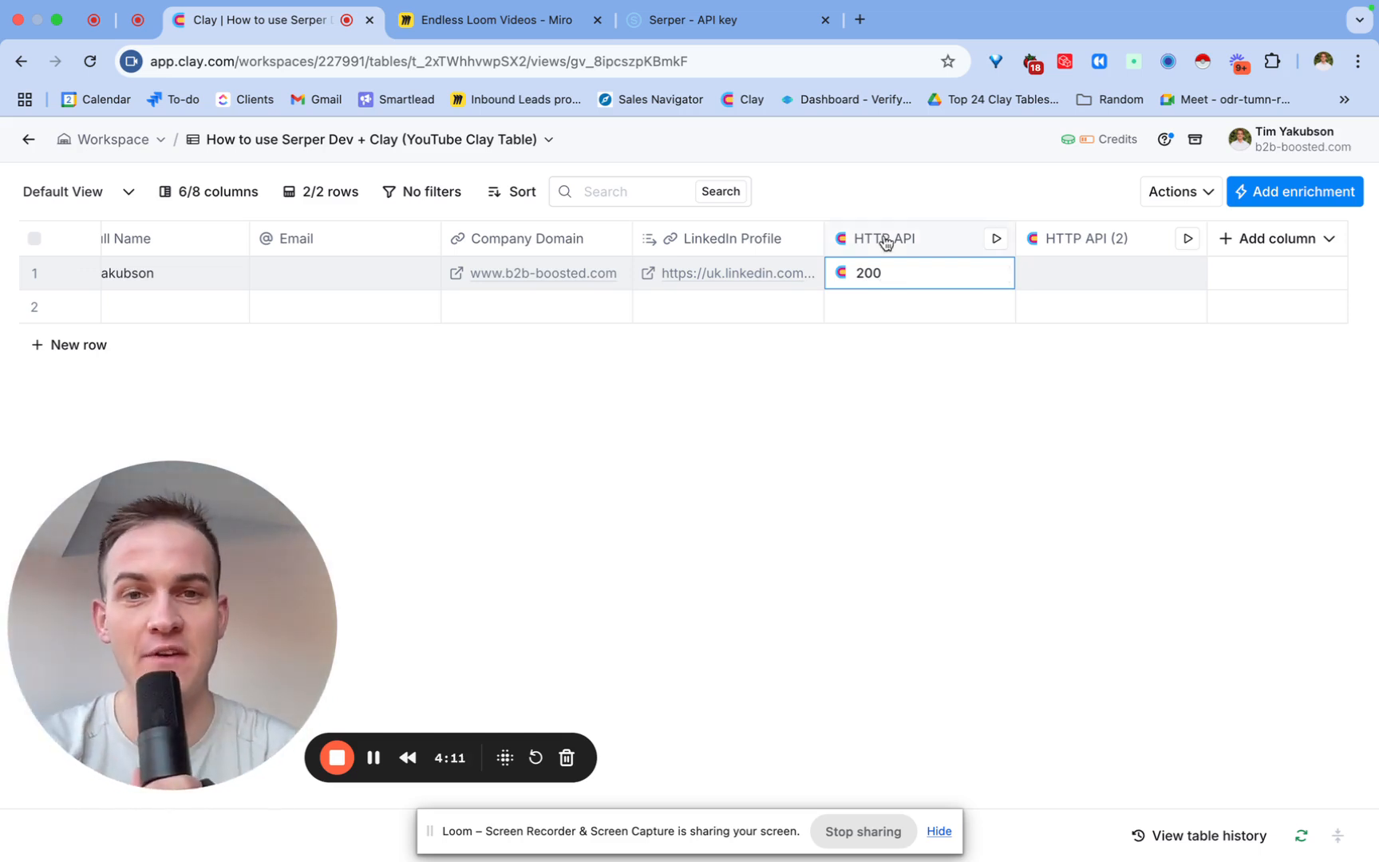
# Rename the search column to 'Find Linkedin URL using Full Name', checking the use-case board.
pyautogui.click(882, 237)
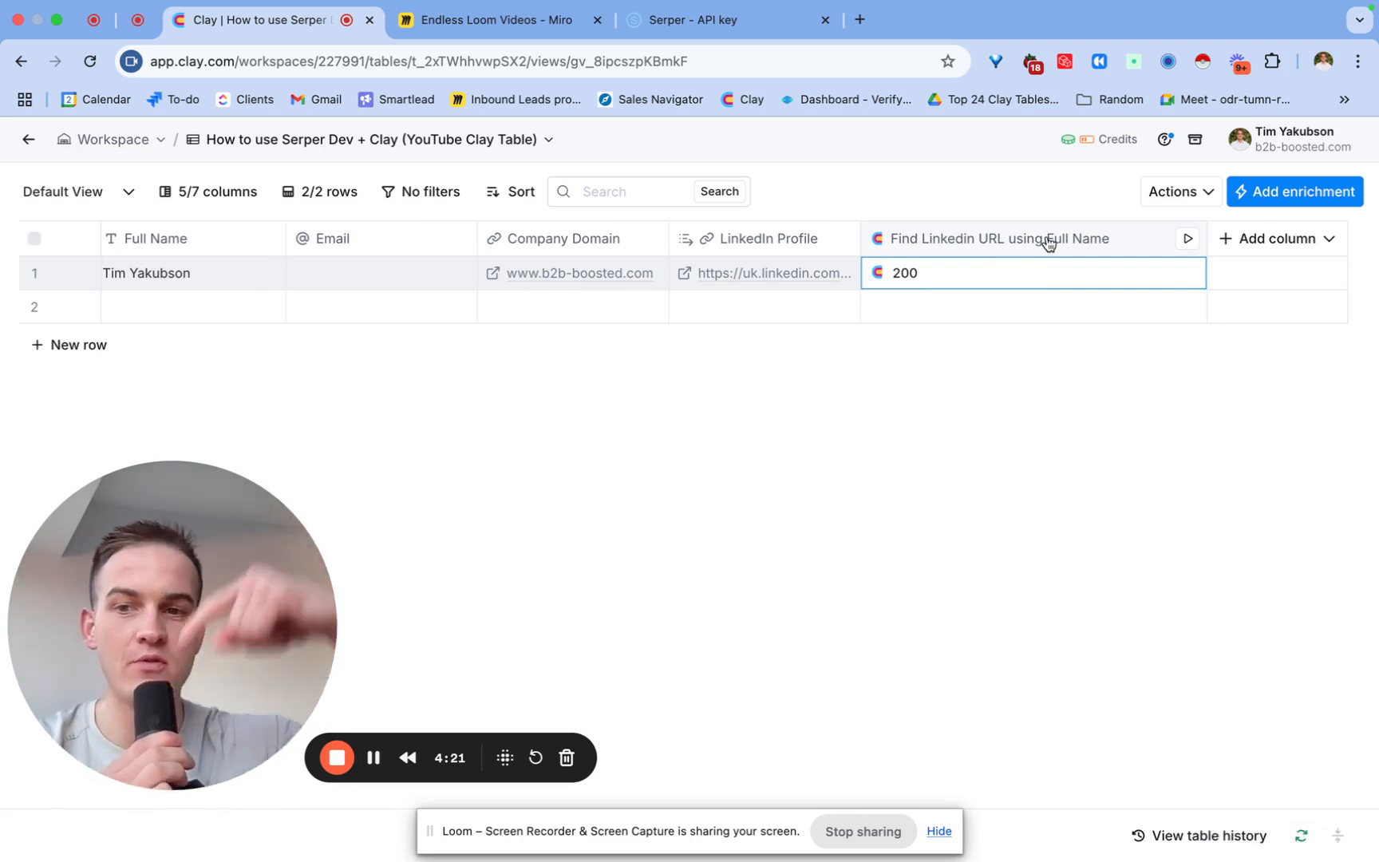
pyautogui.click(498, 19)
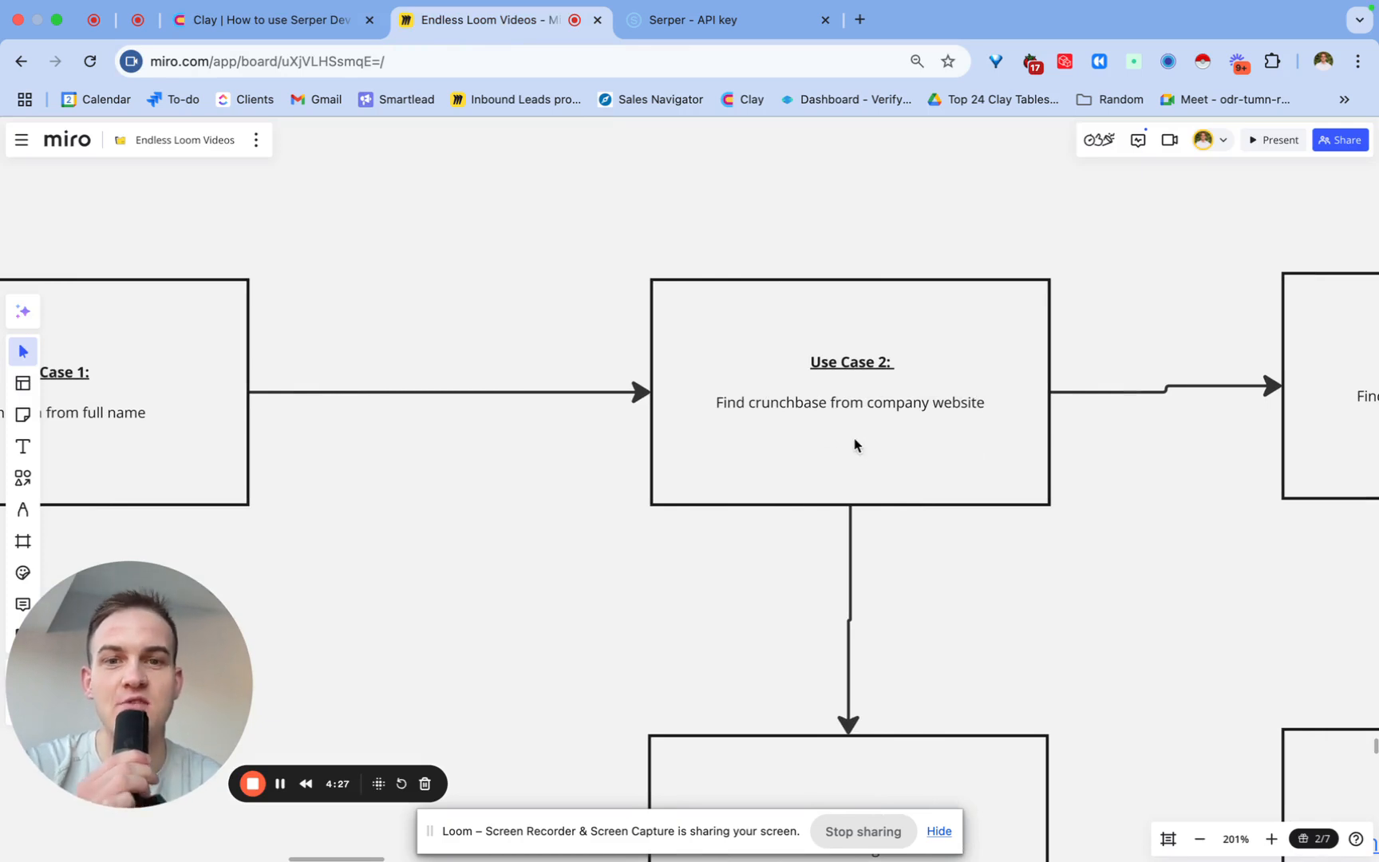
pyautogui.moveTo(758, 407)
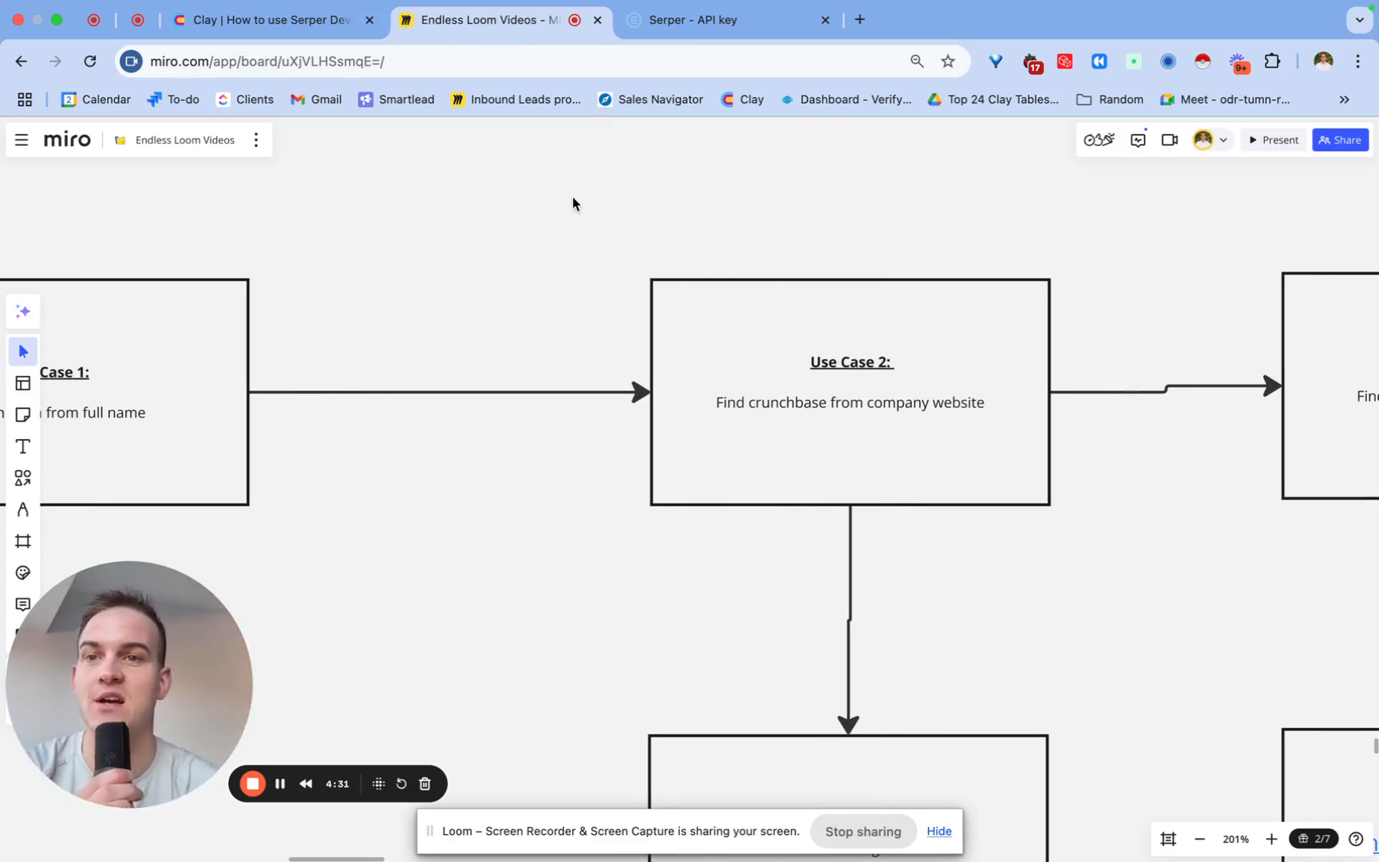
pyautogui.click(273, 19)
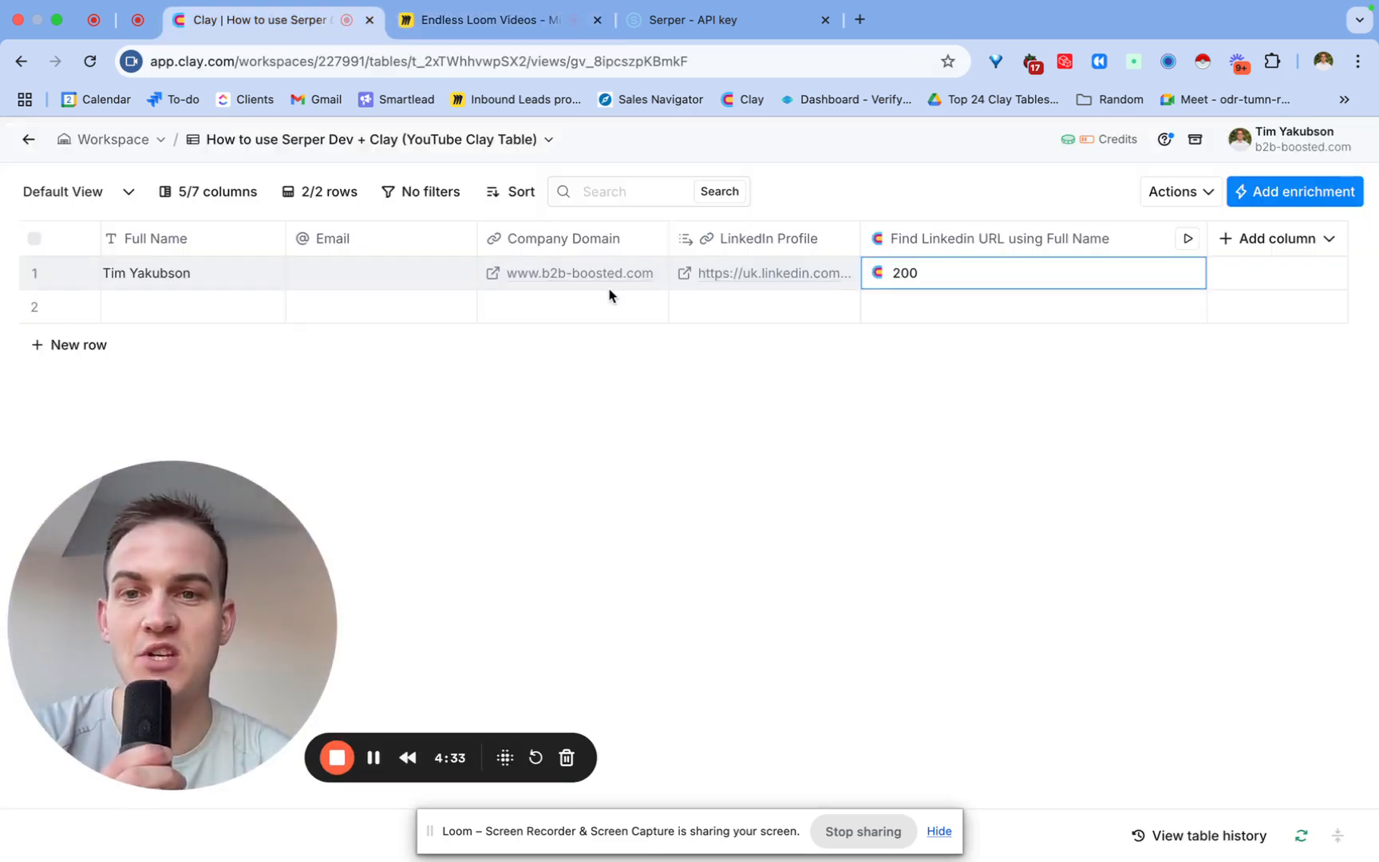
pyautogui.moveTo(579, 329)
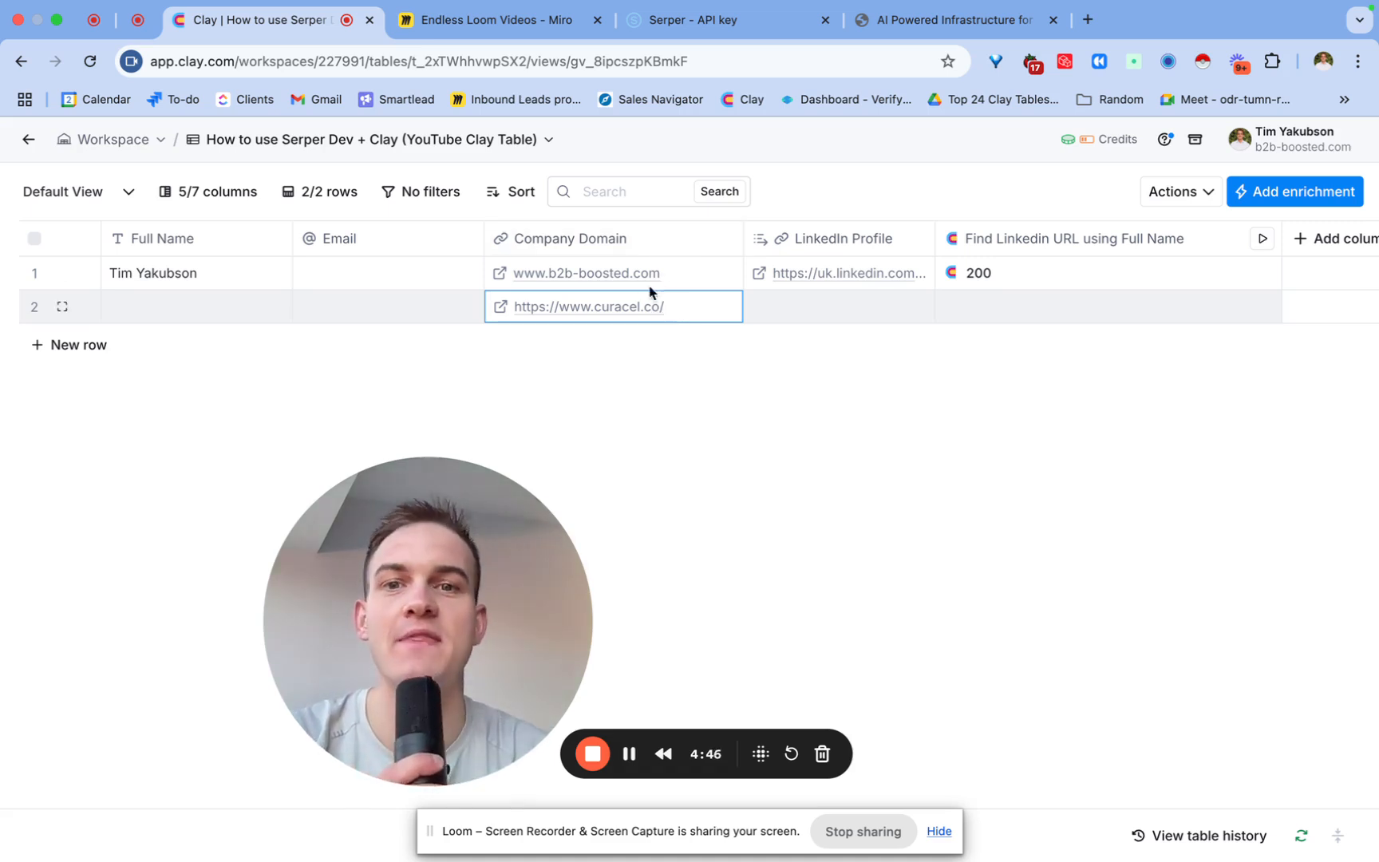
pyautogui.moveTo(1263, 263)
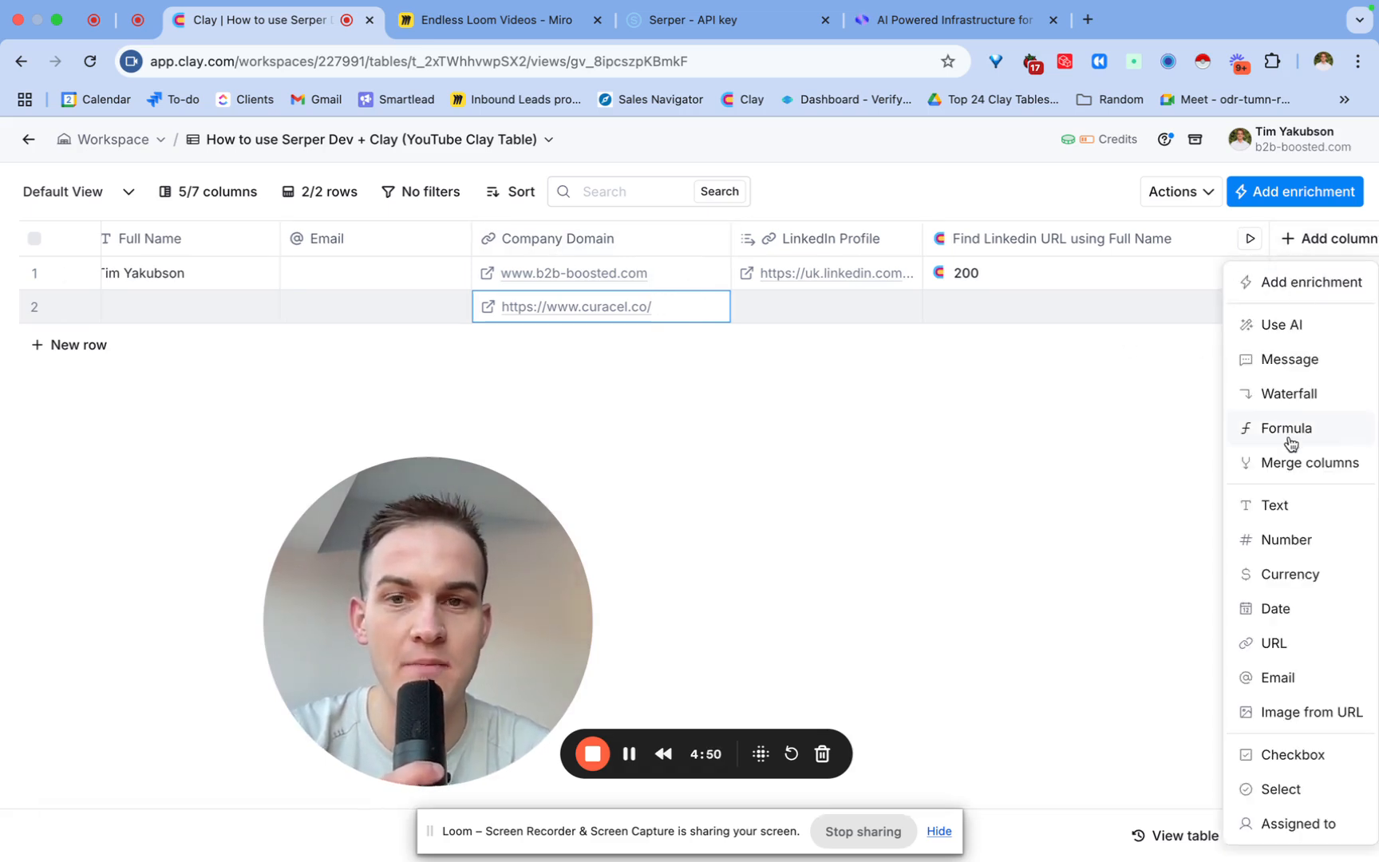
# Create an Email Domain formula column generated from 'Get the email domain from /Company Domain'.
pyautogui.click(1288, 428)
pyautogui.write('Get the domain from /')
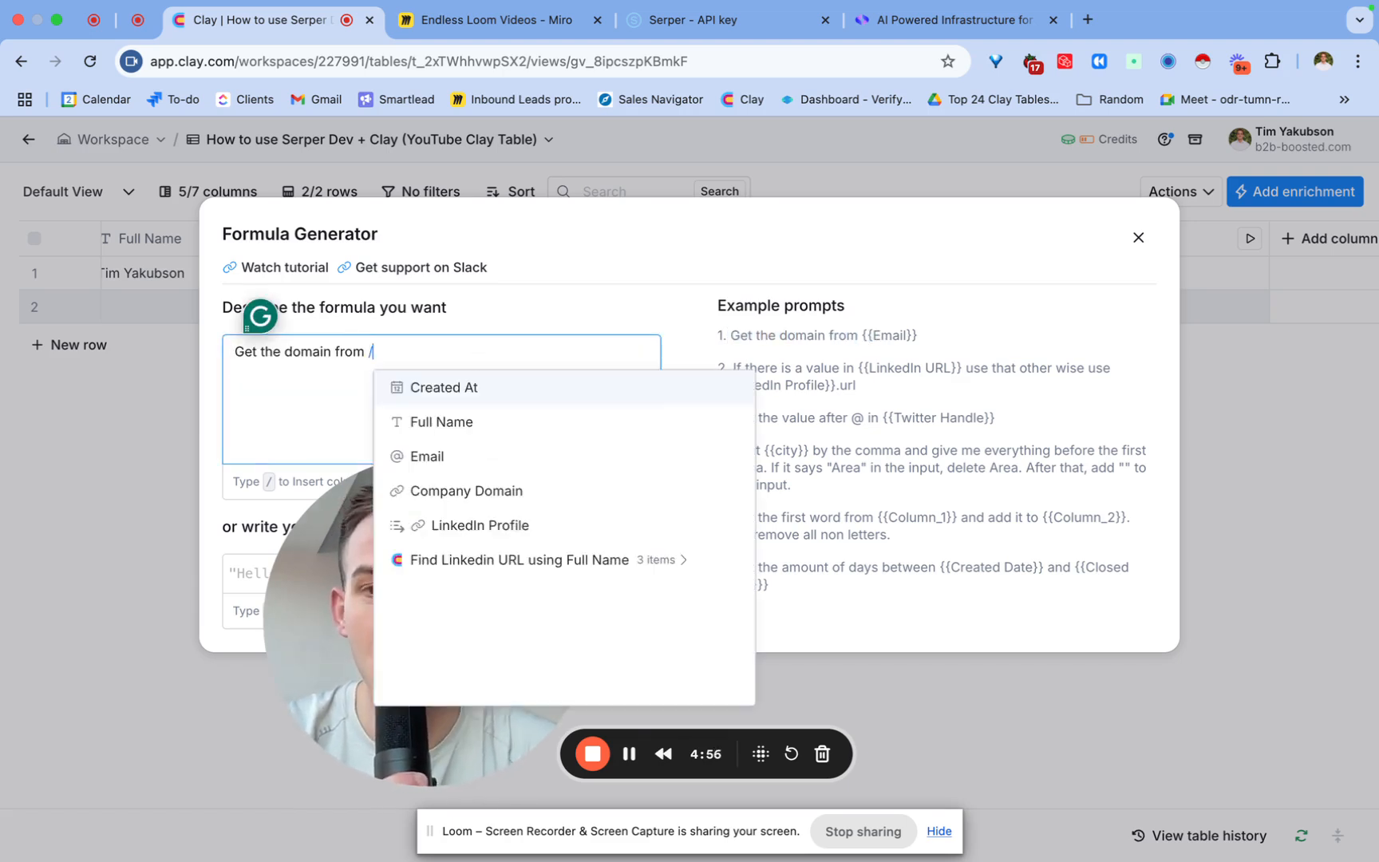
pyautogui.click(468, 490)
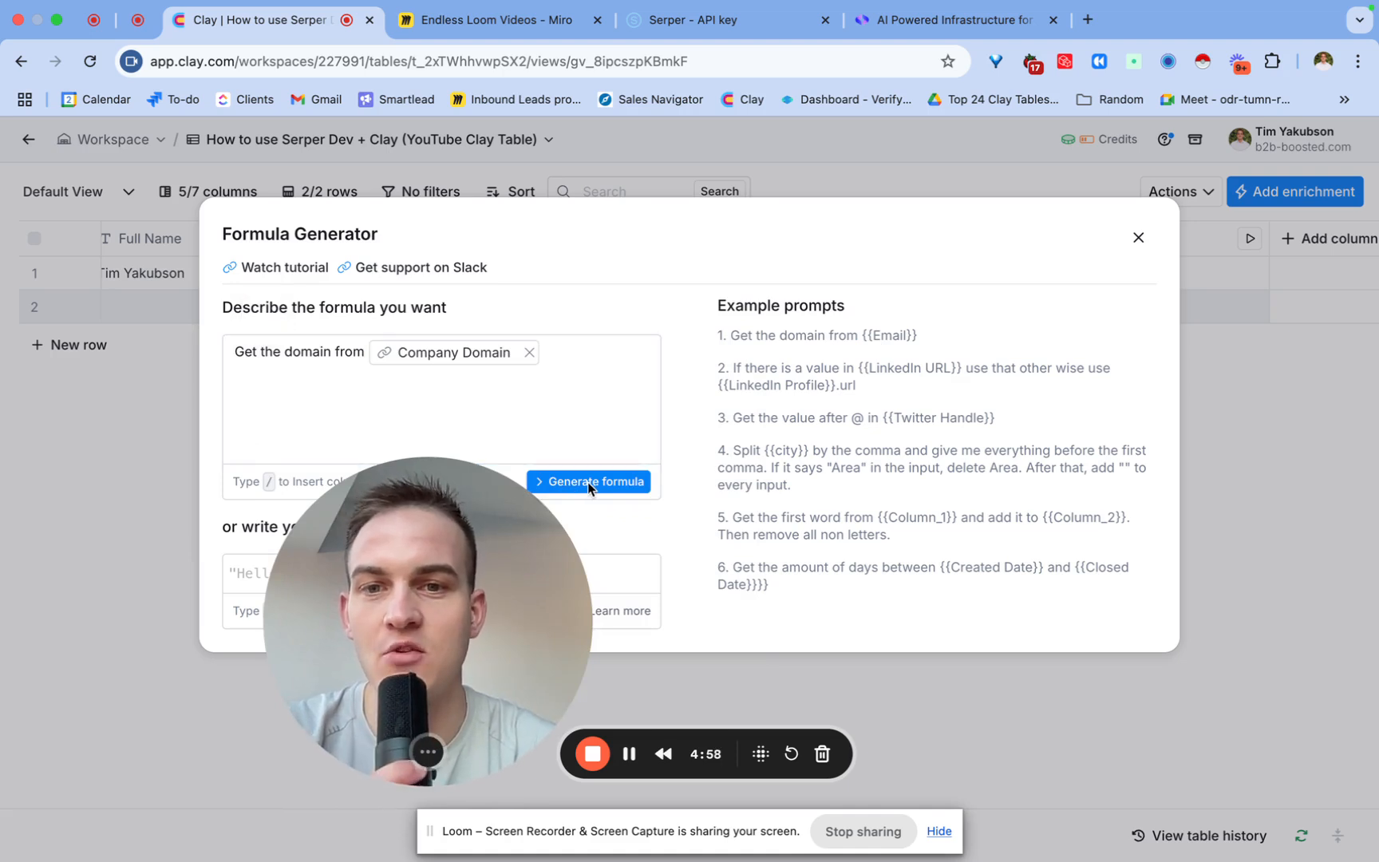
pyautogui.click(595, 480)
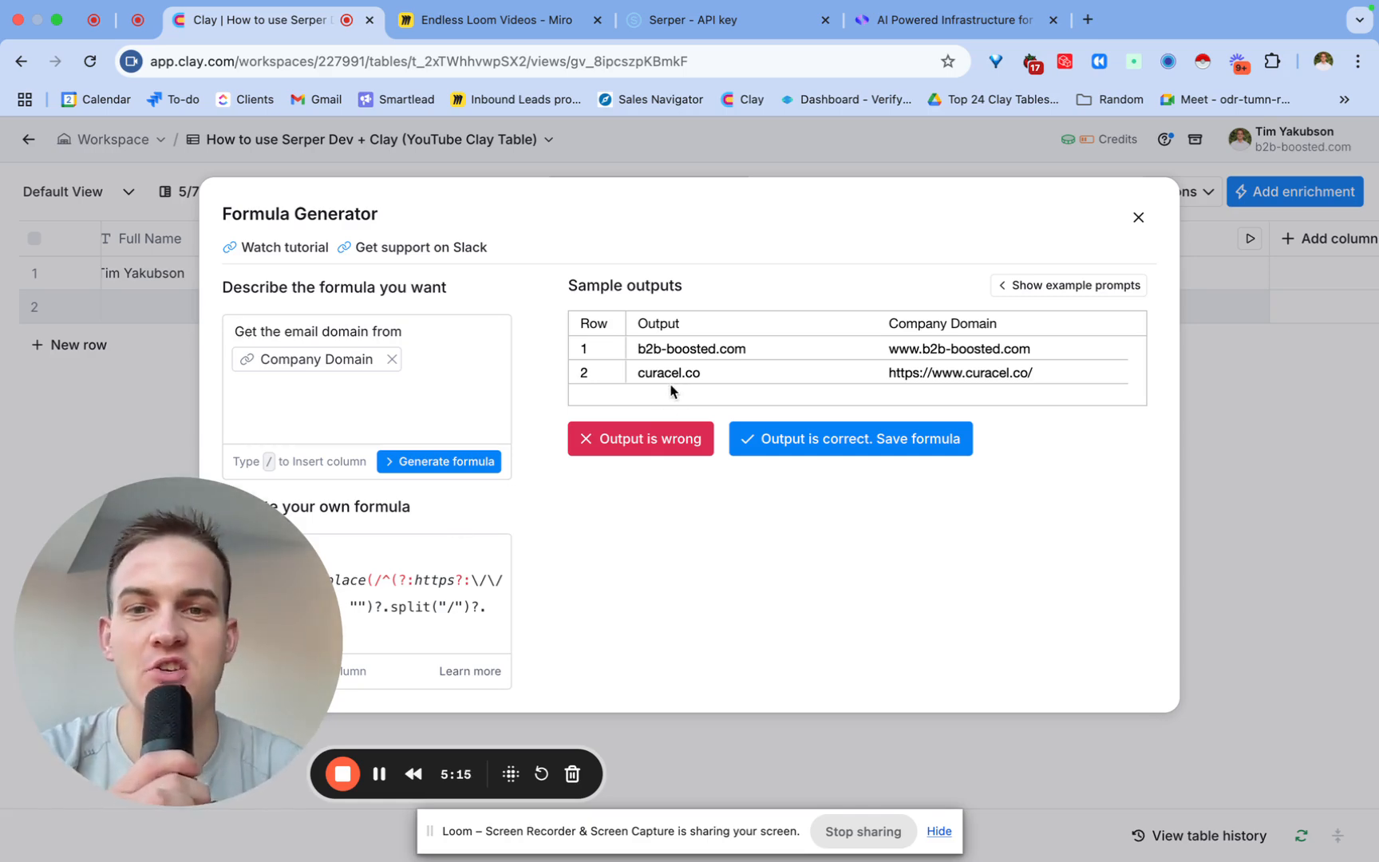
pyautogui.click(849, 439)
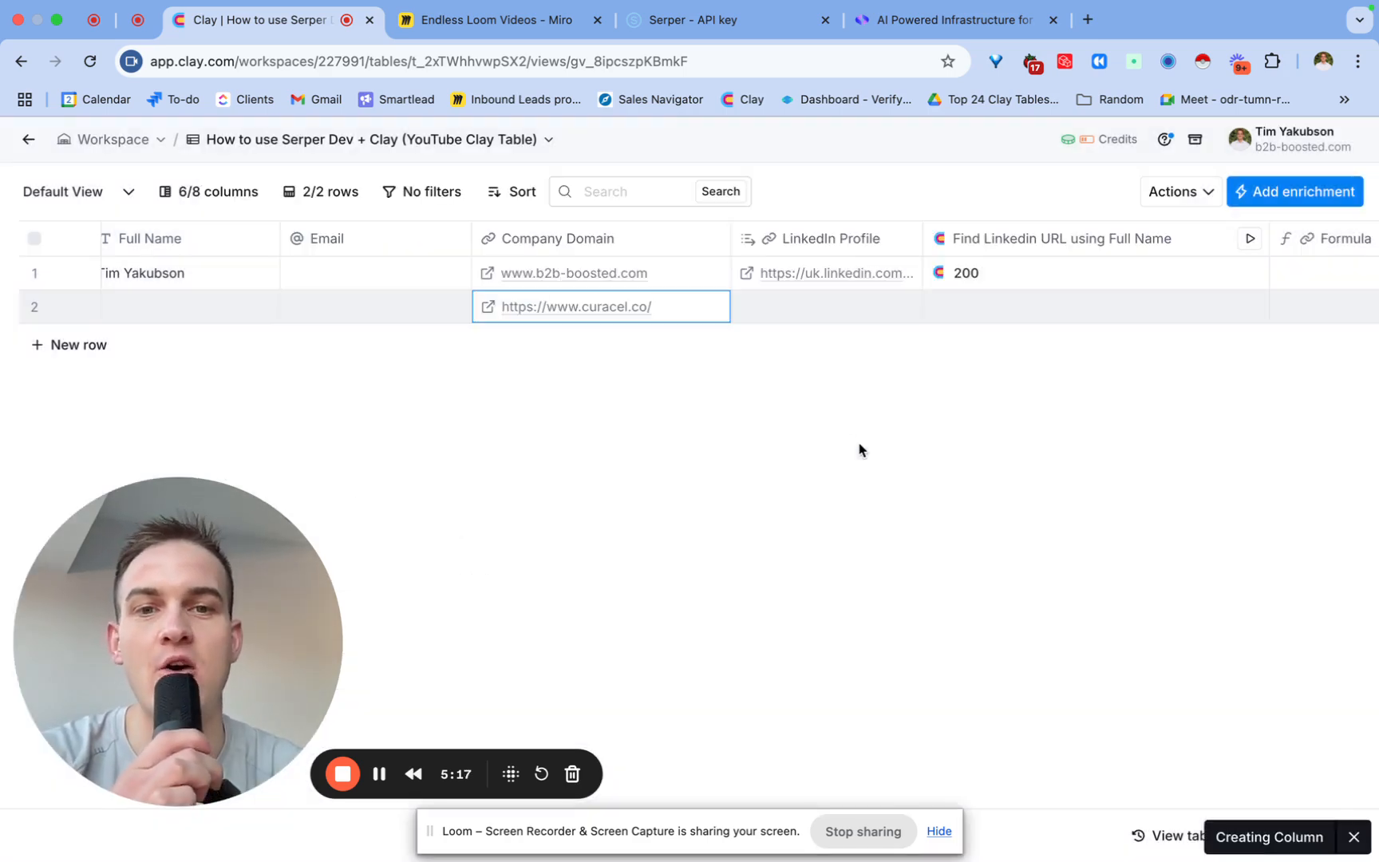
pyautogui.hscroll(3)
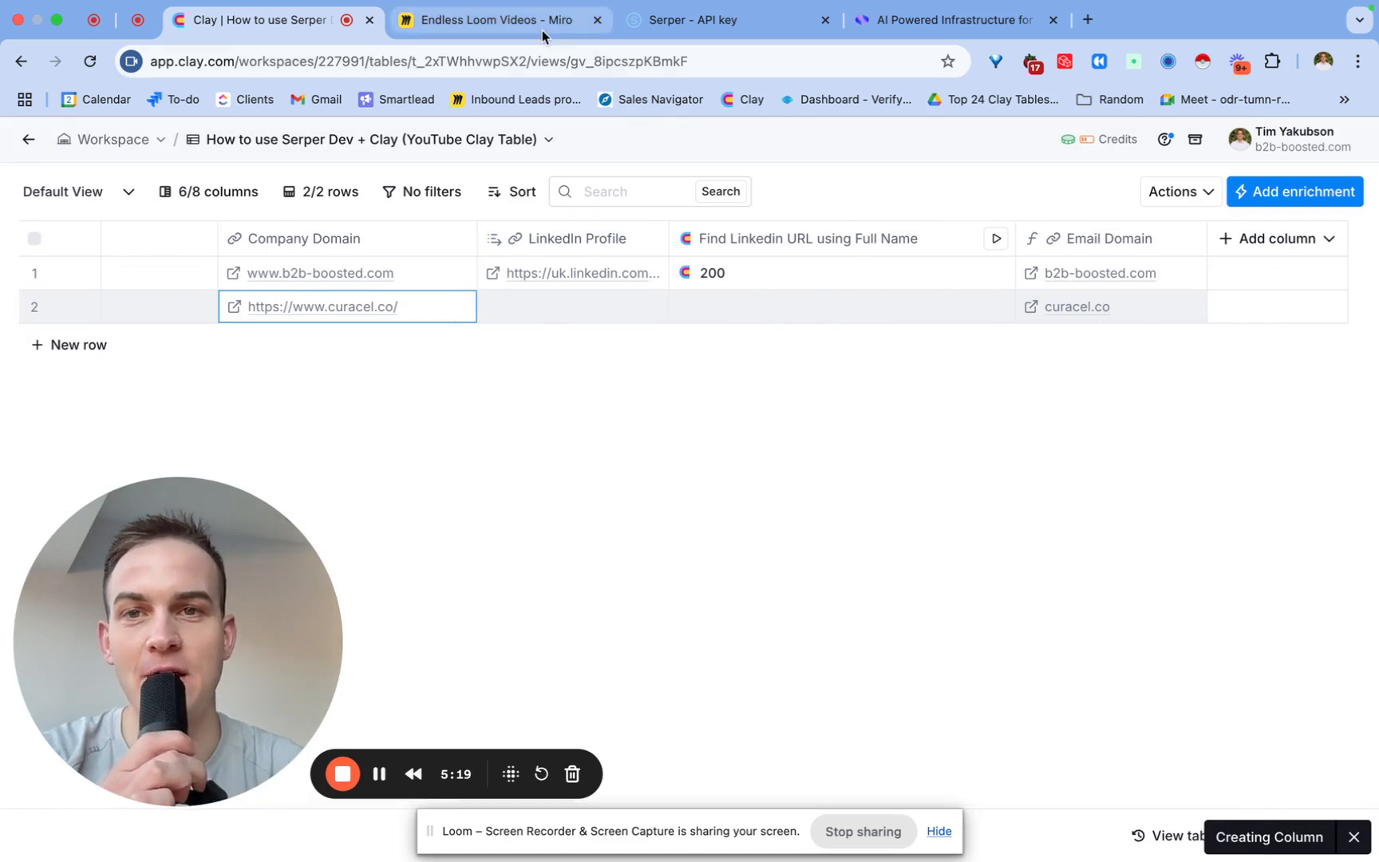
pyautogui.click(490, 19)
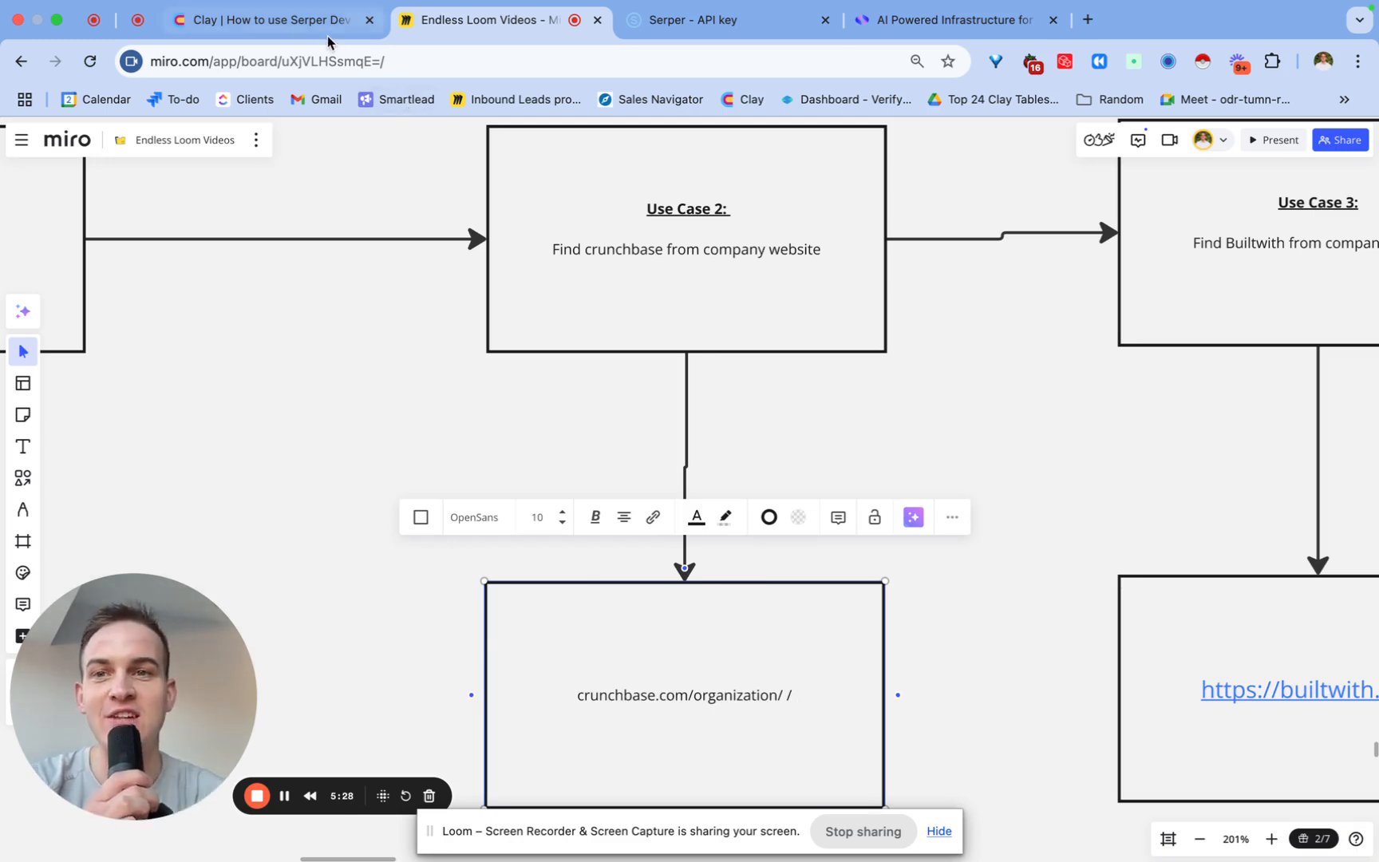
pyautogui.click(268, 19)
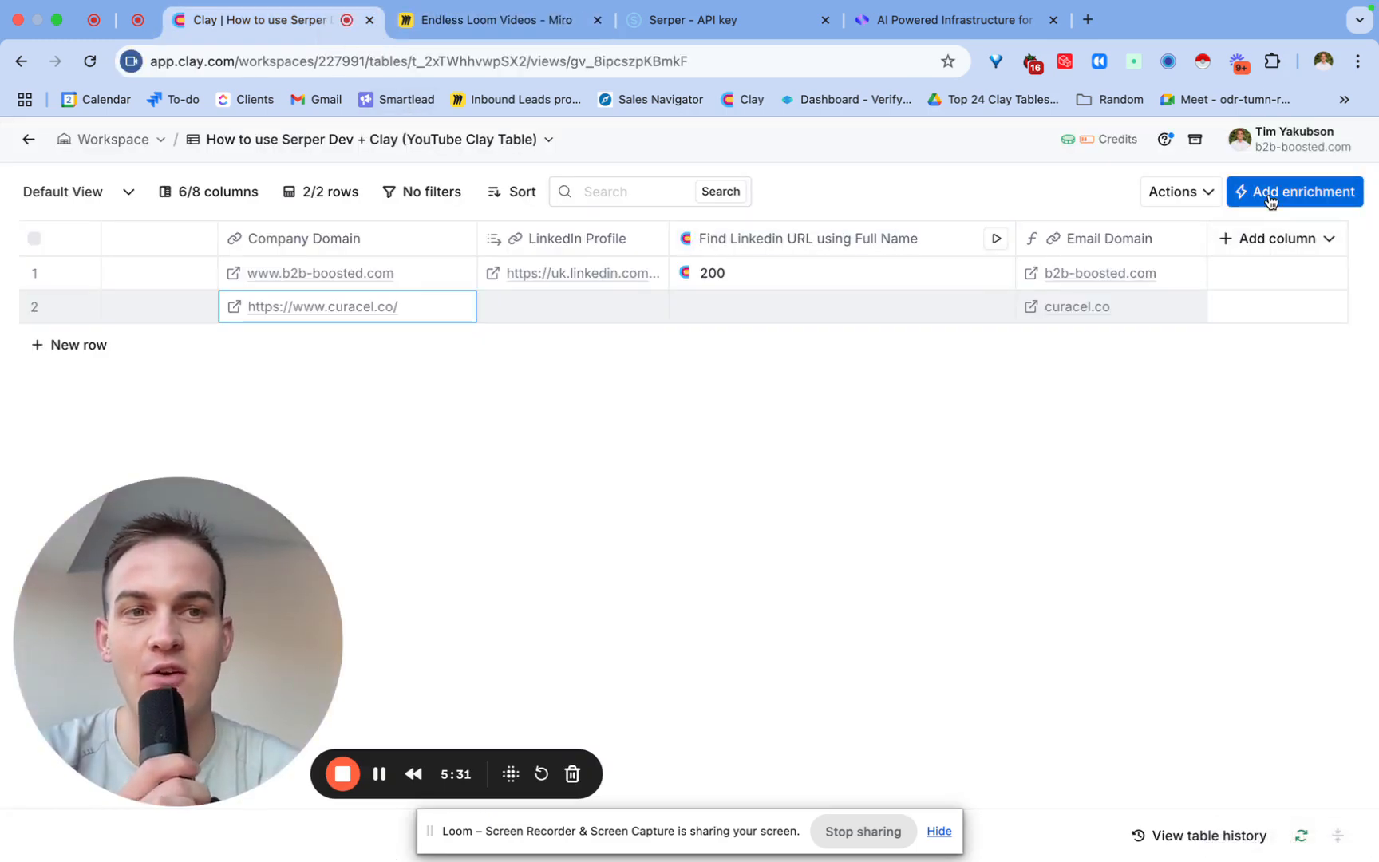
# Add an HTTP API column from the Serper Dev template with its search-input column chosen.
pyautogui.write('htt')
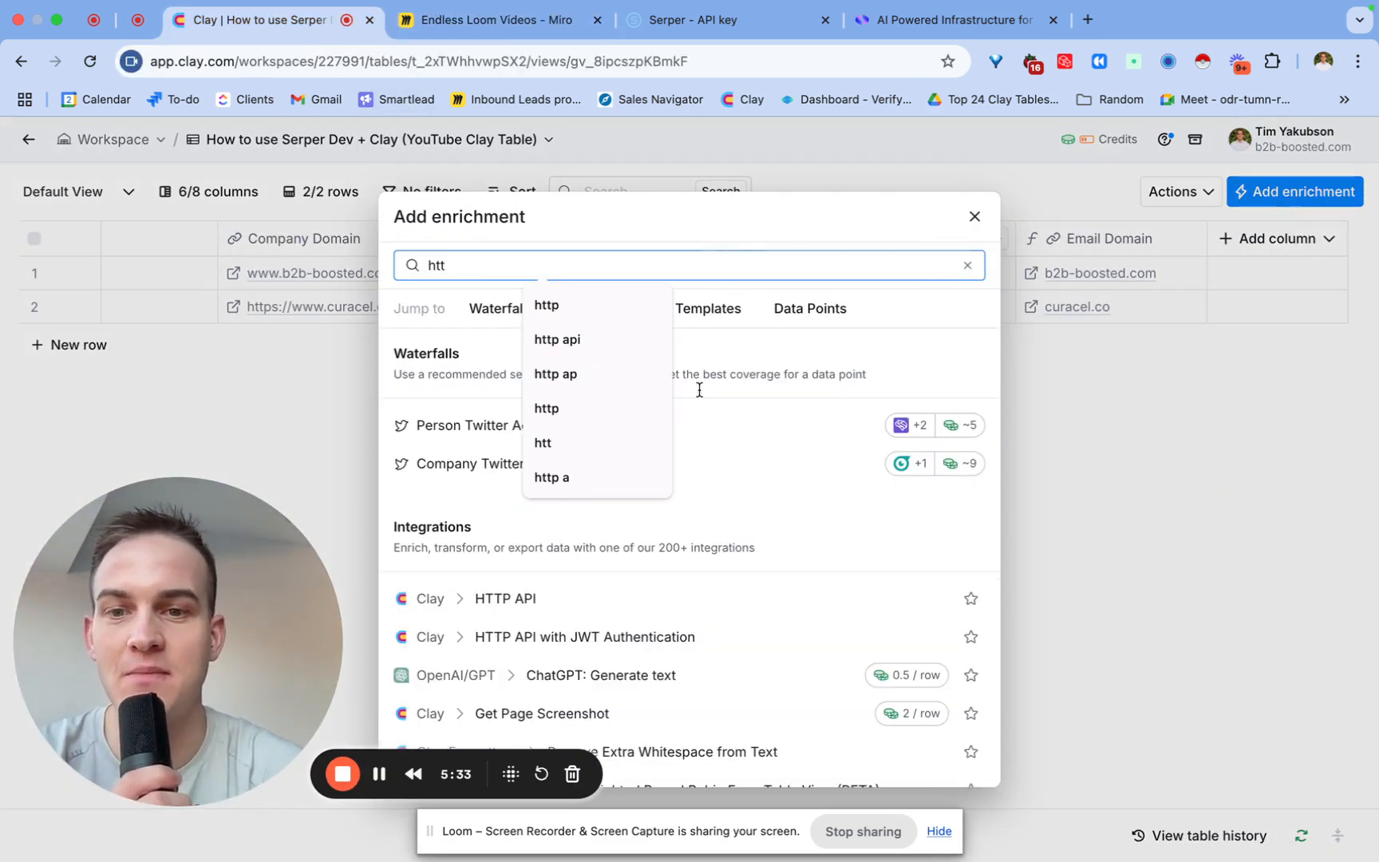
pyautogui.click(506, 598)
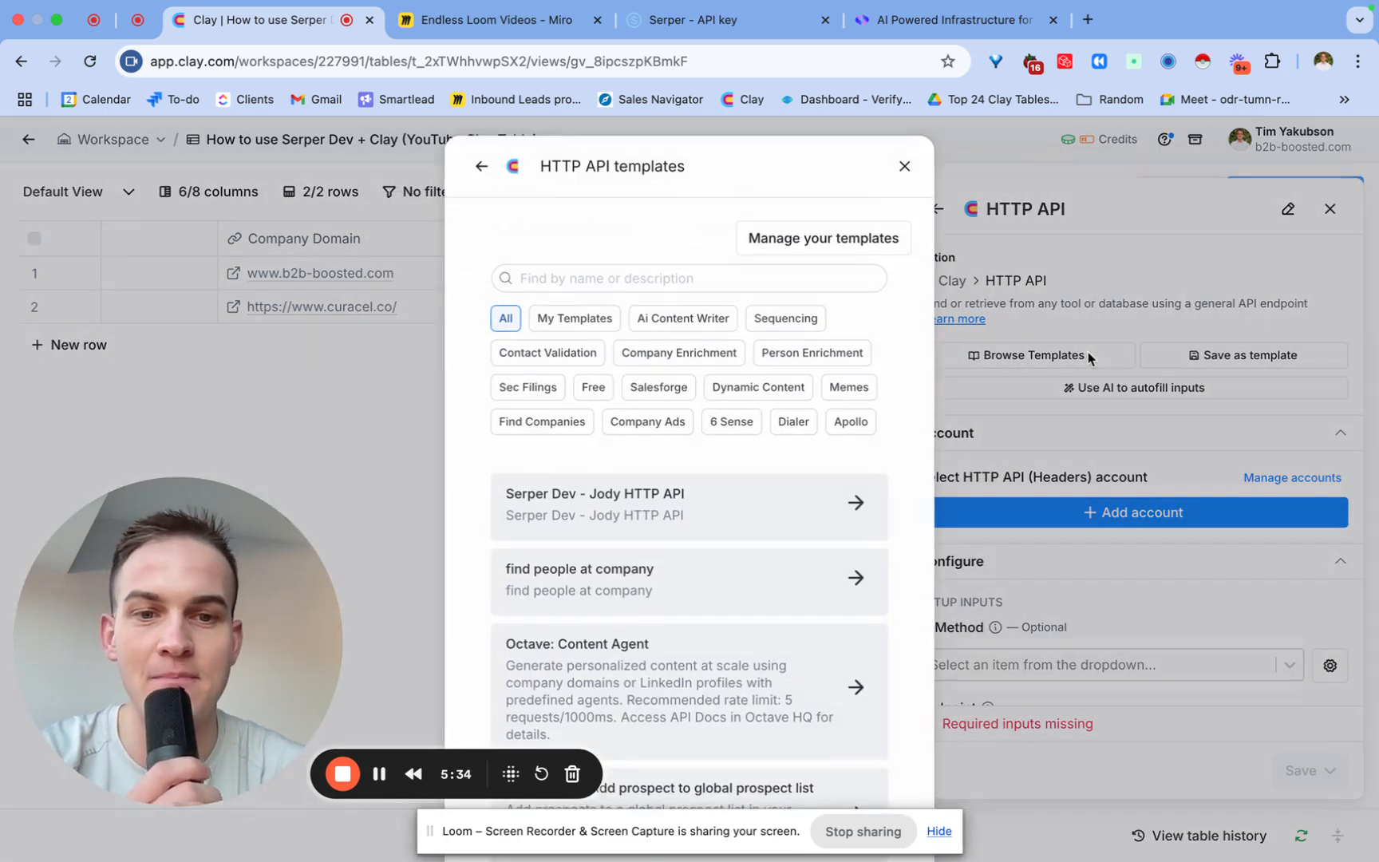
pyautogui.click(689, 504)
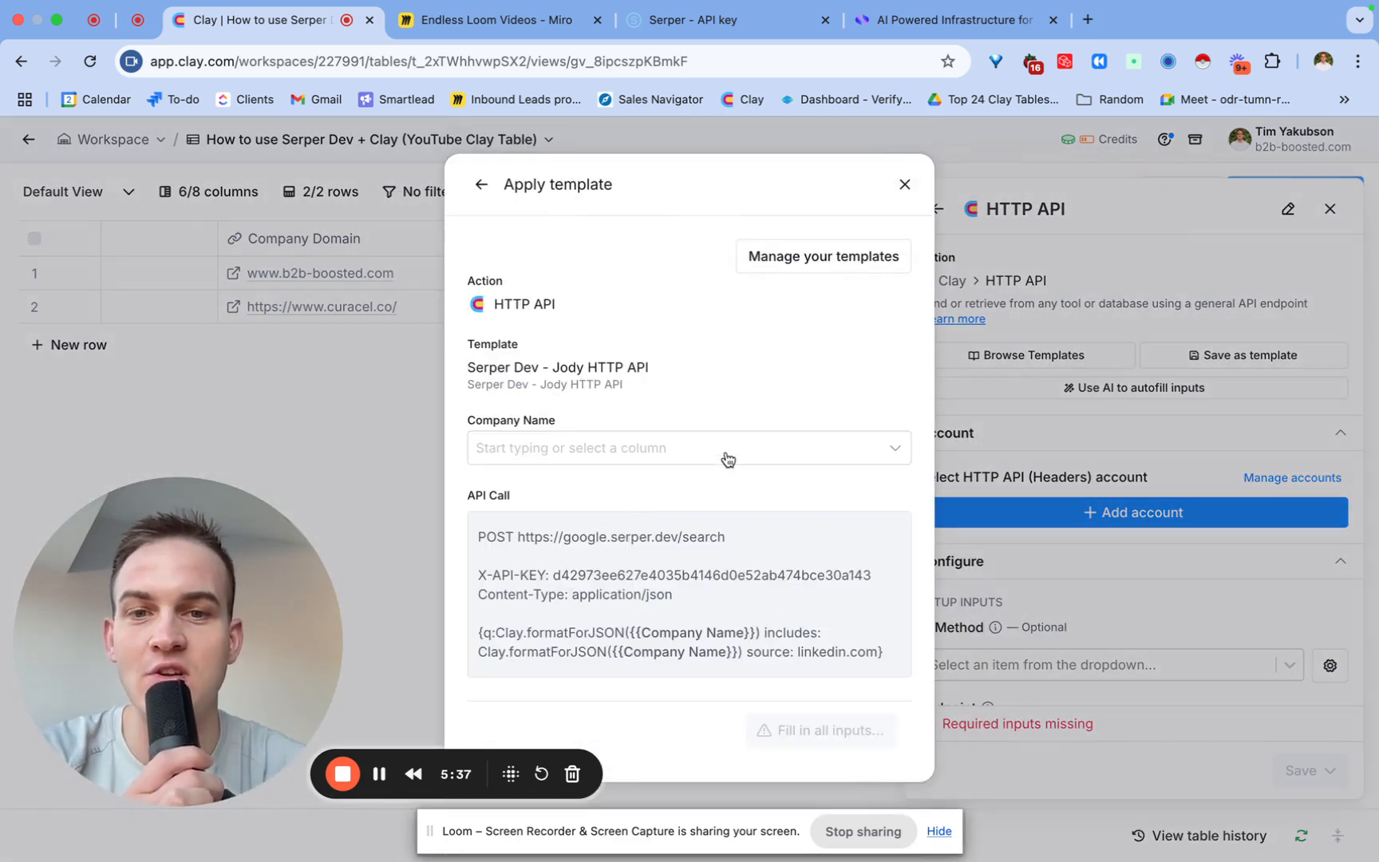
pyautogui.click(690, 446)
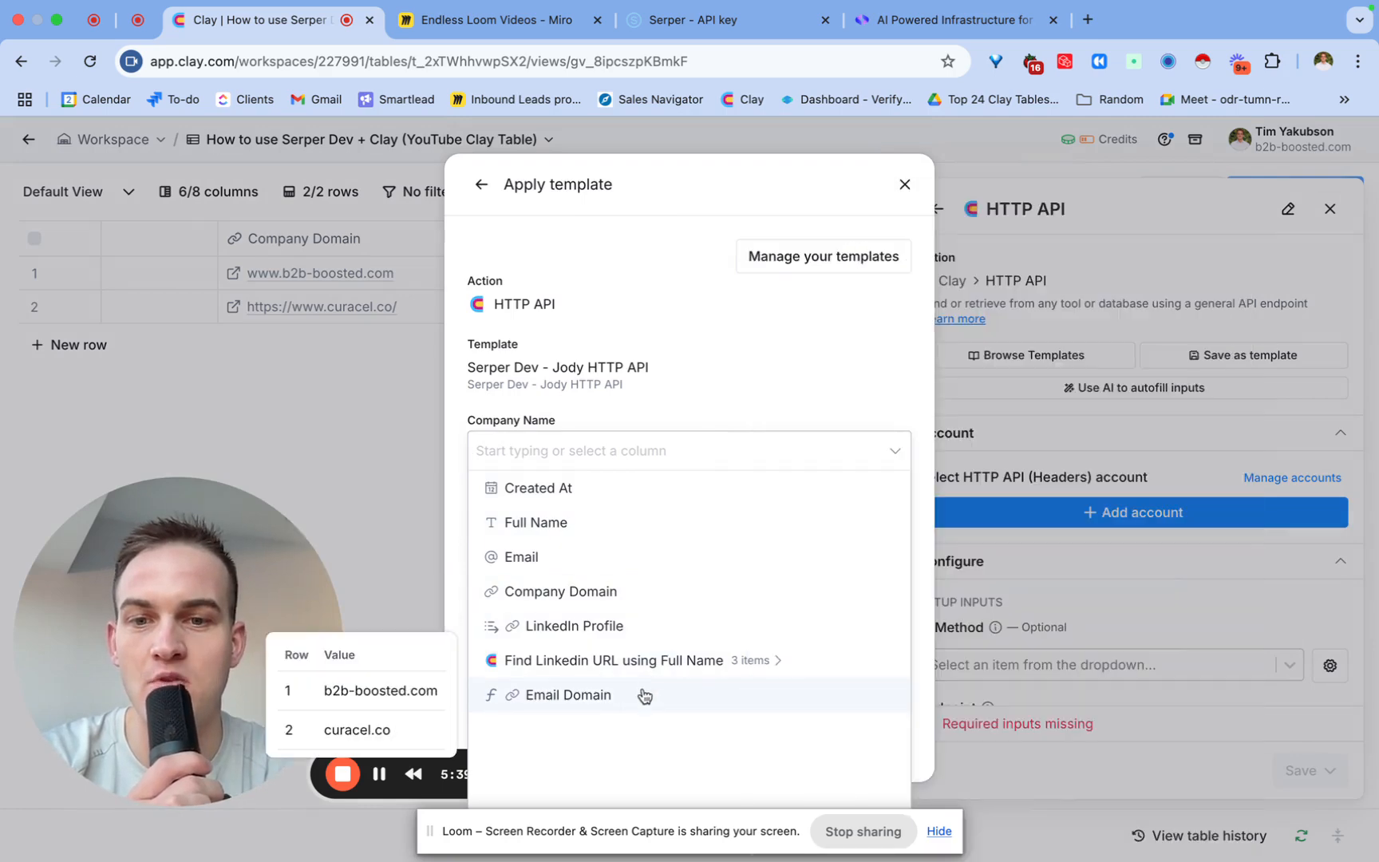
pyautogui.click(538, 522)
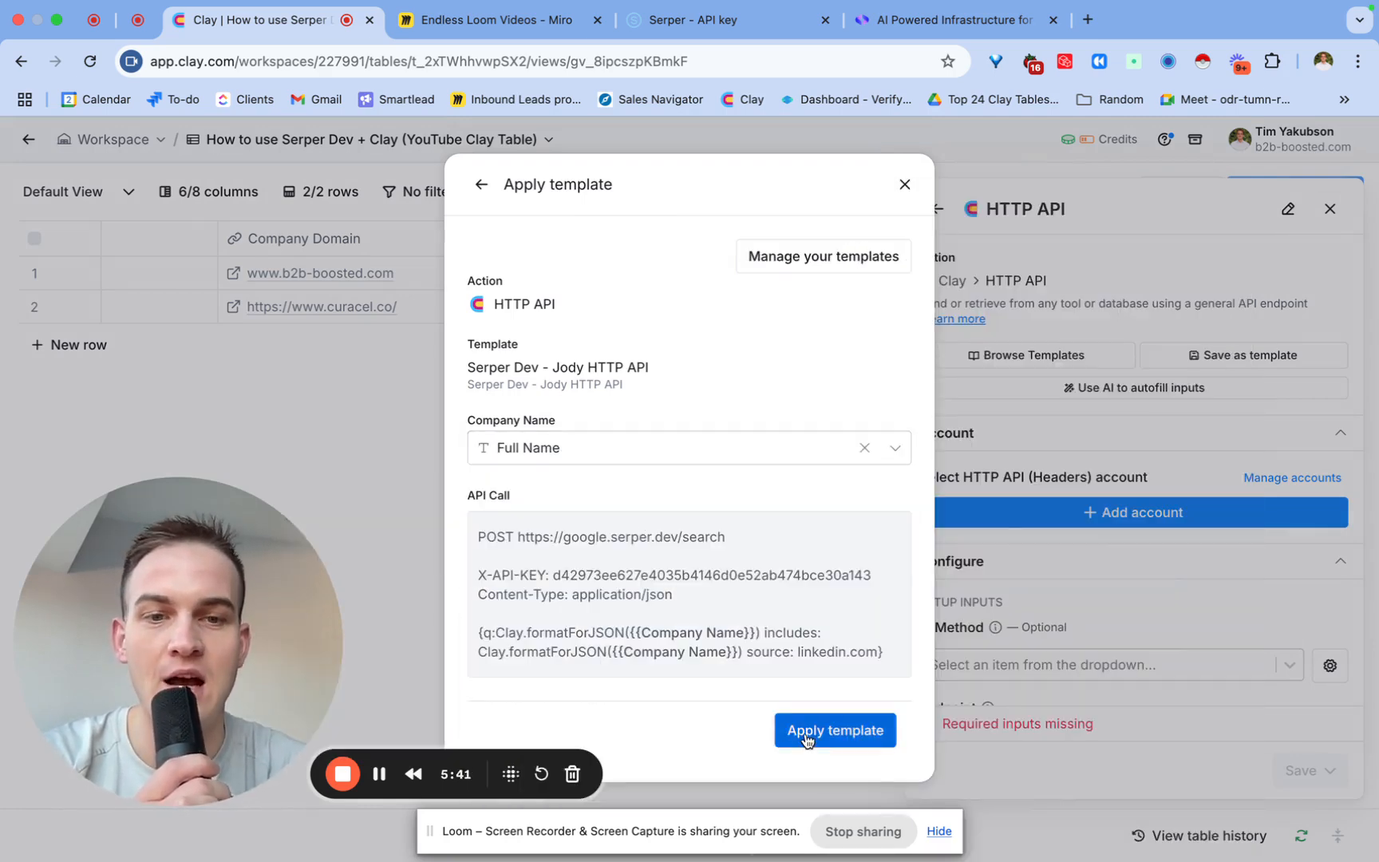
pyautogui.click(833, 729)
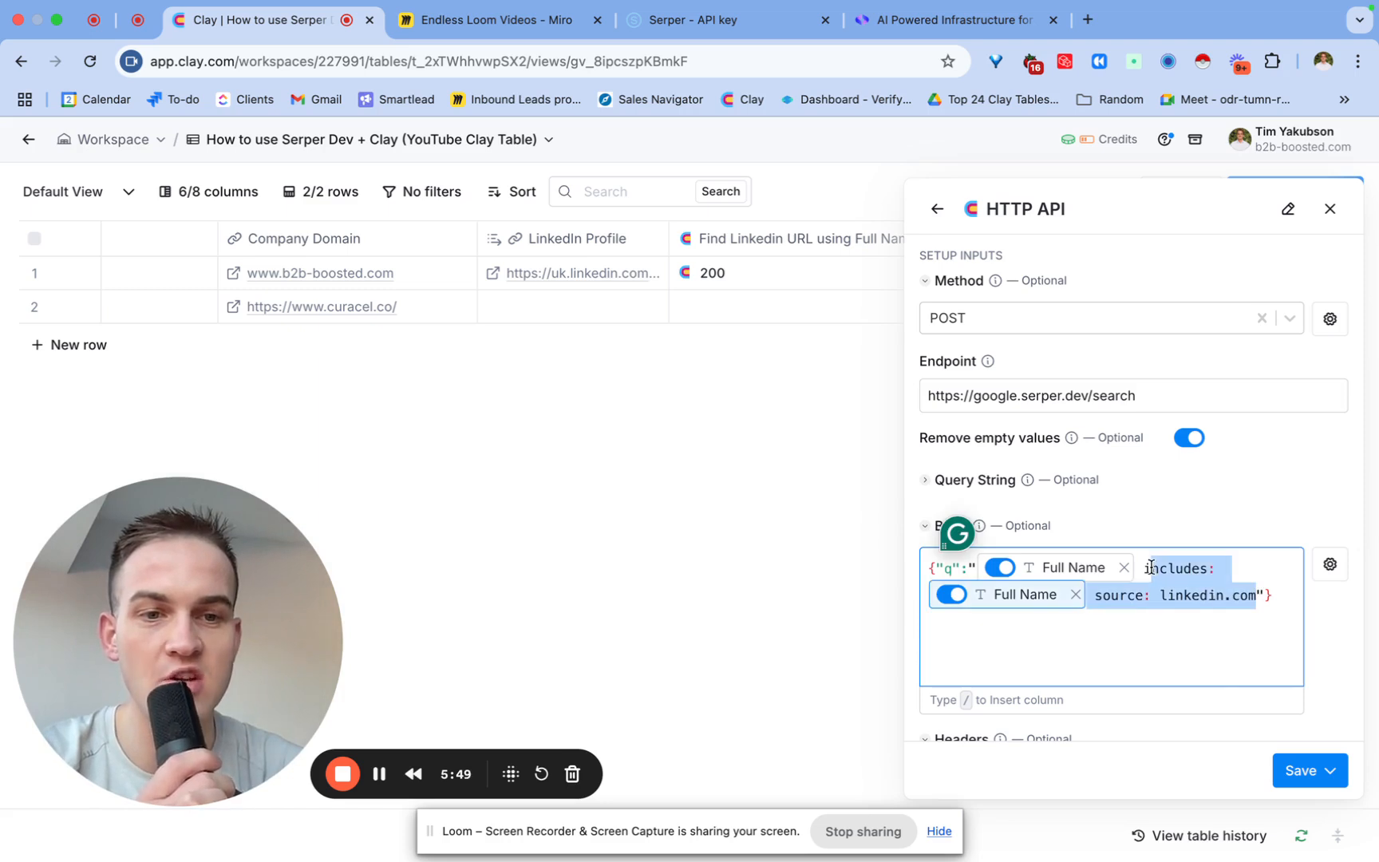
# Edit the request body to search crunchbase.com/organization/ plus Email Domain and save the column.
pyautogui.click(1100, 616)
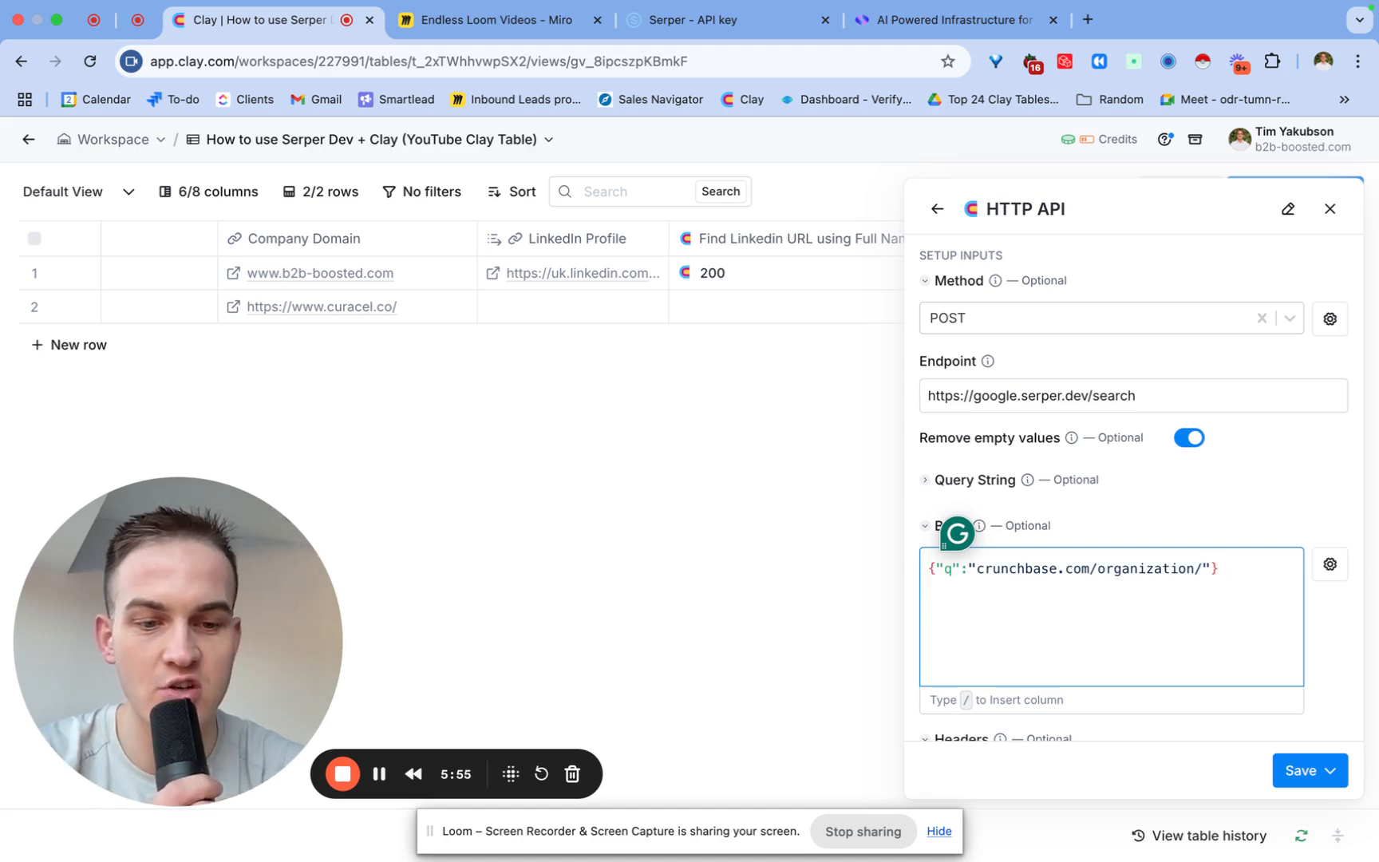
pyautogui.write('/')
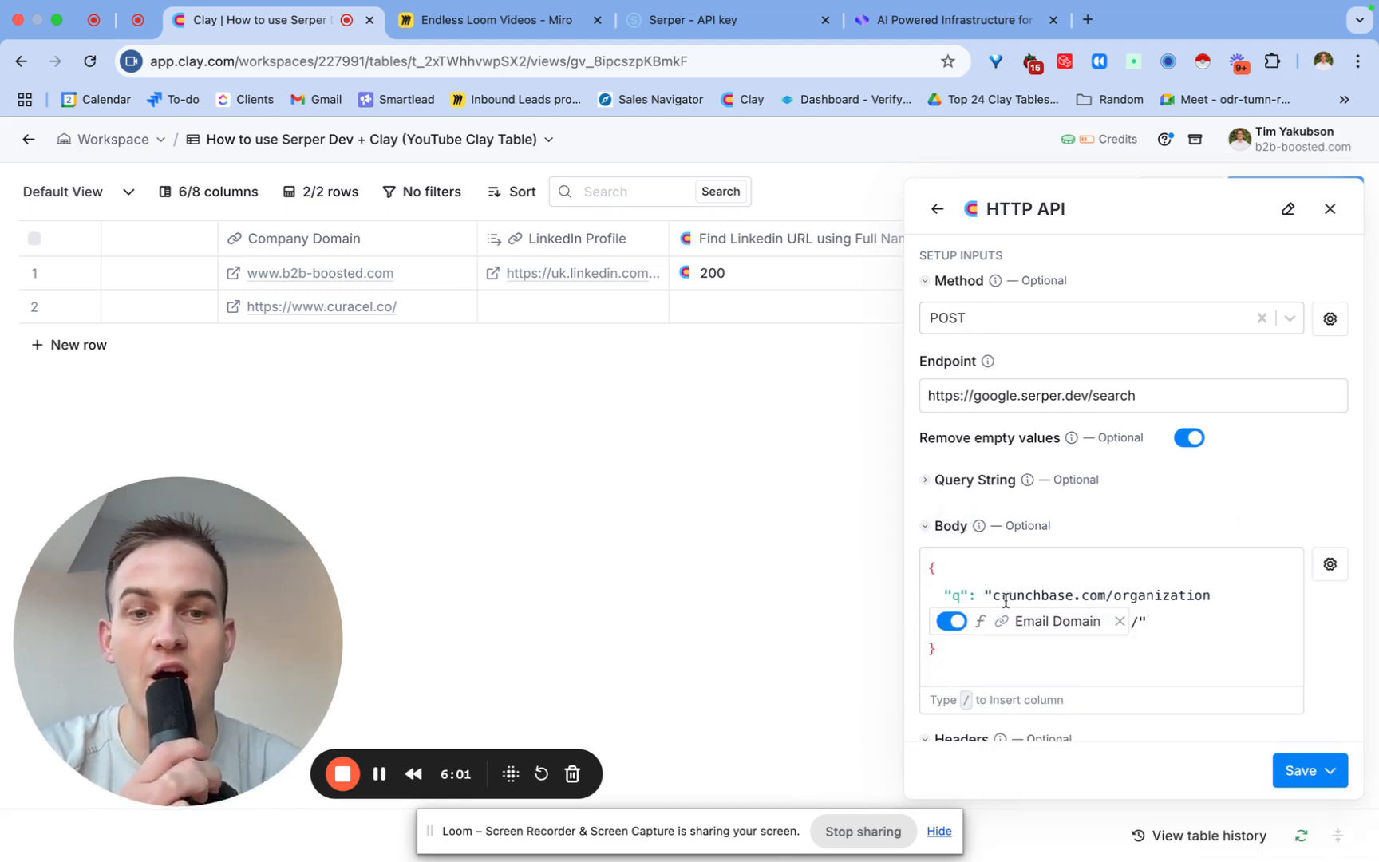
pyautogui.click(1334, 771)
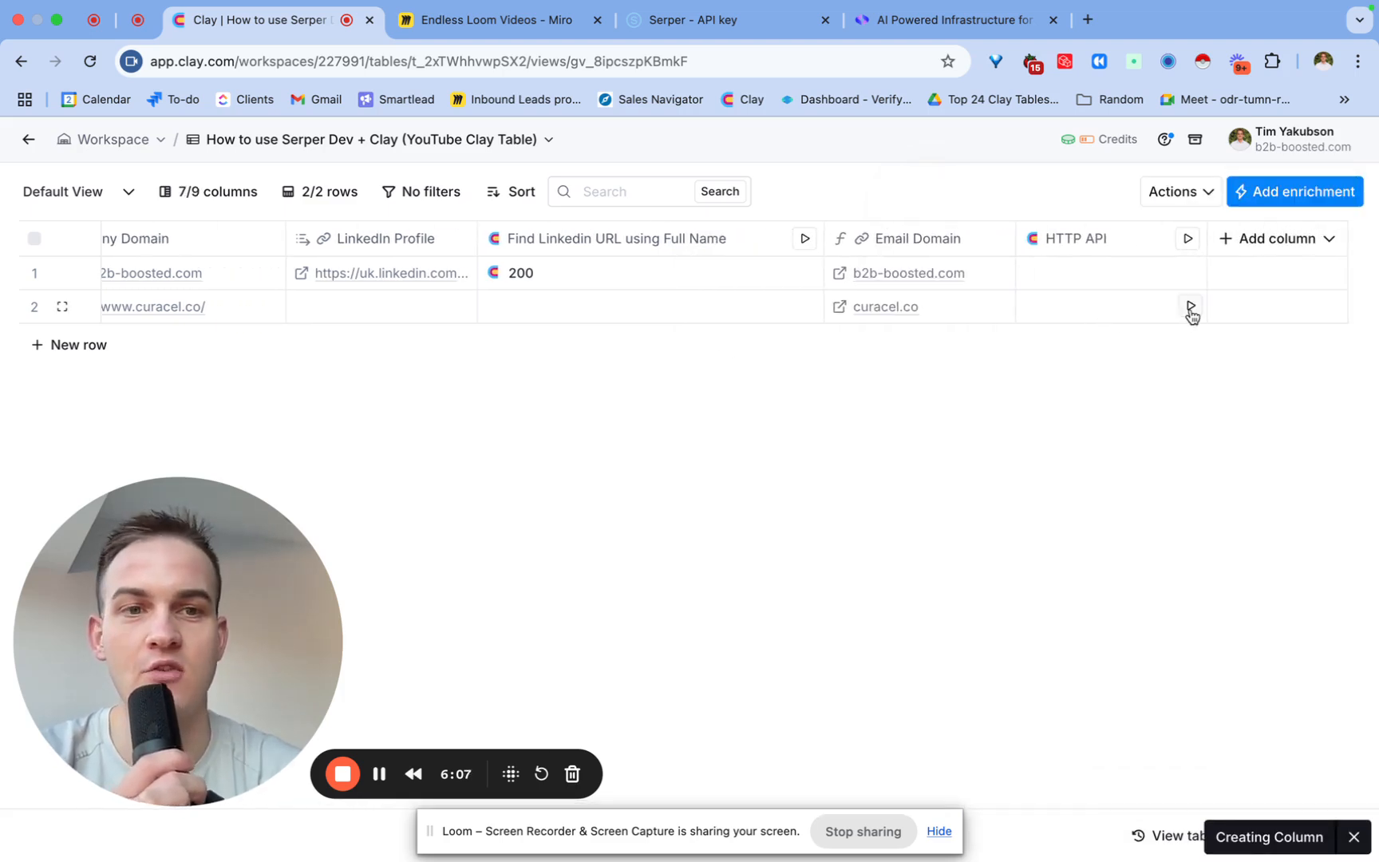
# Run the Crunchbase search for the curacel.co row and open Curacel's Crunchbase profile from the top result.
pyautogui.click(1190, 306)
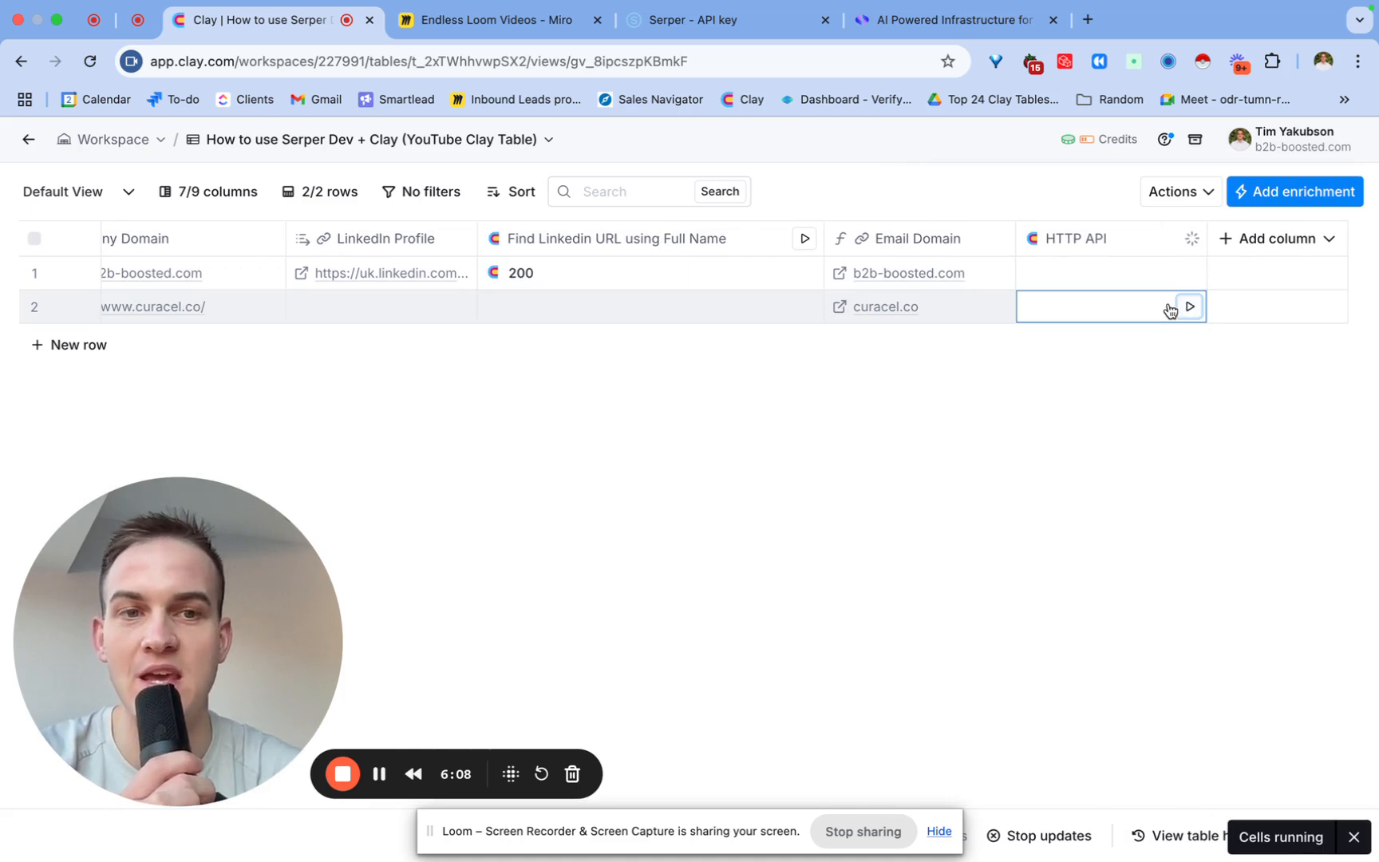
pyautogui.click(1190, 307)
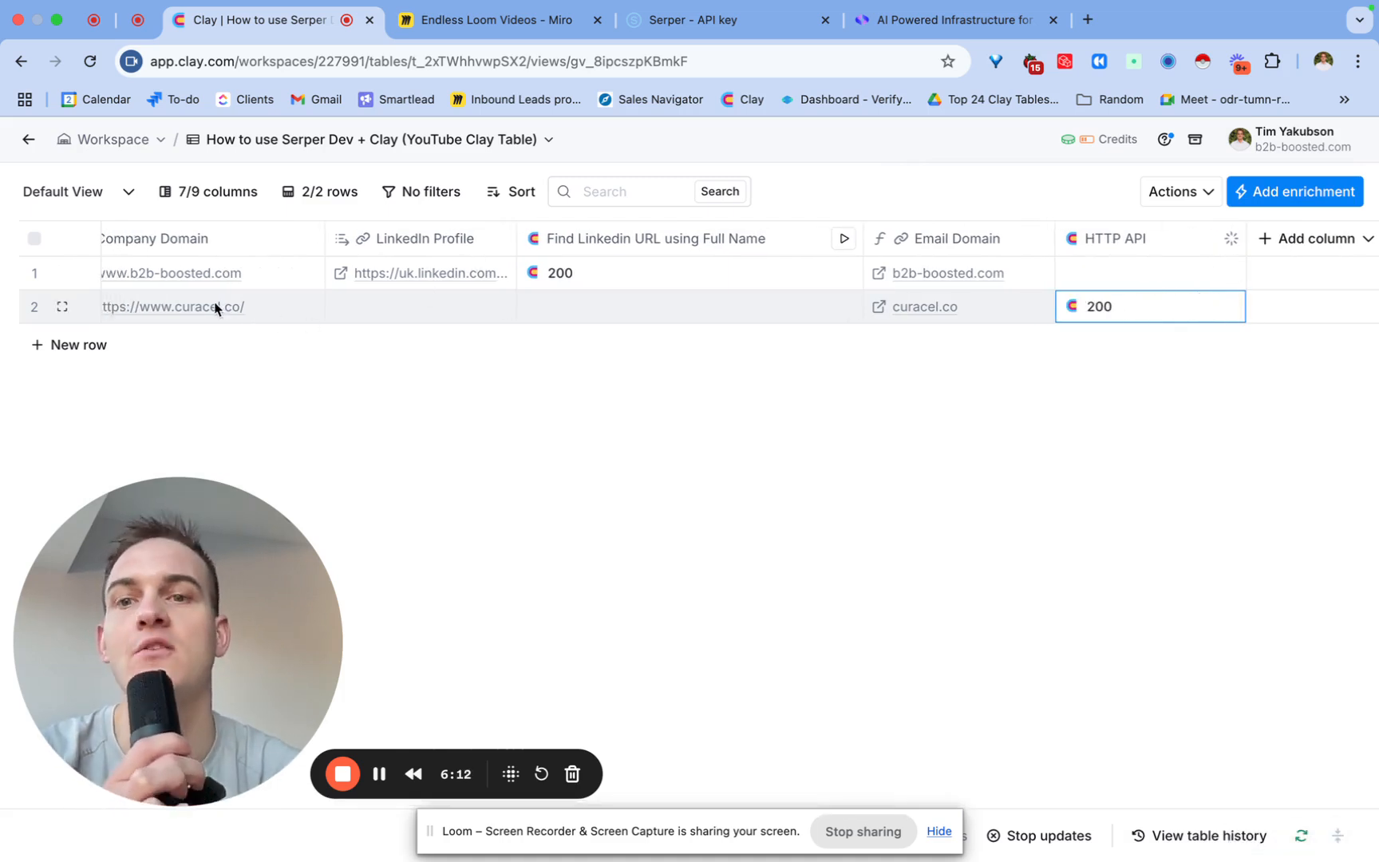
pyautogui.click(1135, 307)
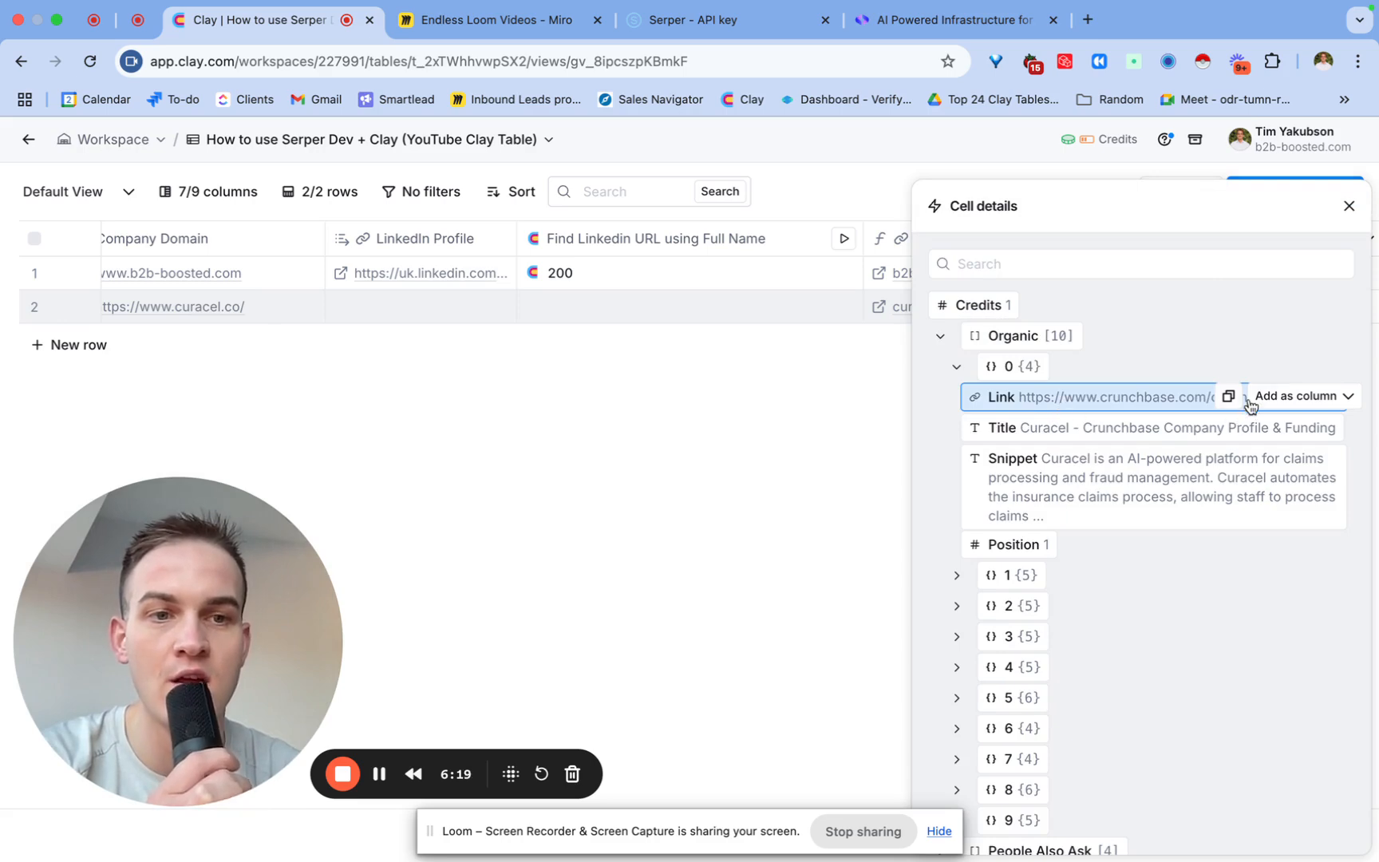
pyautogui.click(1096, 397)
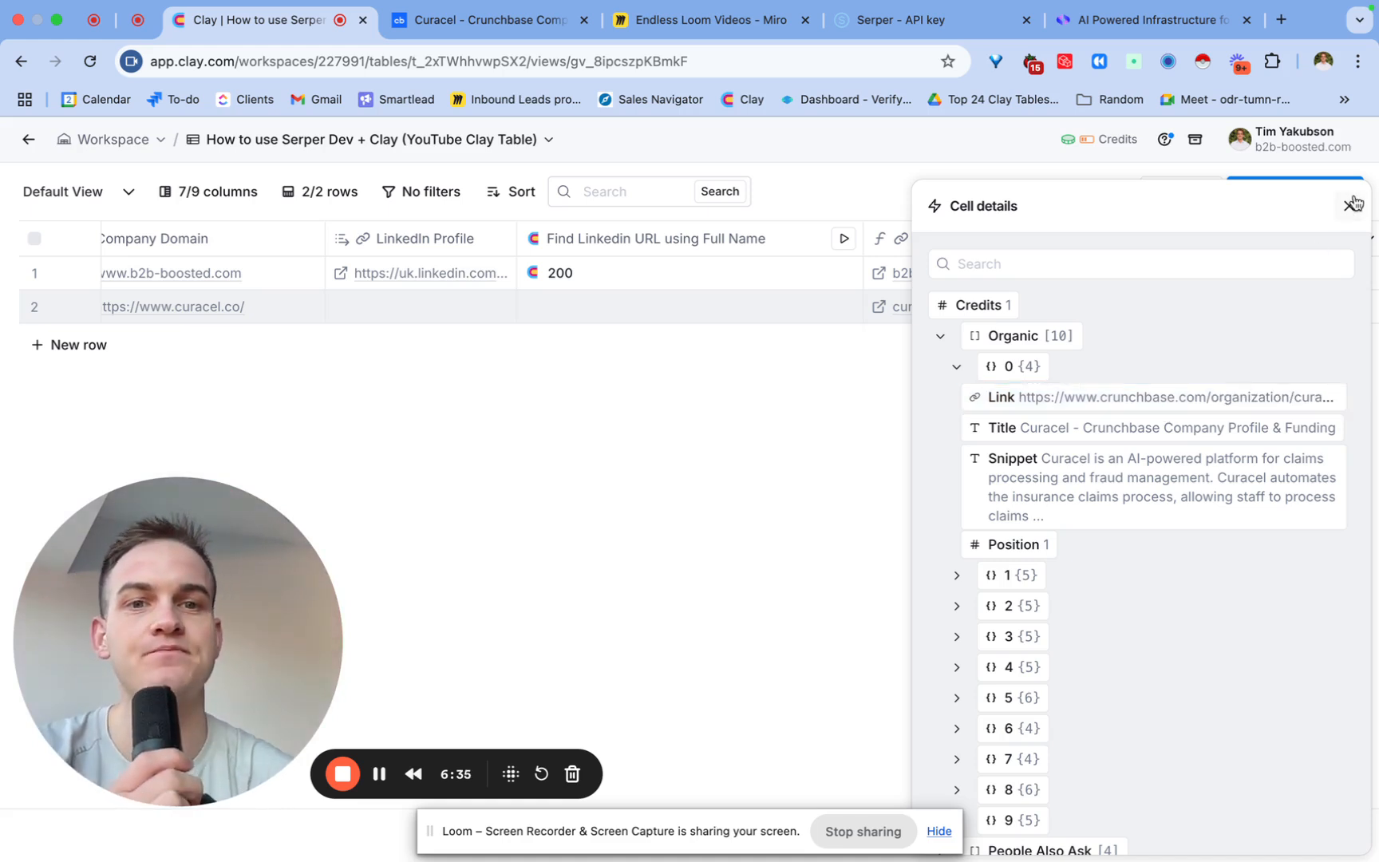
pyautogui.click(1352, 205)
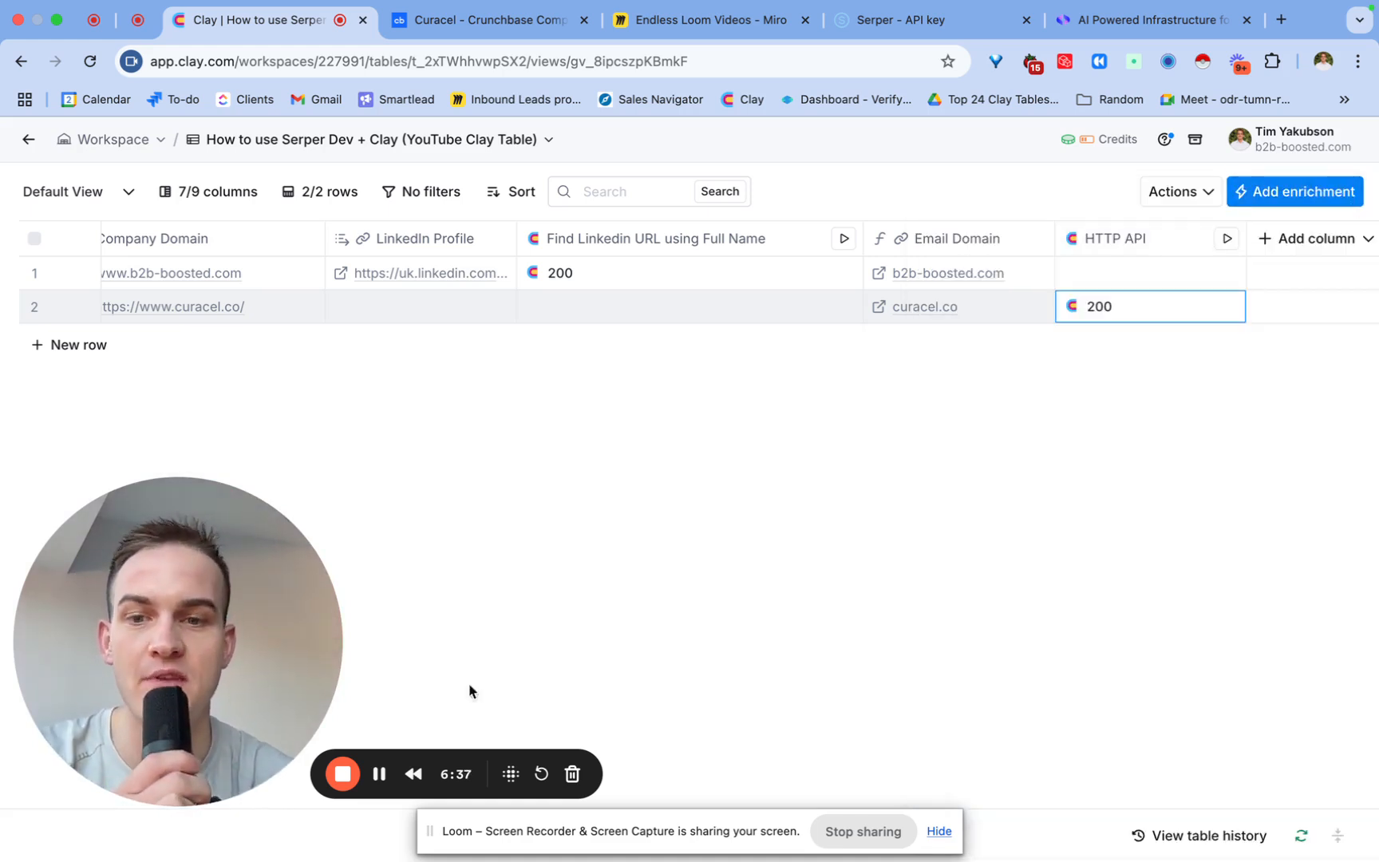
pyautogui.click(708, 19)
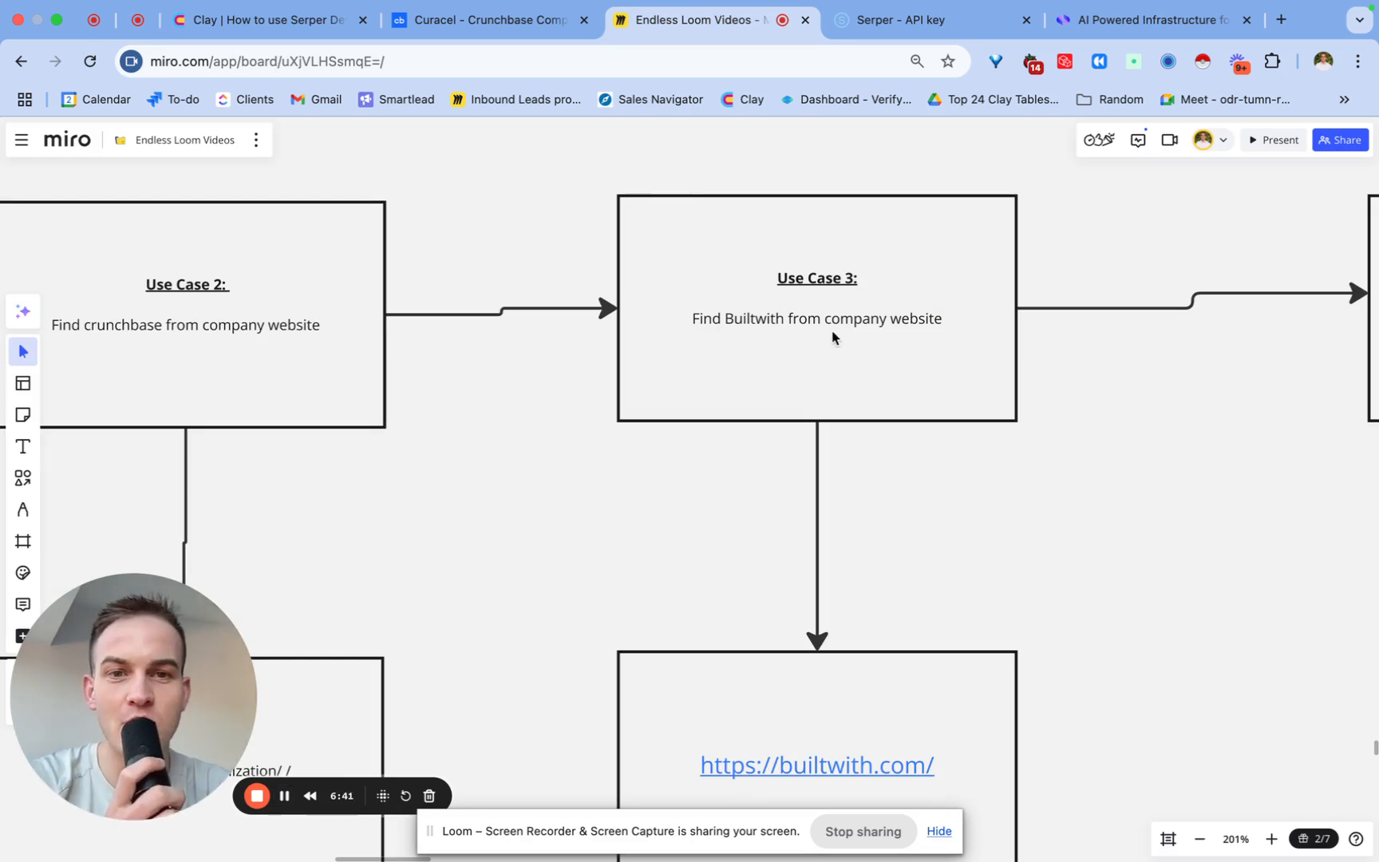
pyautogui.moveTo(883, 331)
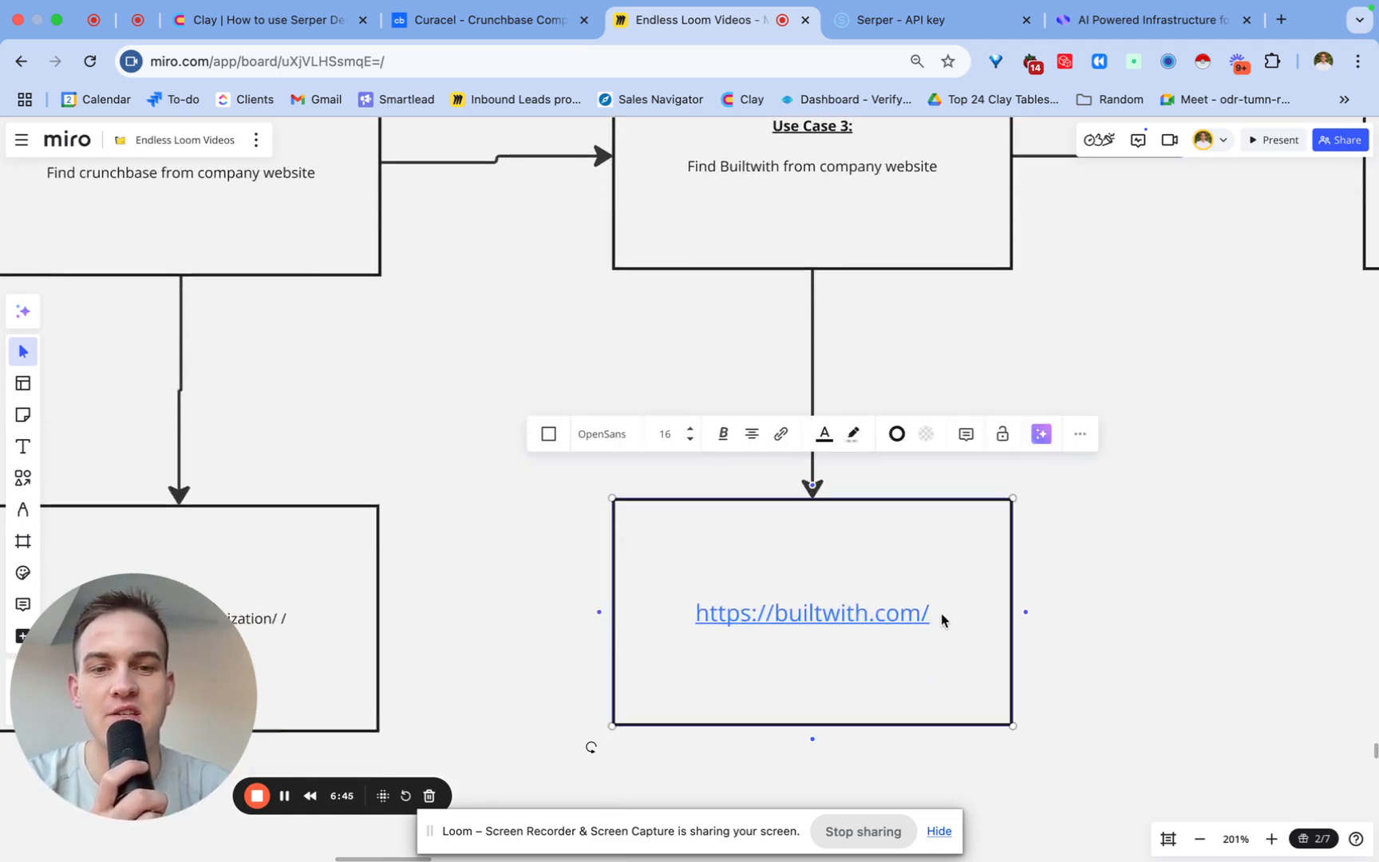
pyautogui.doubleClick(810, 613)
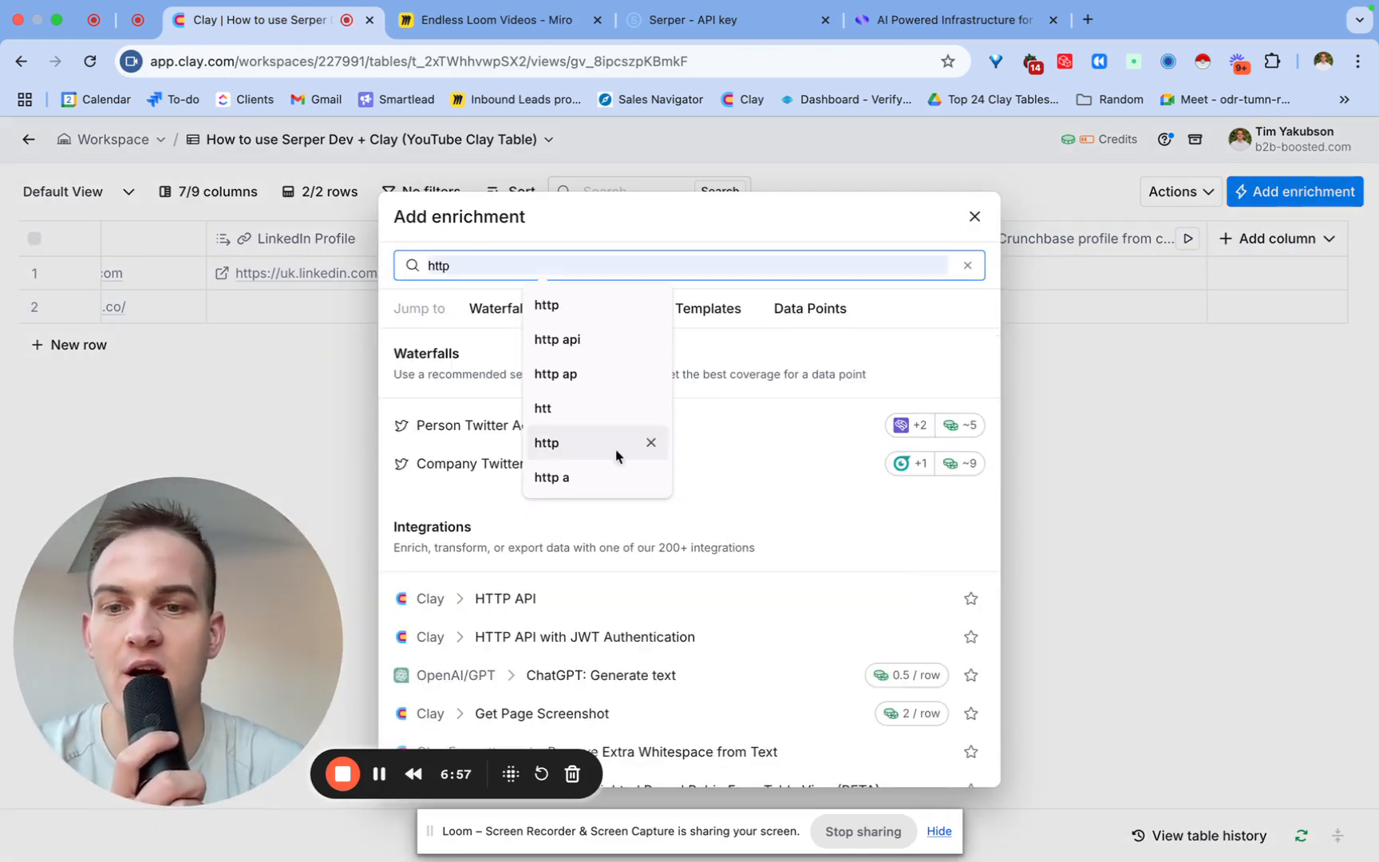
# Create an HTTP API column whose Serper body searches builtwith.com plus Email Domain, and save it.
pyautogui.click(504, 599)
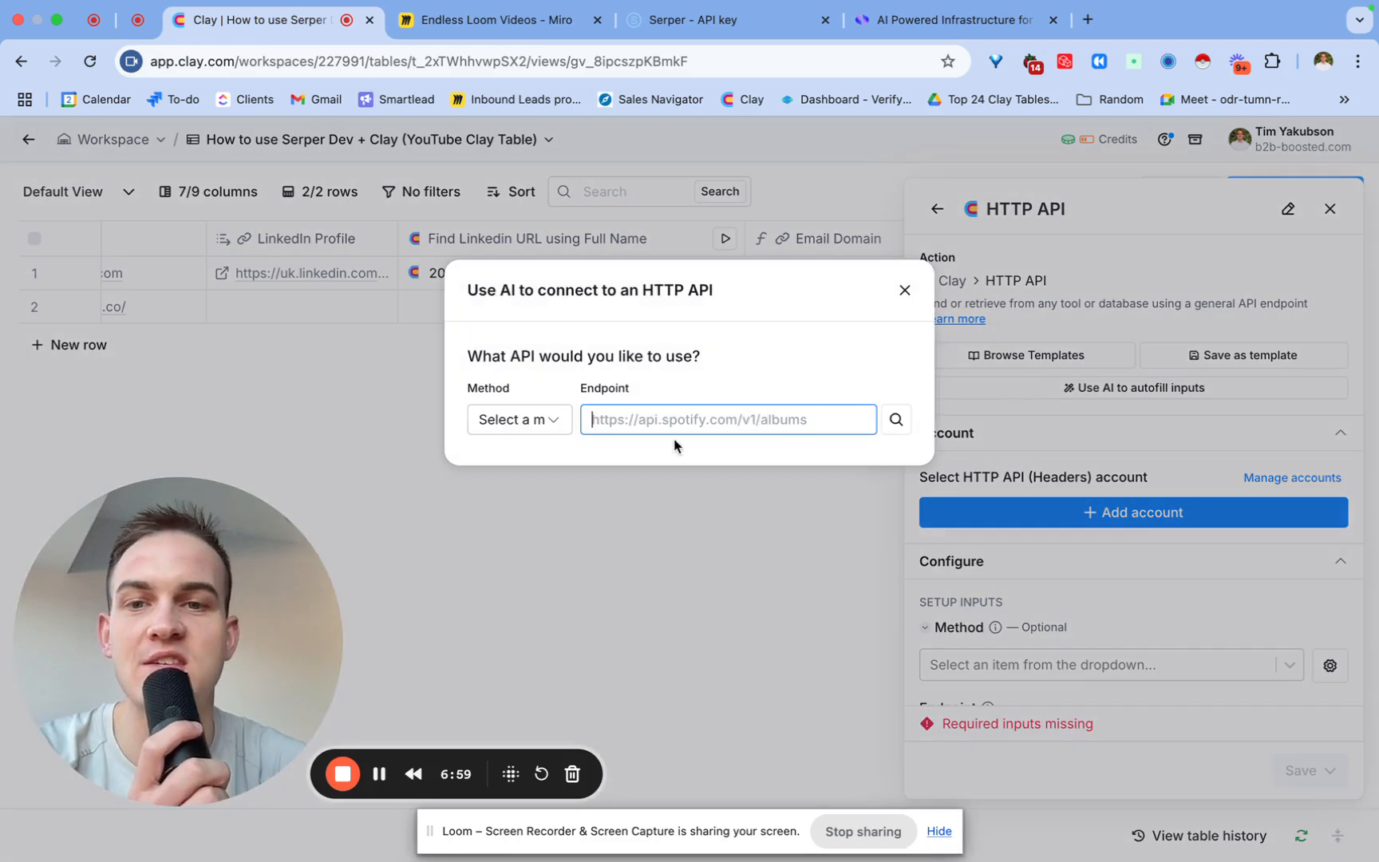
pyautogui.click(903, 290)
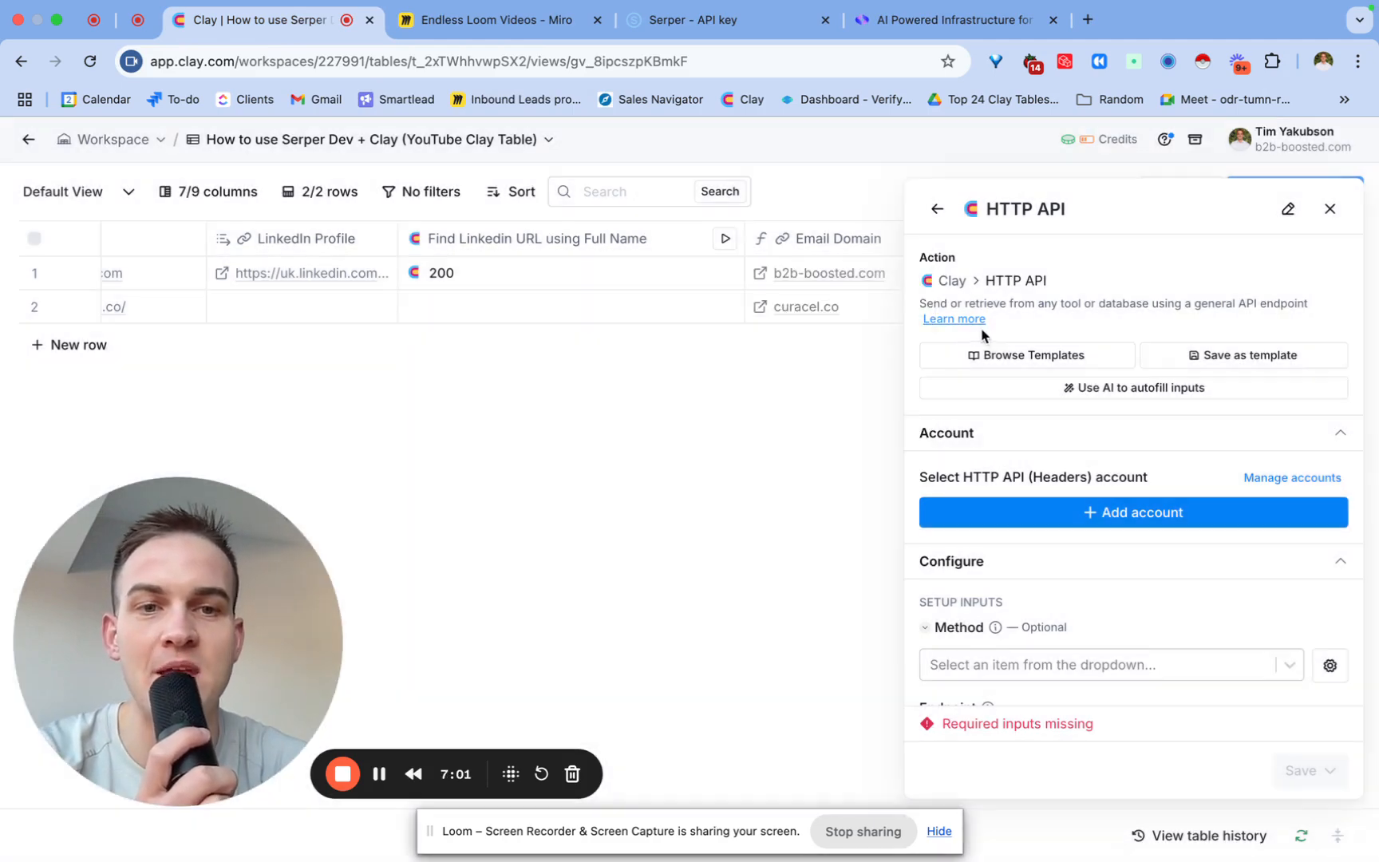
pyautogui.click(1025, 356)
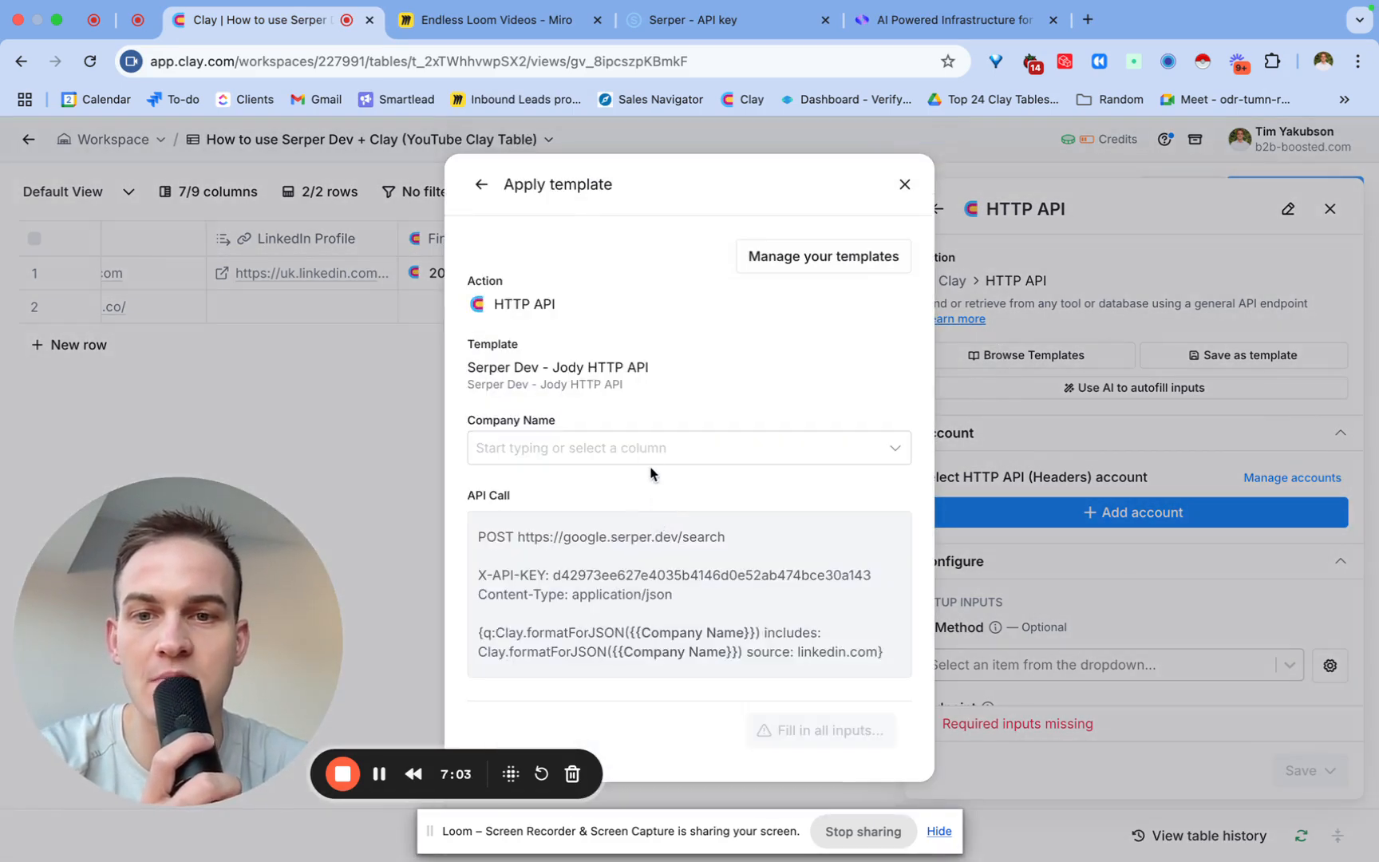
pyautogui.click(904, 183)
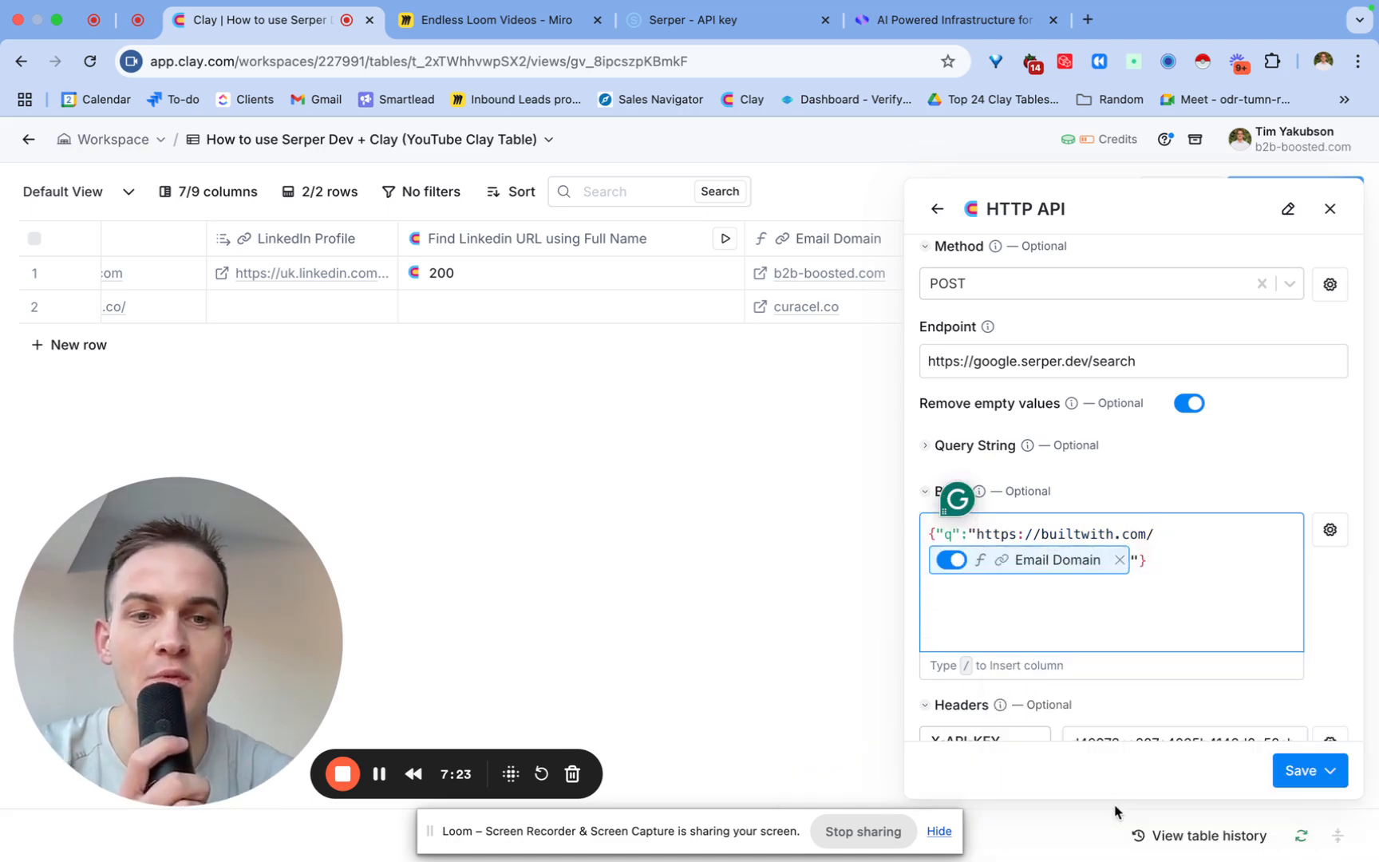
pyautogui.moveTo(1047, 560)
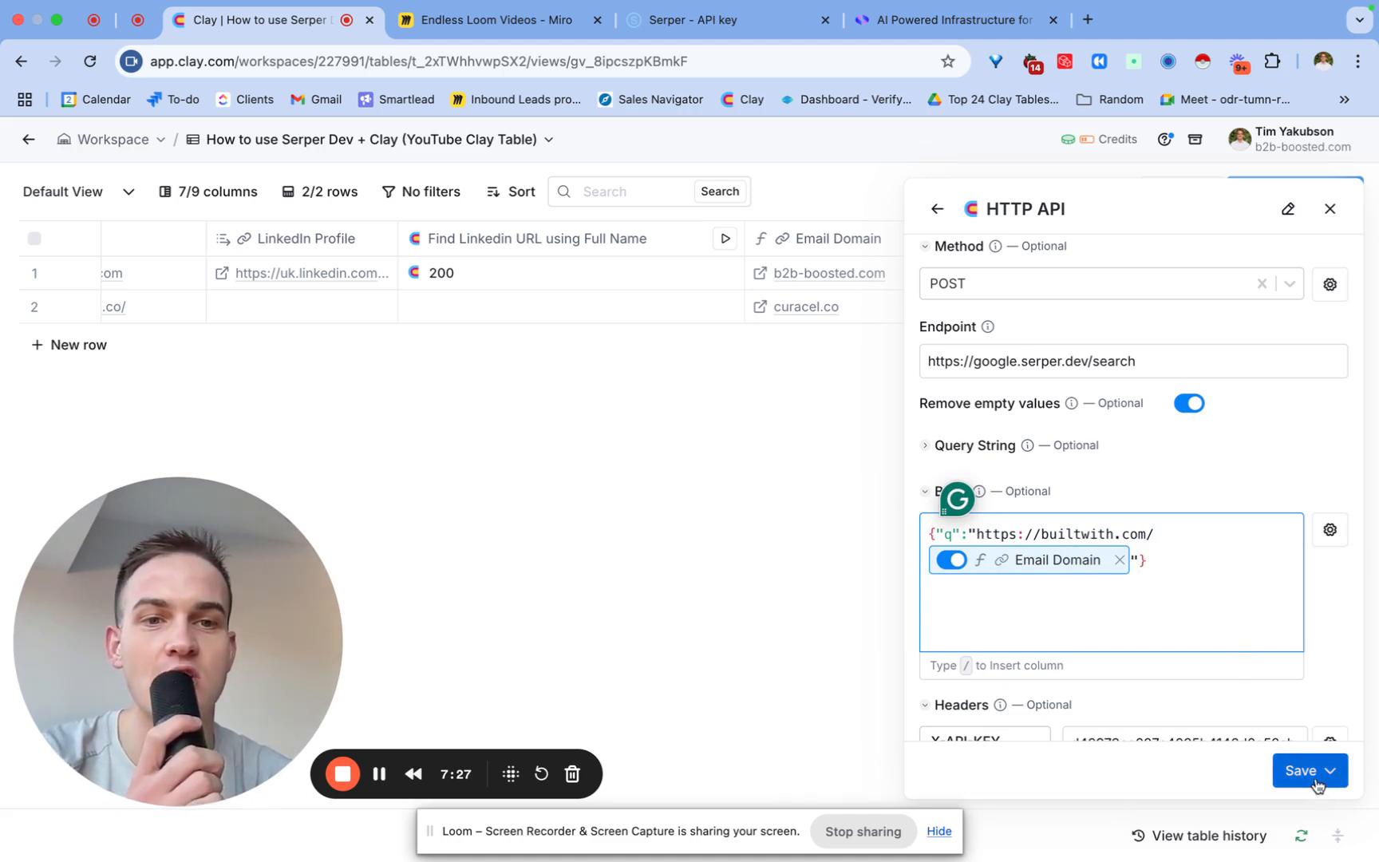
pyautogui.click(1304, 771)
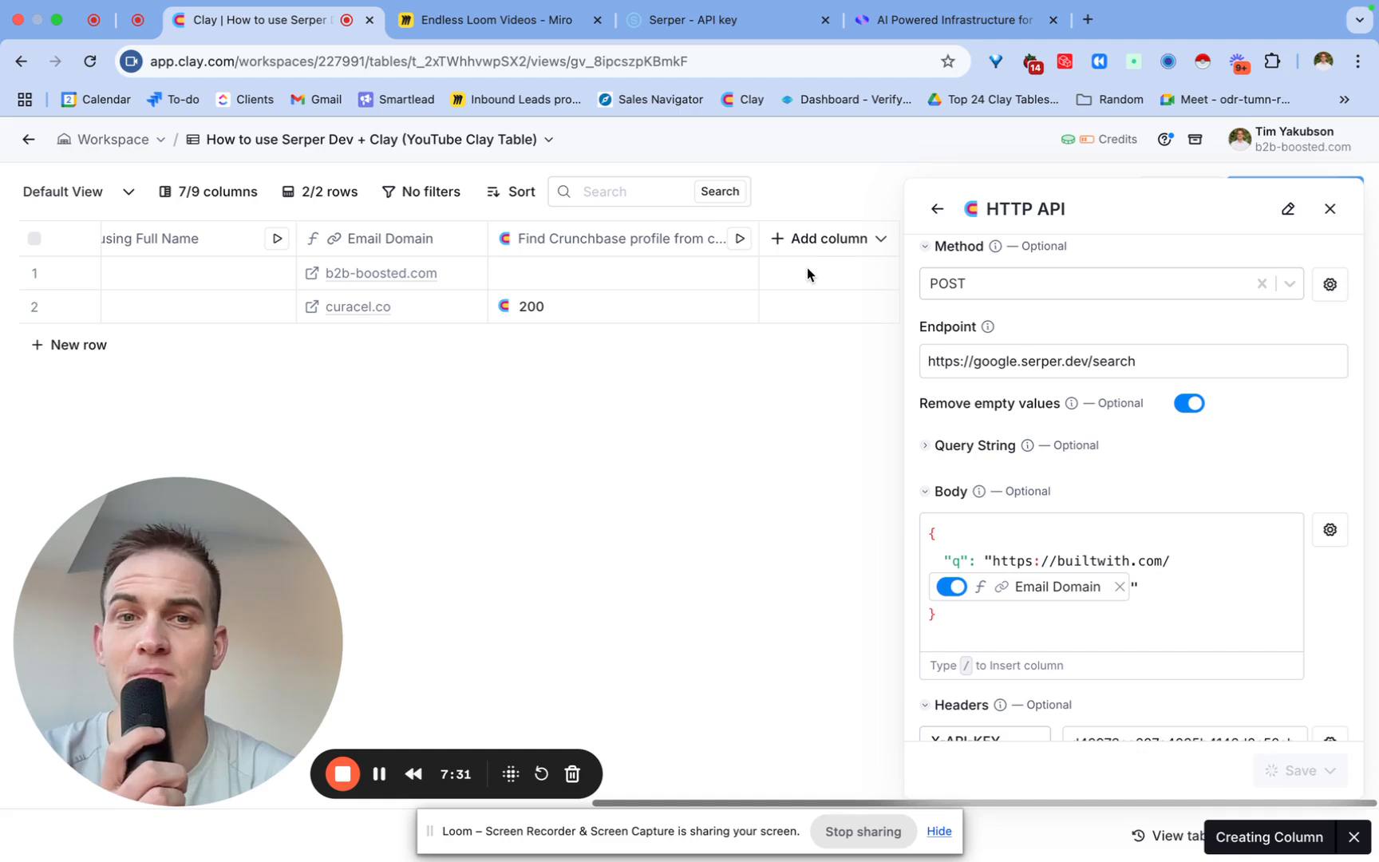
# Visit the BuiltWith Home eCommerce list for Curacao from the search result, then return to Clay.
pyautogui.click(1329, 209)
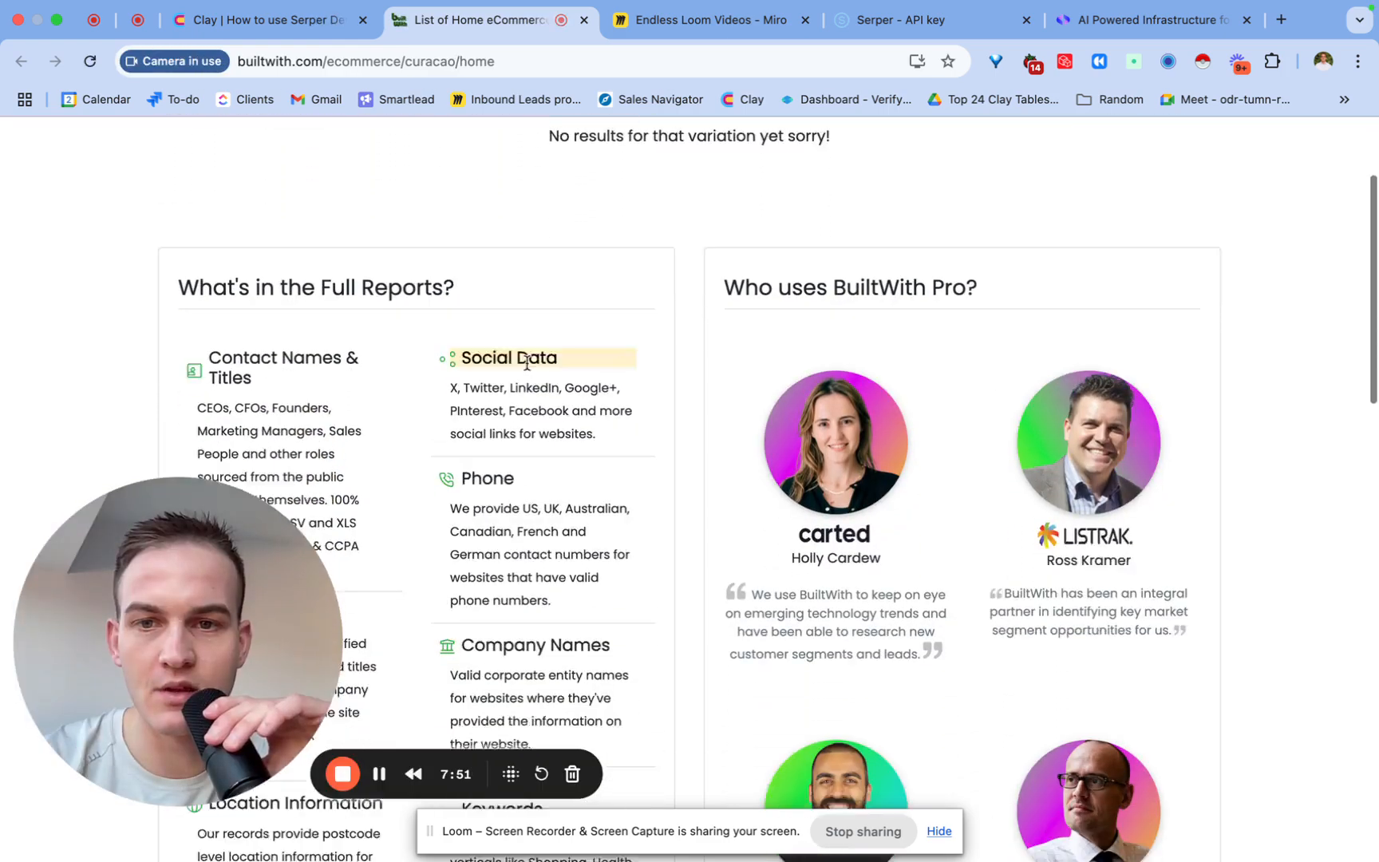
pyautogui.scroll(-3)
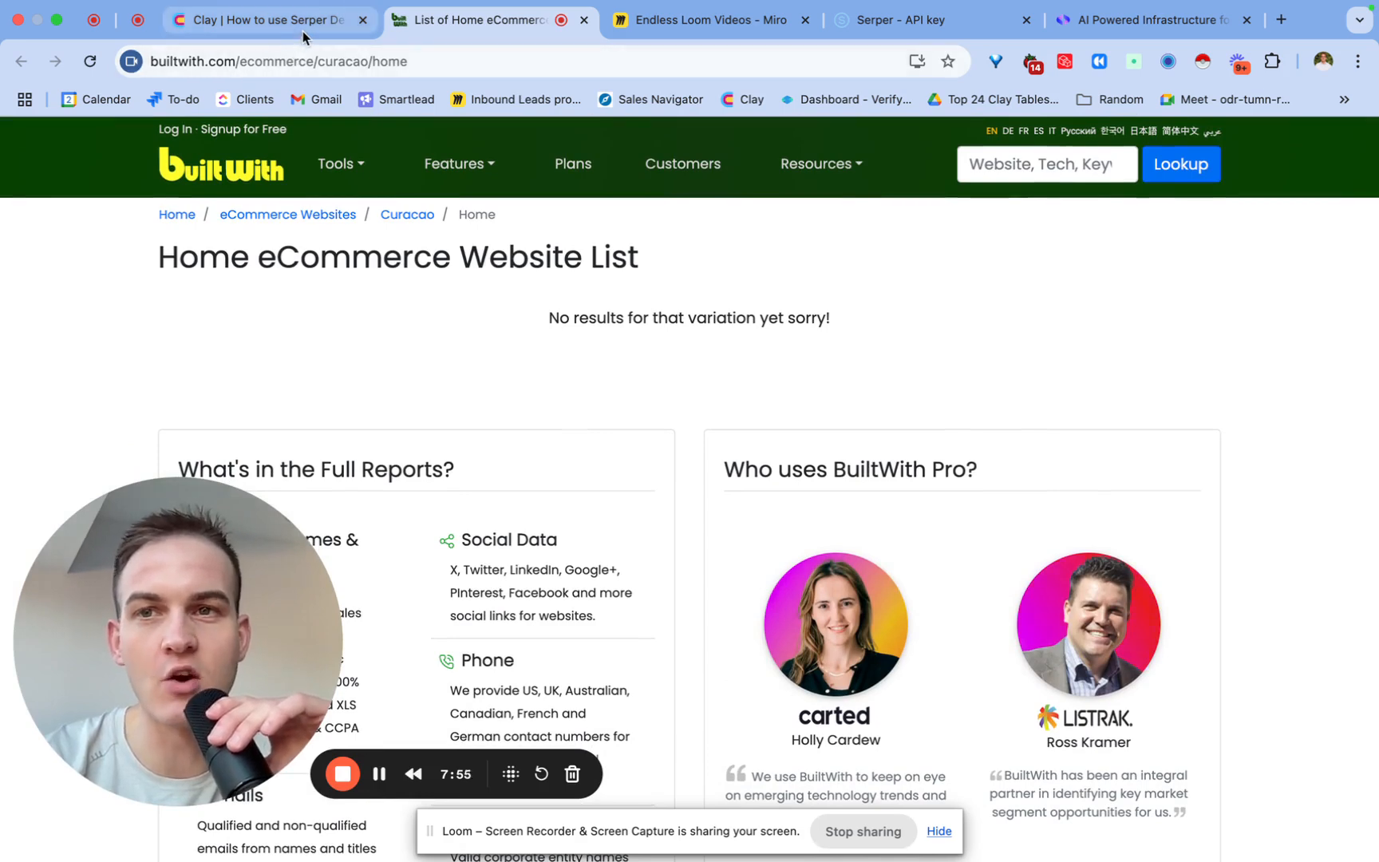
pyautogui.click(264, 20)
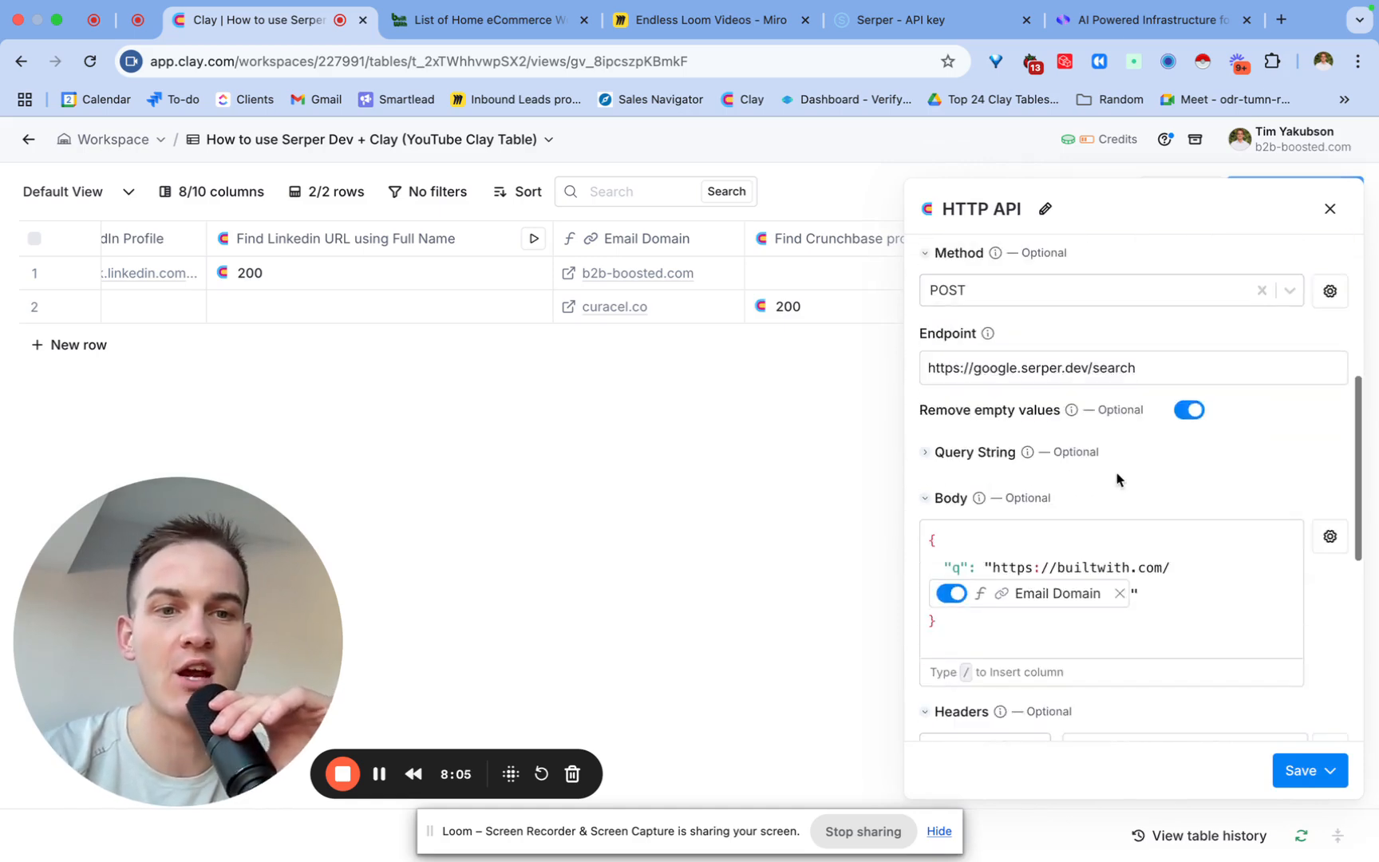
# Append 'includes: insurance' to the BuiltWith search query body and save it.
pyautogui.click(1135, 593)
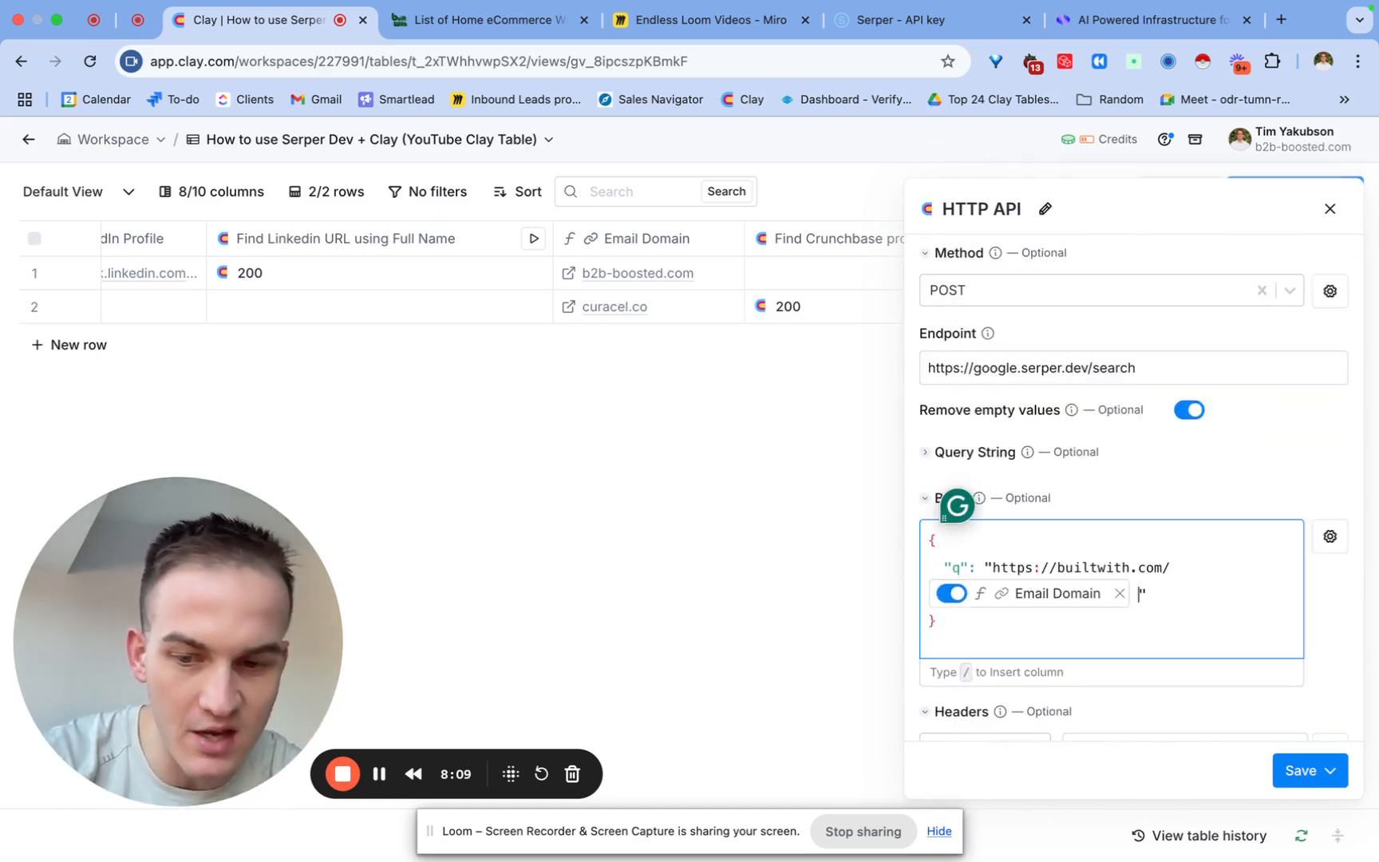
pyautogui.write('includes: curacel.co incl')
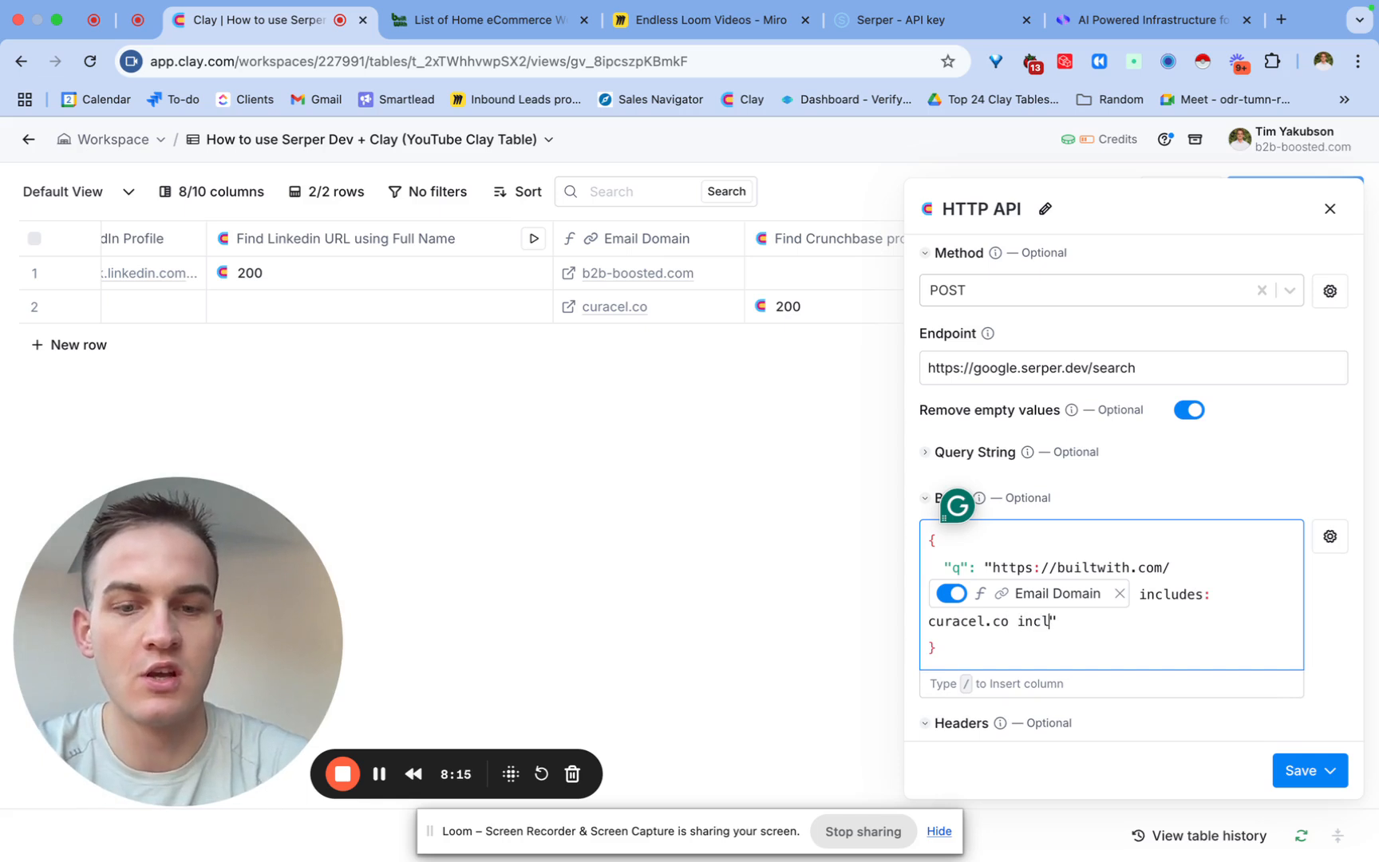
pyautogui.write('udes')
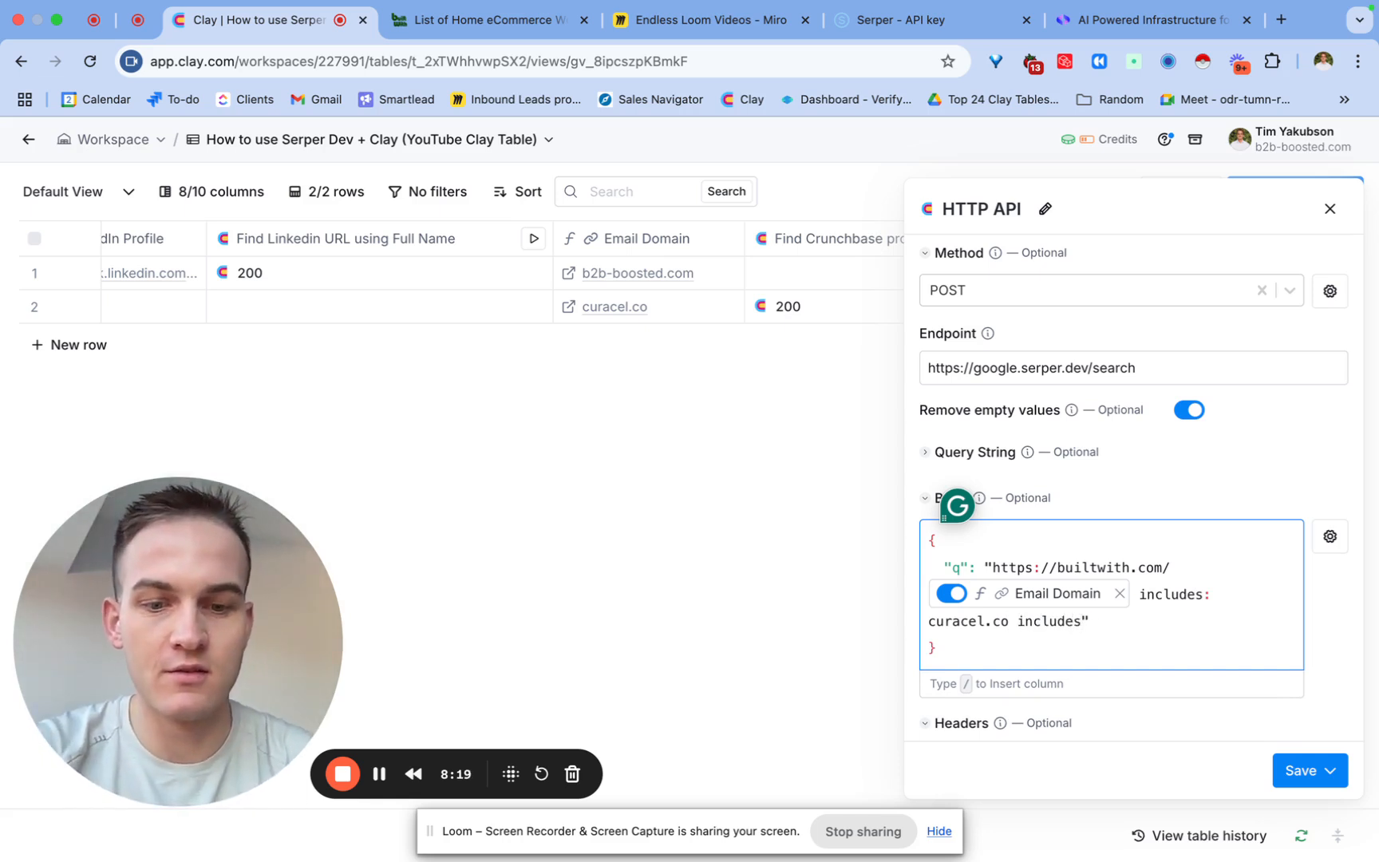
pyautogui.write('insurance')
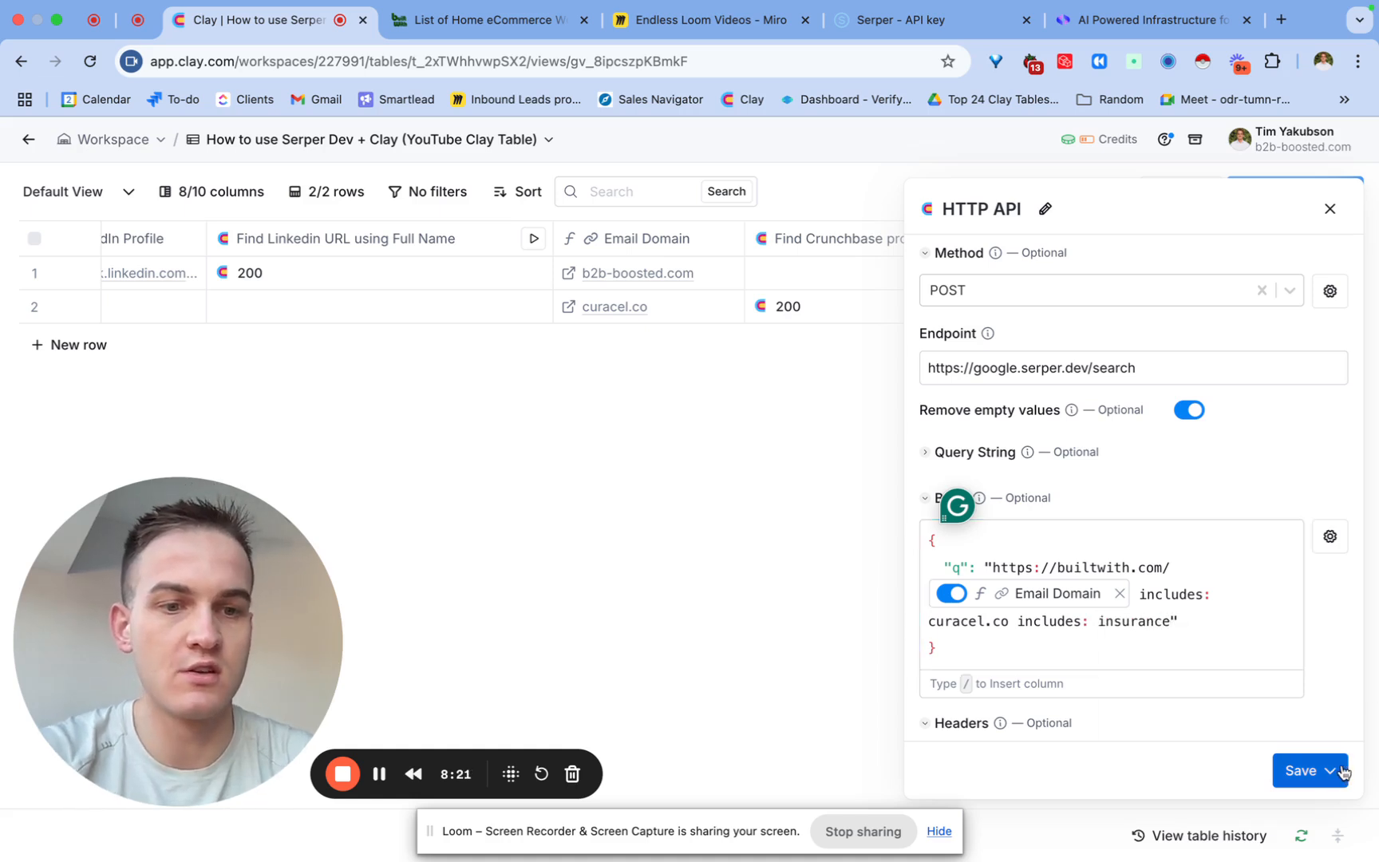
pyautogui.click(1299, 771)
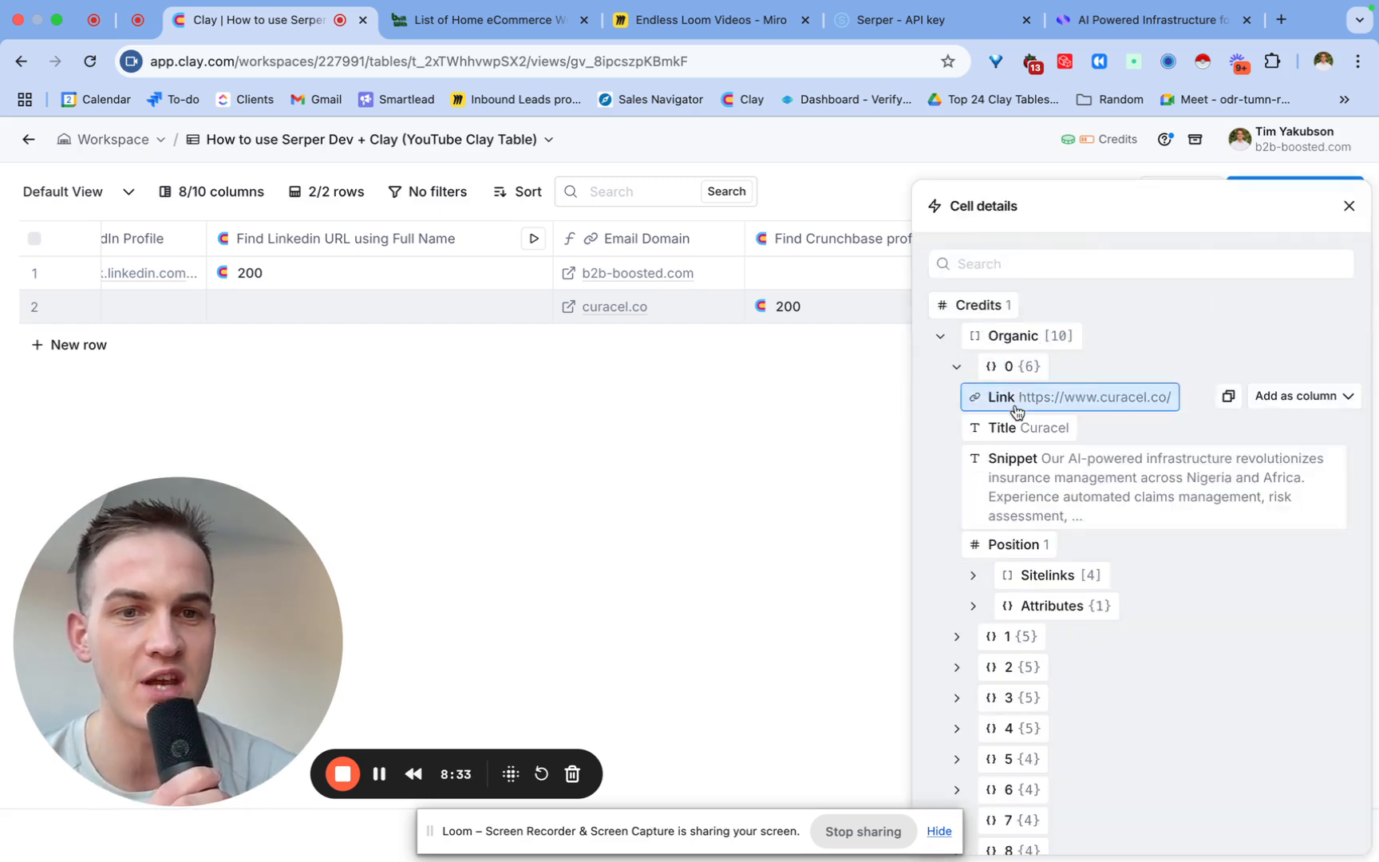
# Inspect the new BuiltWith result's link in Cell details for the curacel.co row.
pyautogui.click(1009, 635)
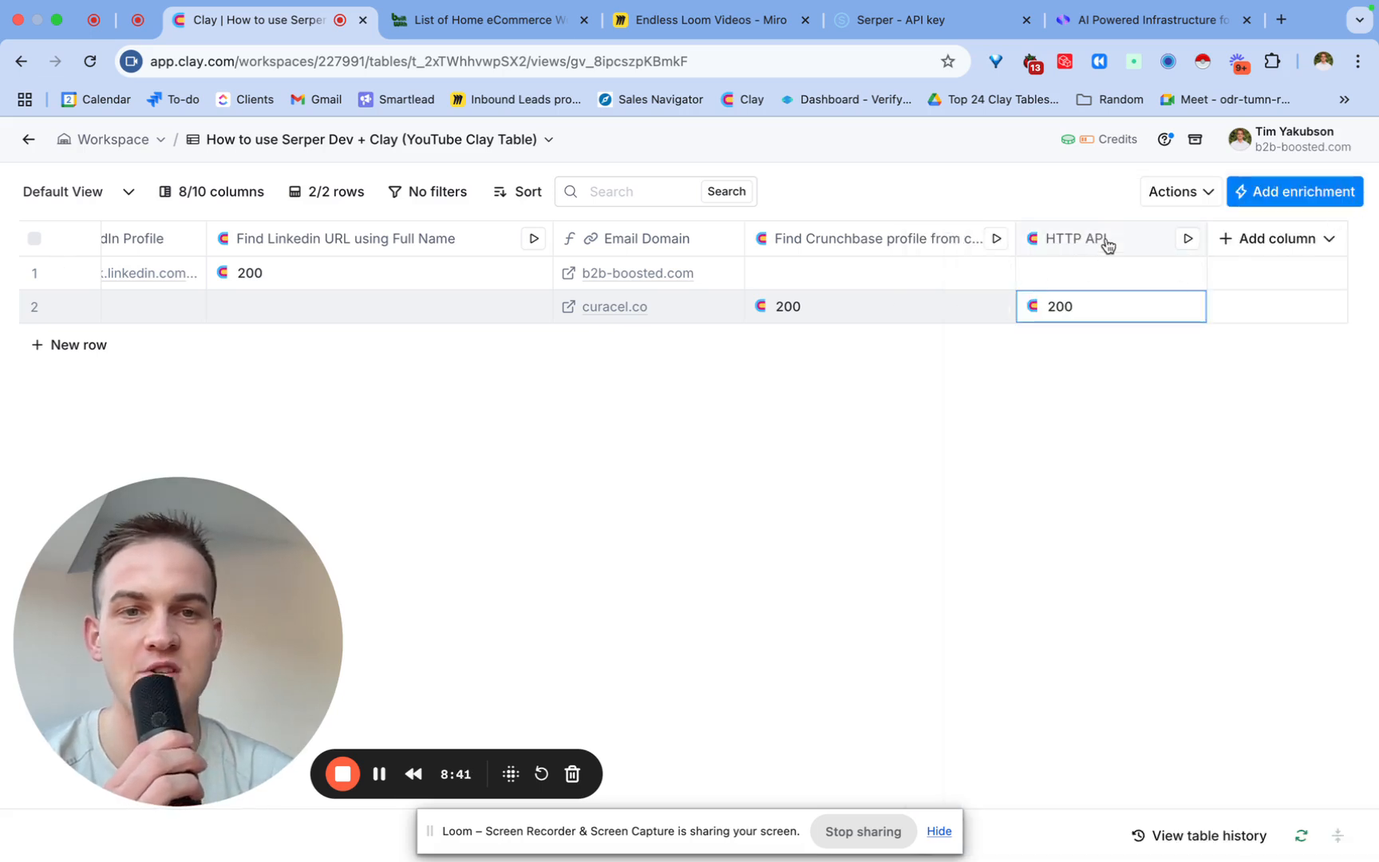
pyautogui.click(1109, 306)
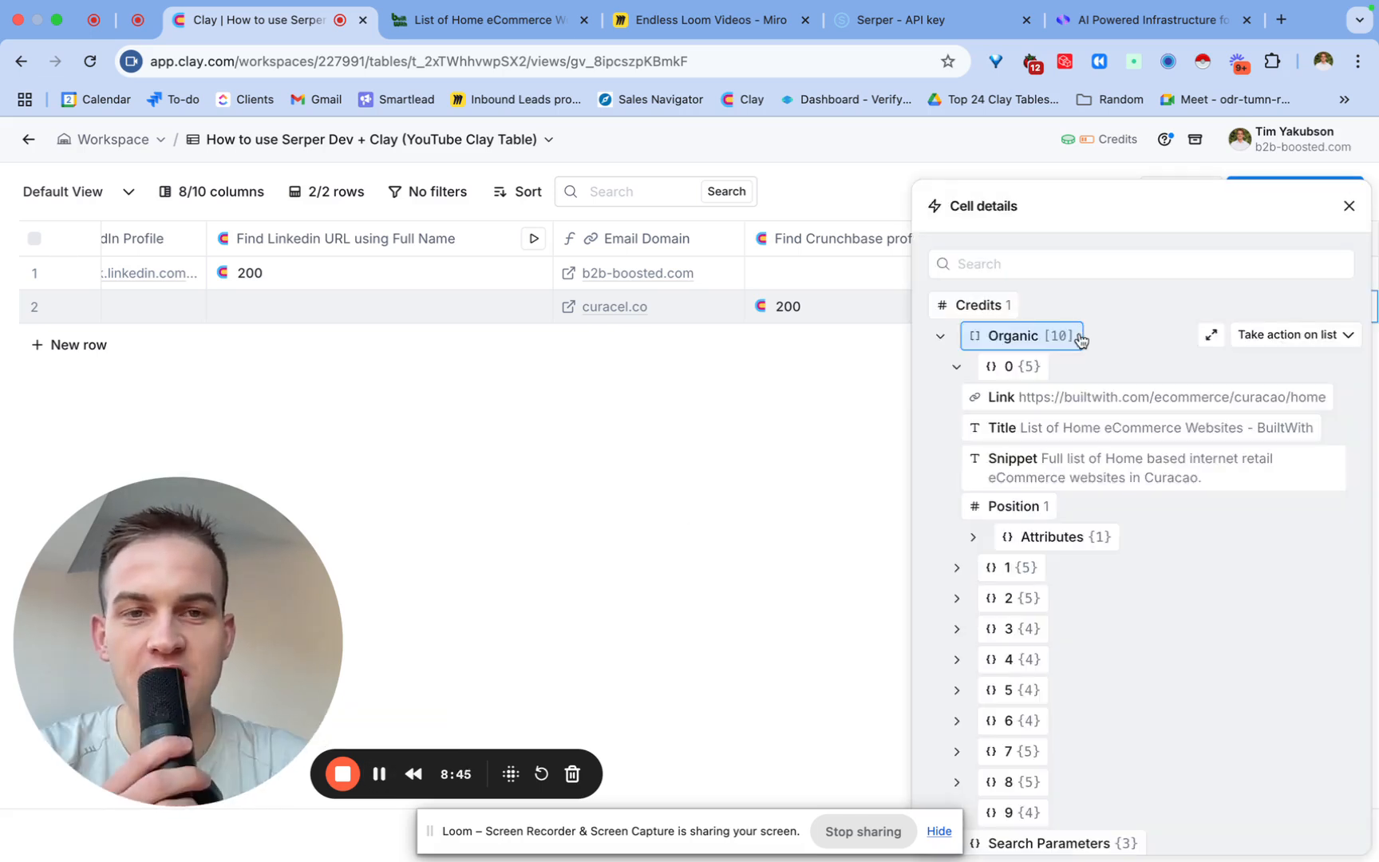
pyautogui.click(1011, 720)
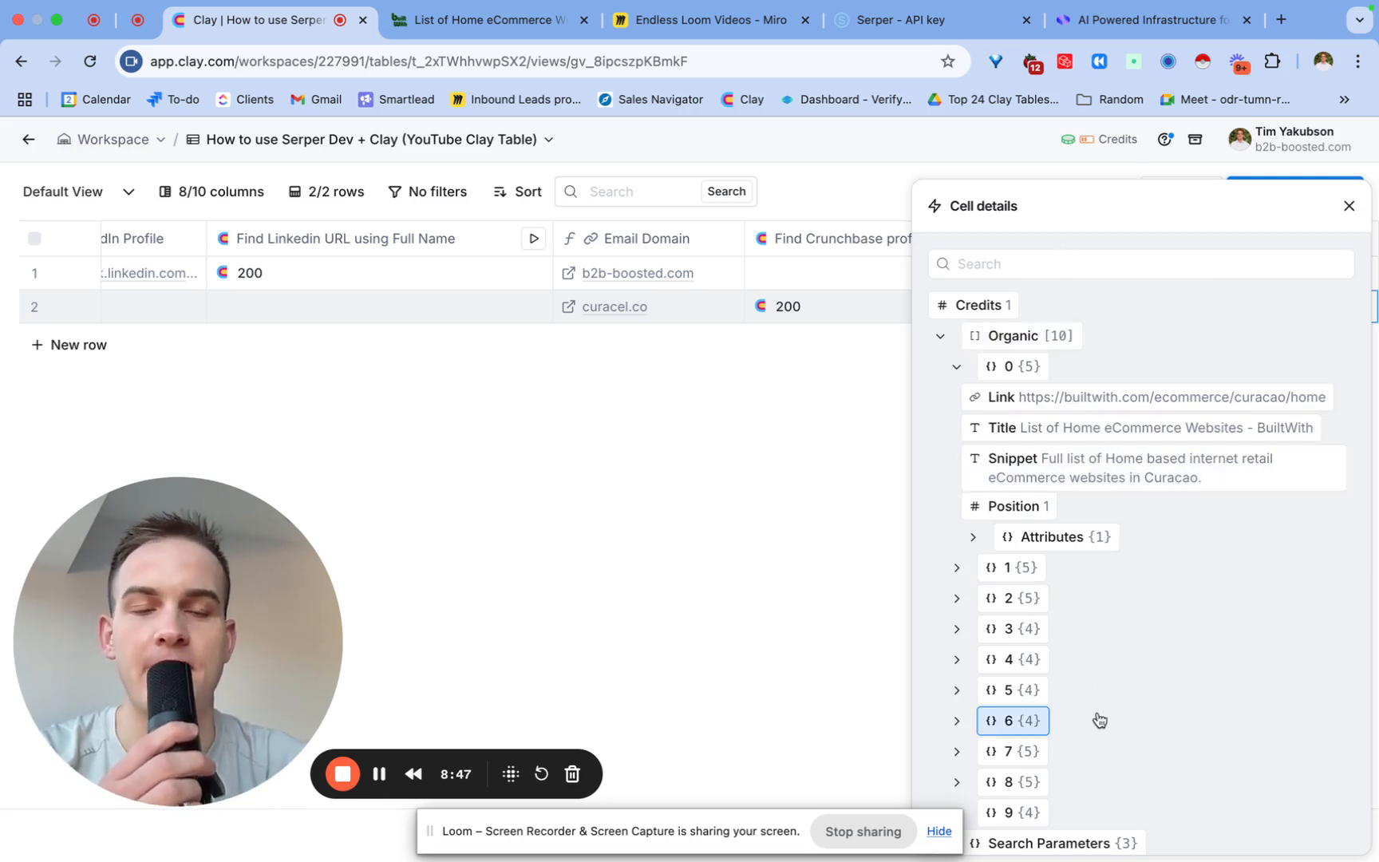
pyautogui.click(1347, 206)
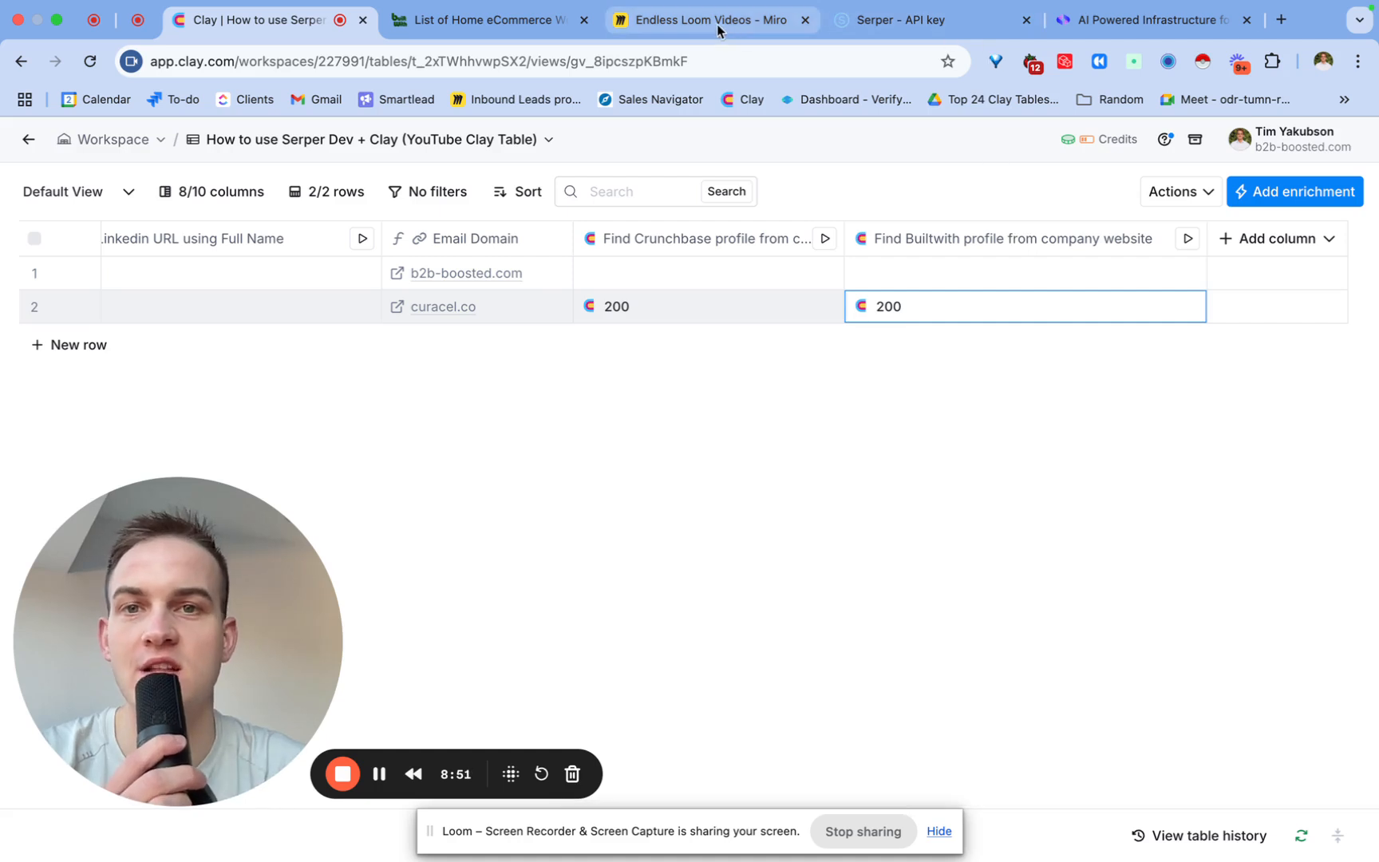
# Bring up Use case 4, scrape local businesses using Google maps, on the Miro board.
pyautogui.click(708, 19)
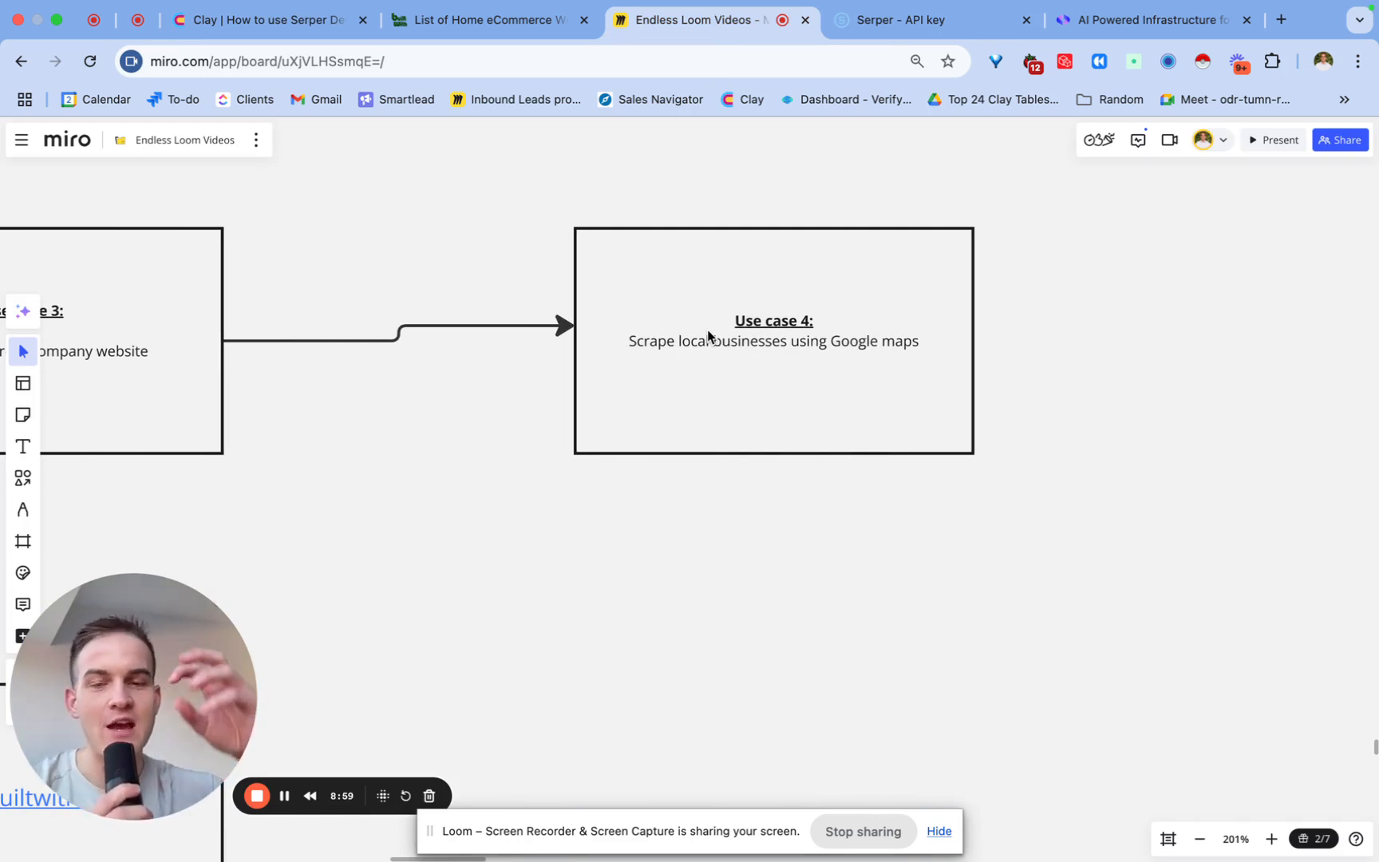
pyautogui.click(255, 43)
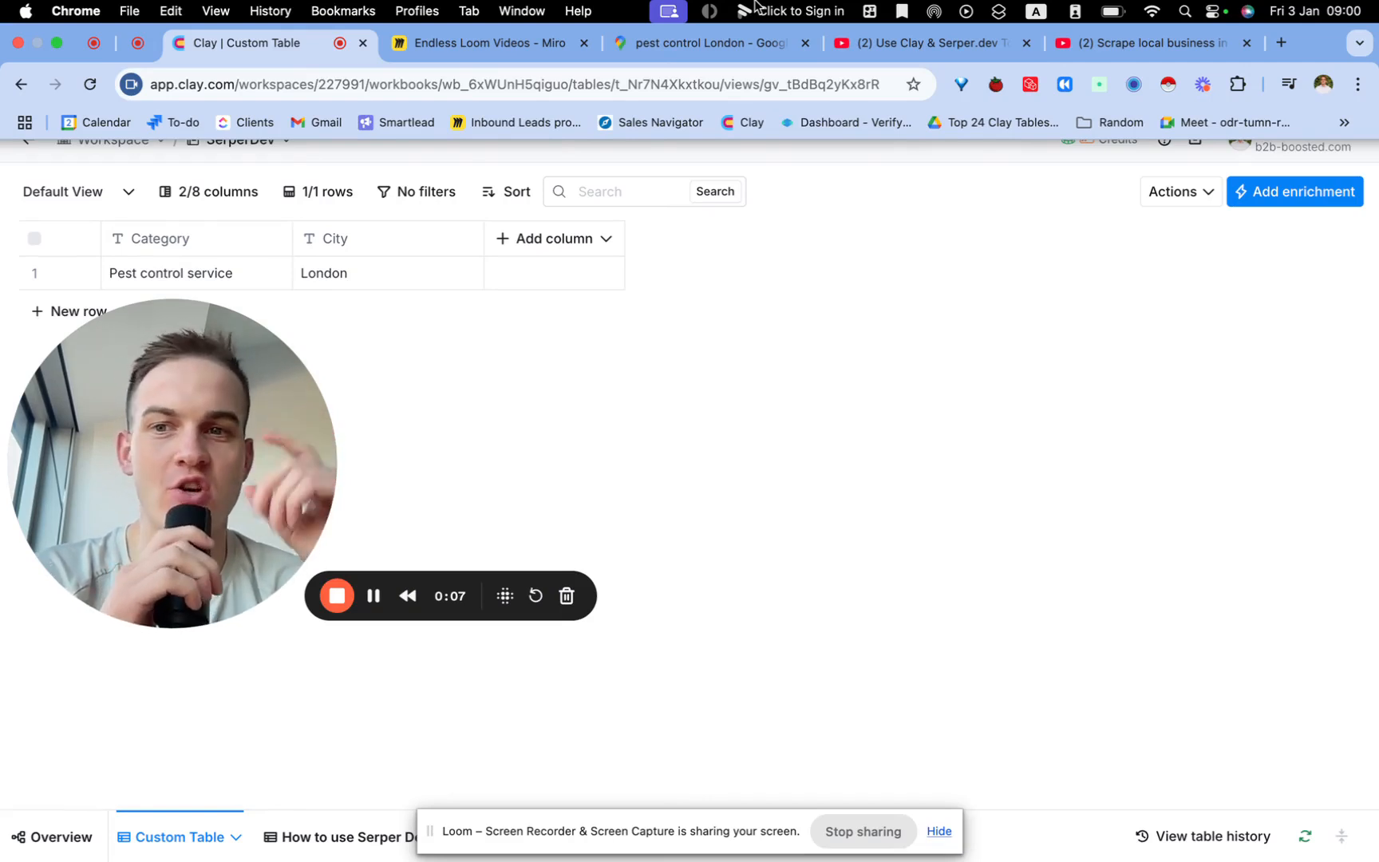
pyautogui.moveTo(364, 169)
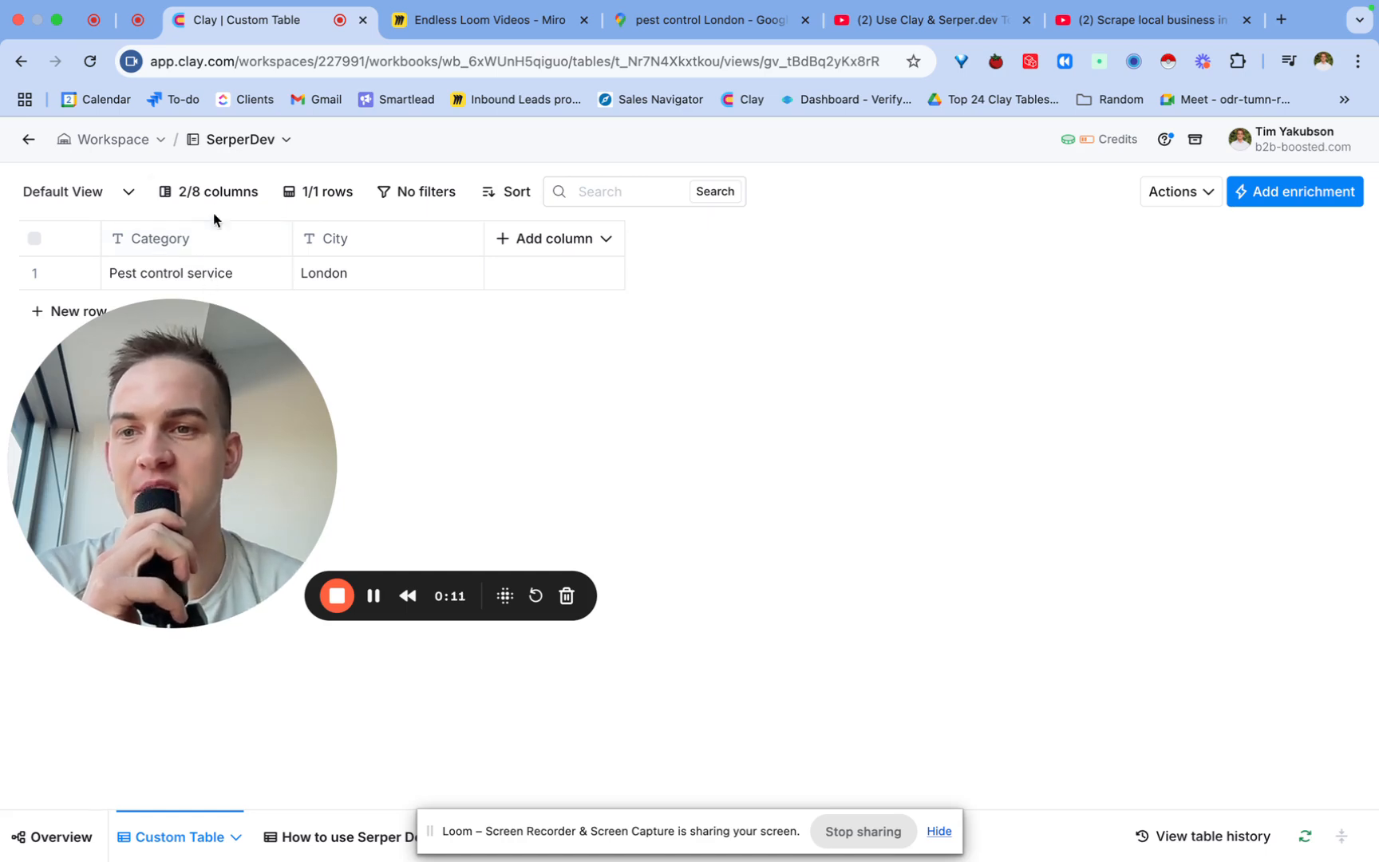
pyautogui.moveTo(257, 273)
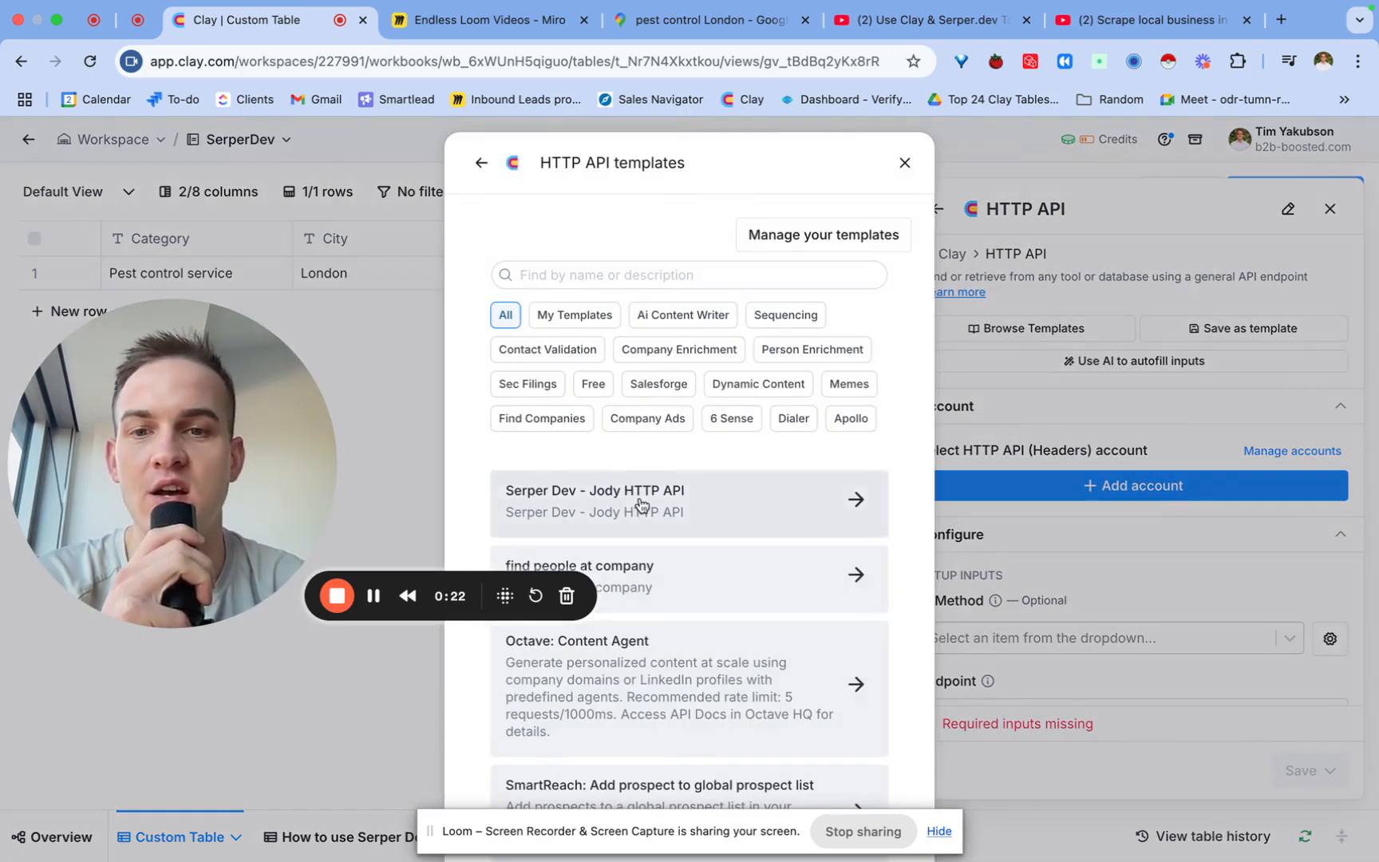
# Apply the Serper Dev template with body q set to /Category in /City, then save and run.
pyautogui.click(690, 503)
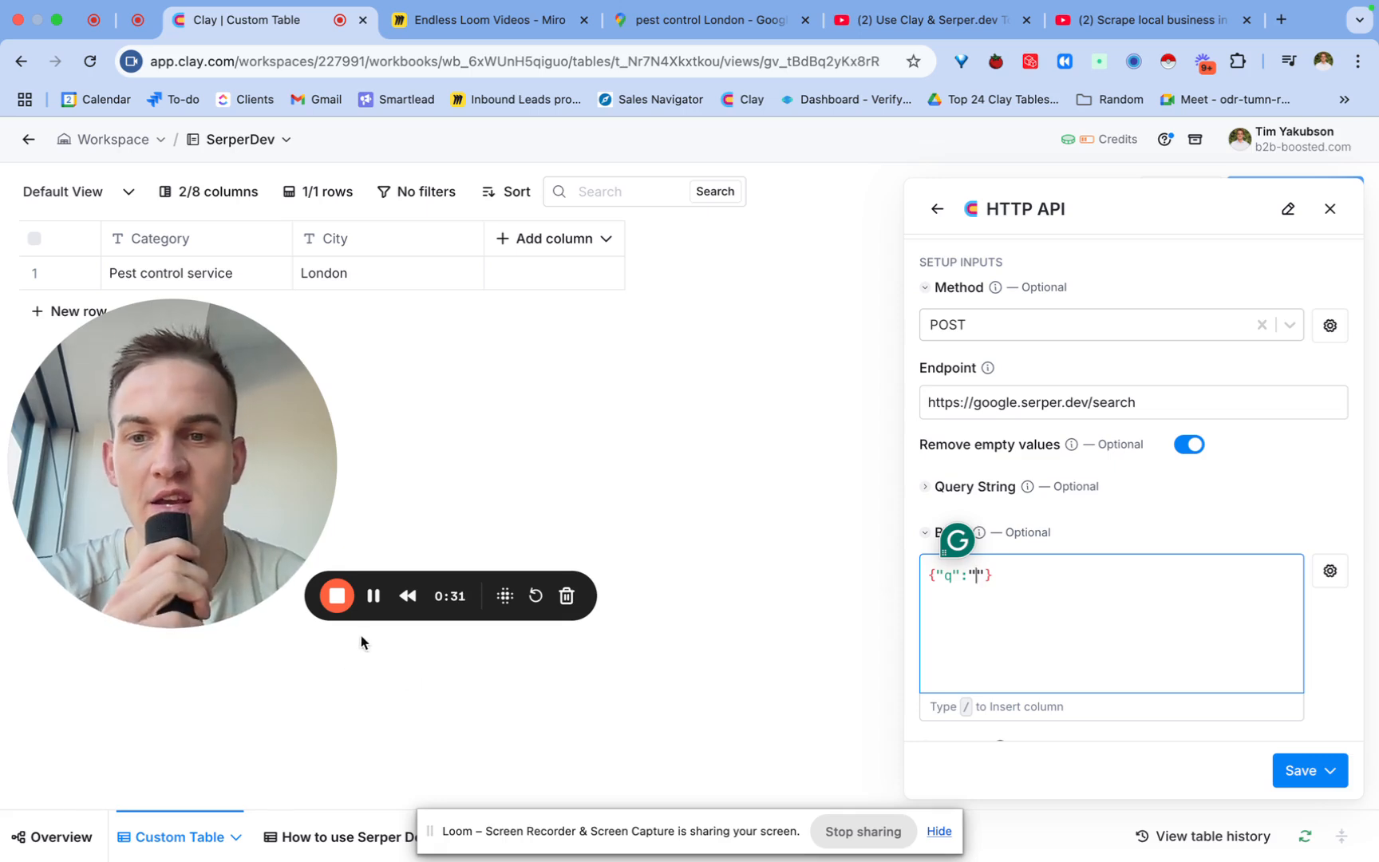
pyautogui.write('/cat')
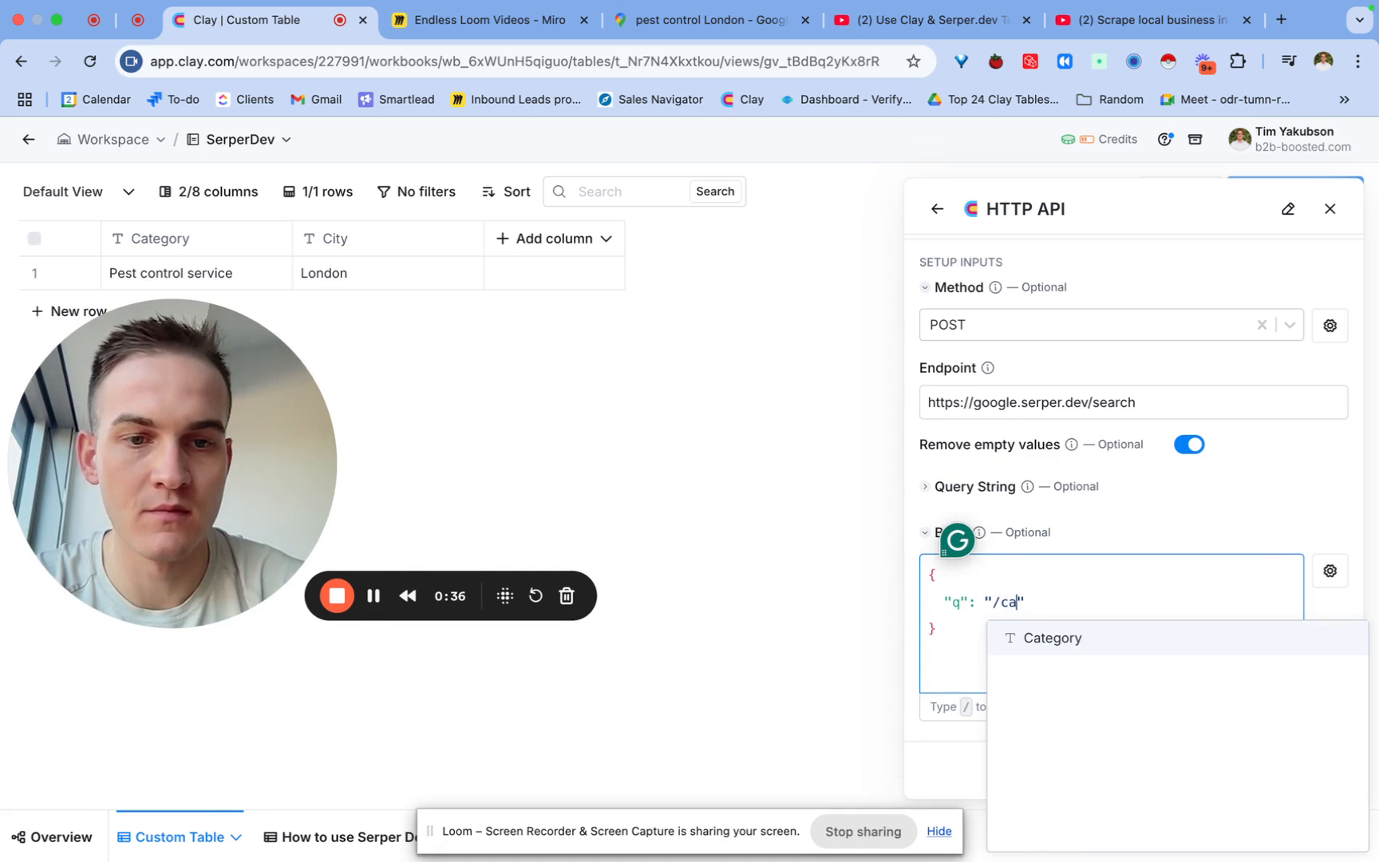
pyautogui.click(1052, 636)
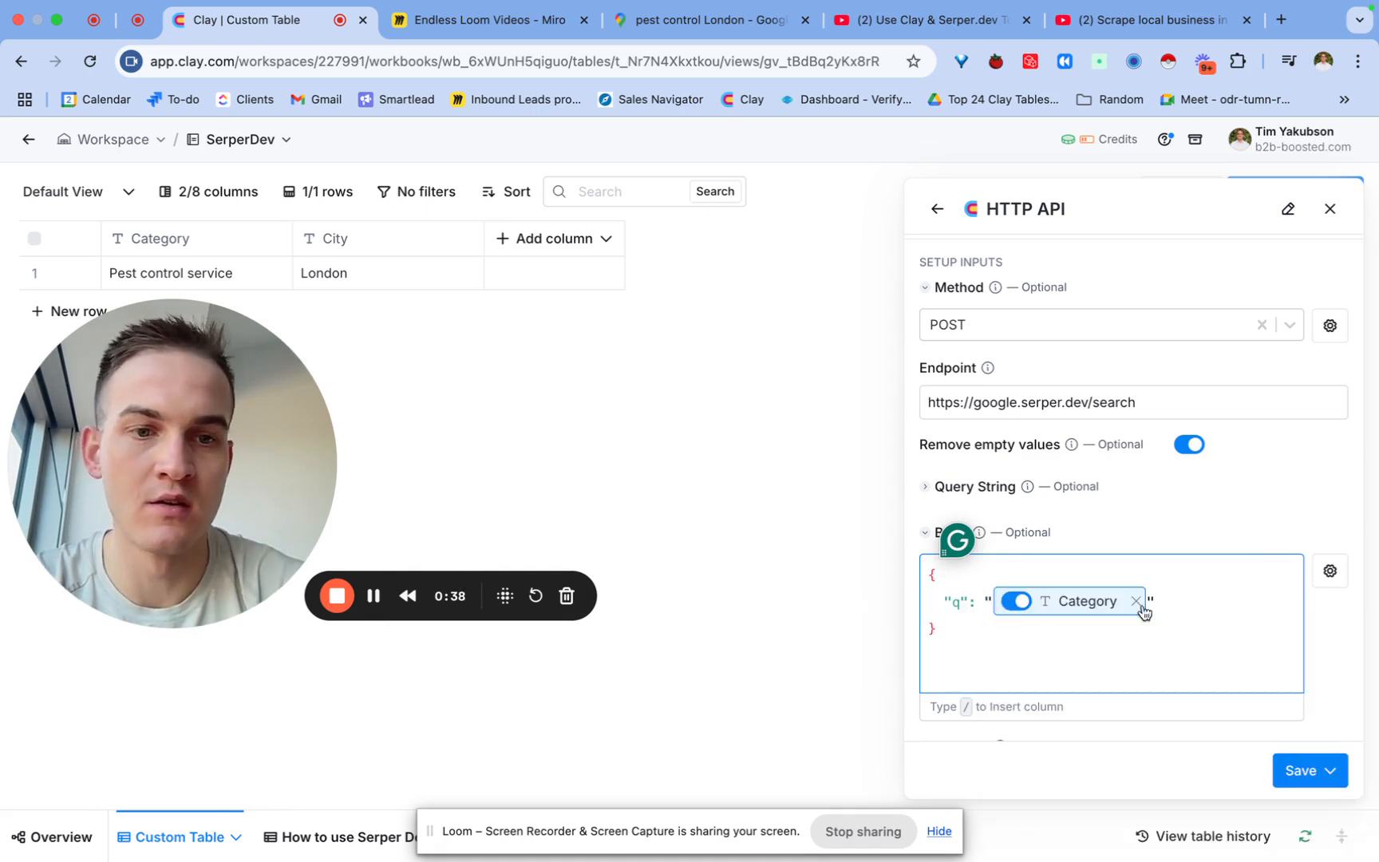
pyautogui.write('in /')
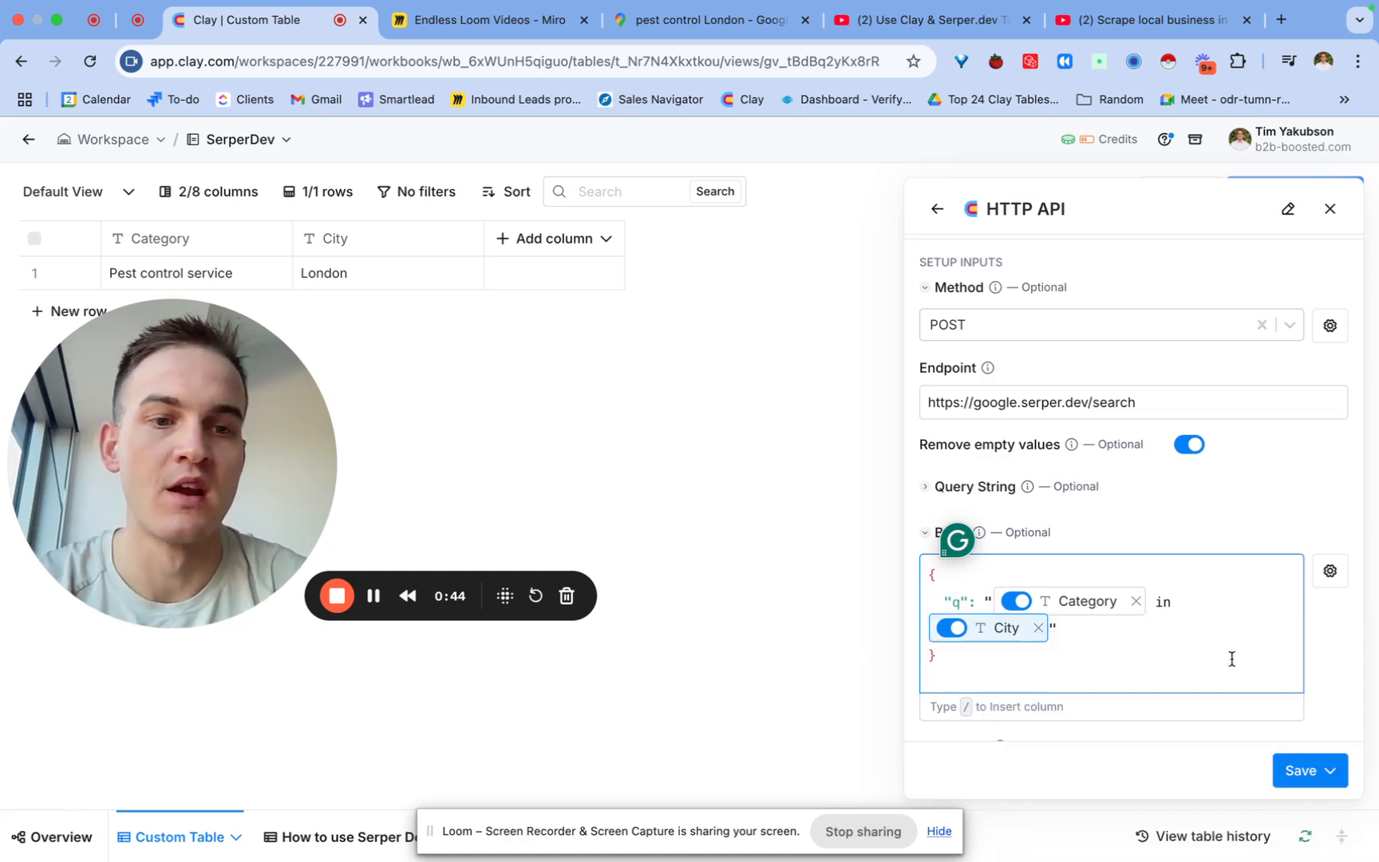
pyautogui.click(1299, 769)
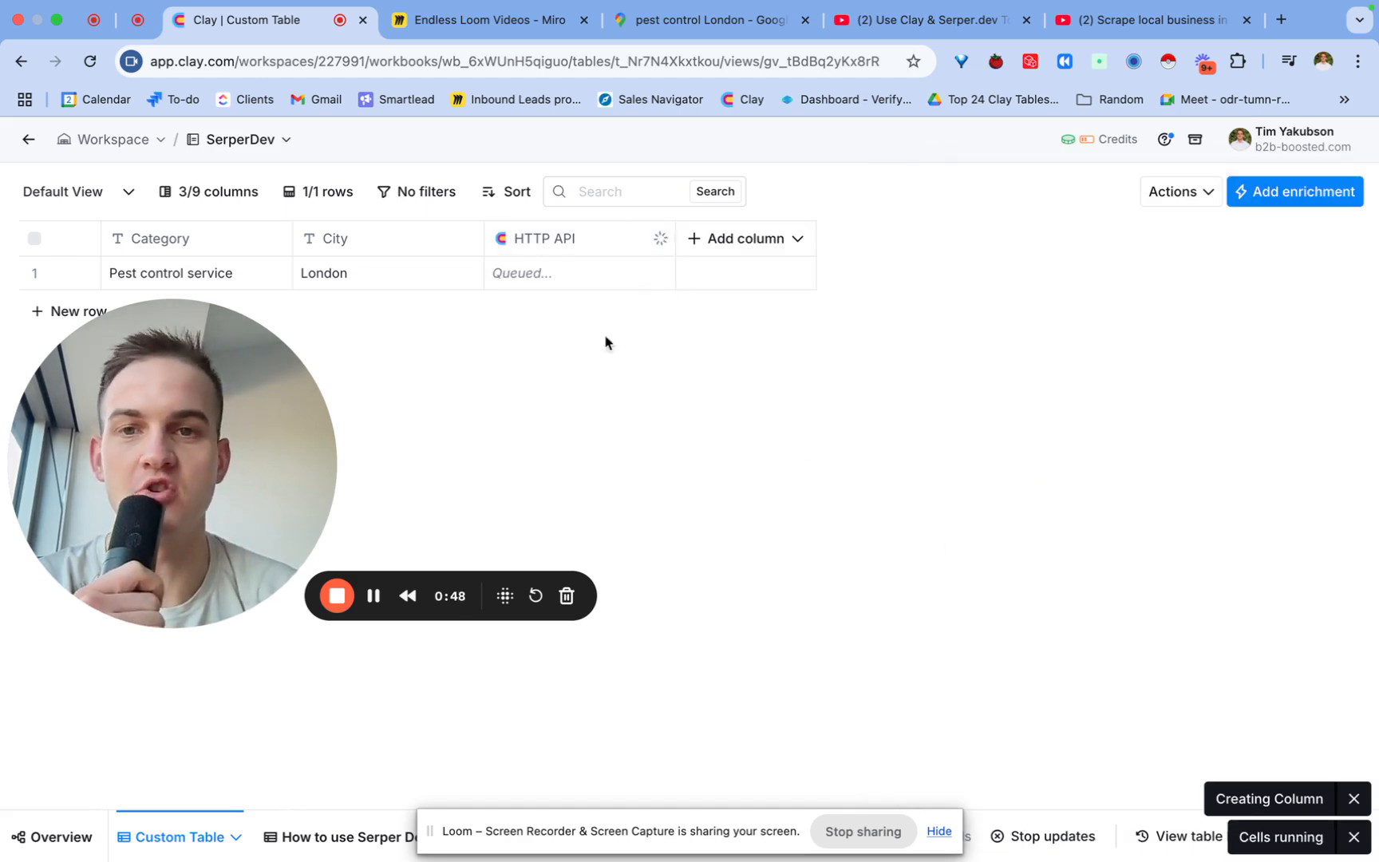
pyautogui.moveTo(606, 314)
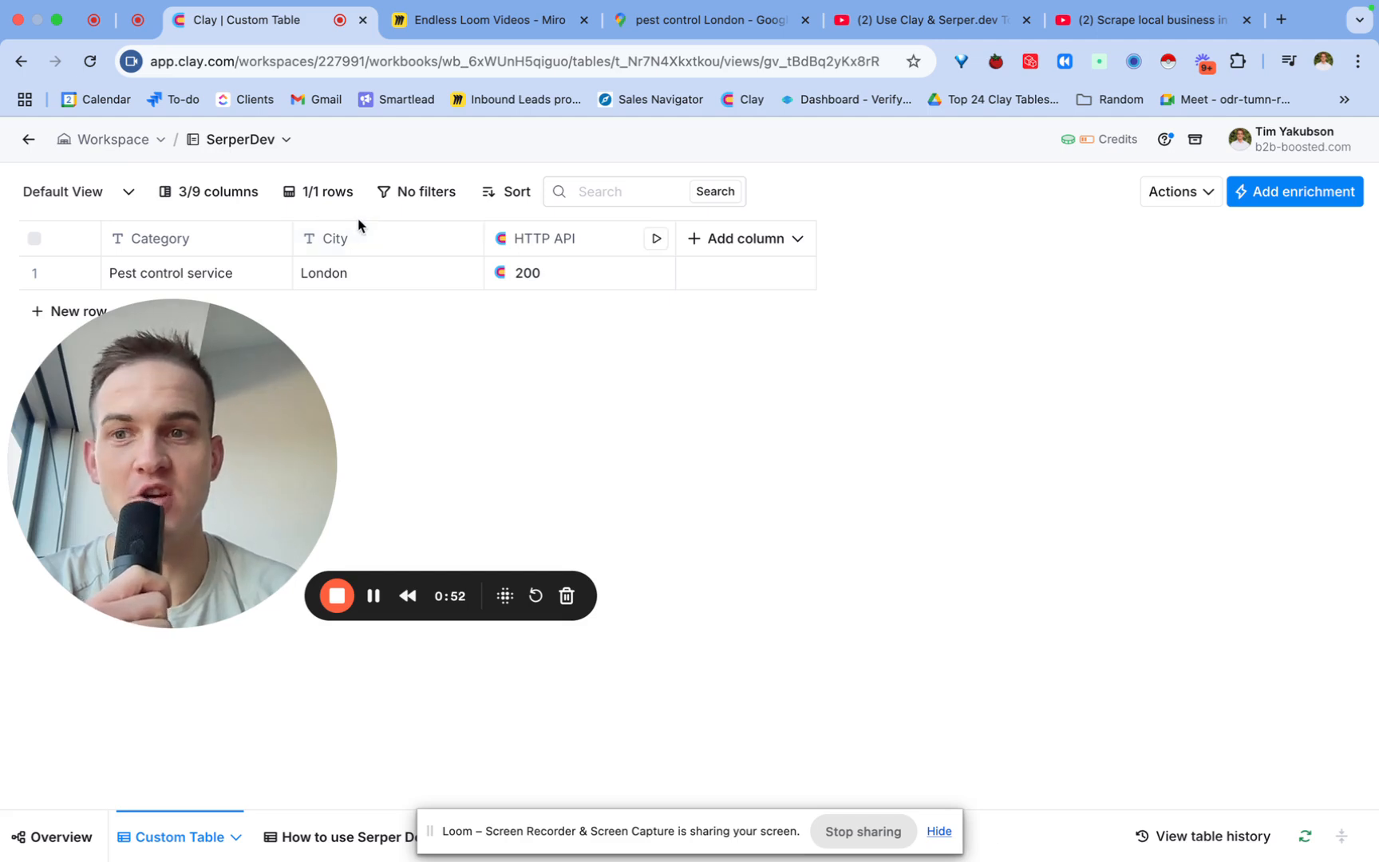
pyautogui.moveTo(380, 332)
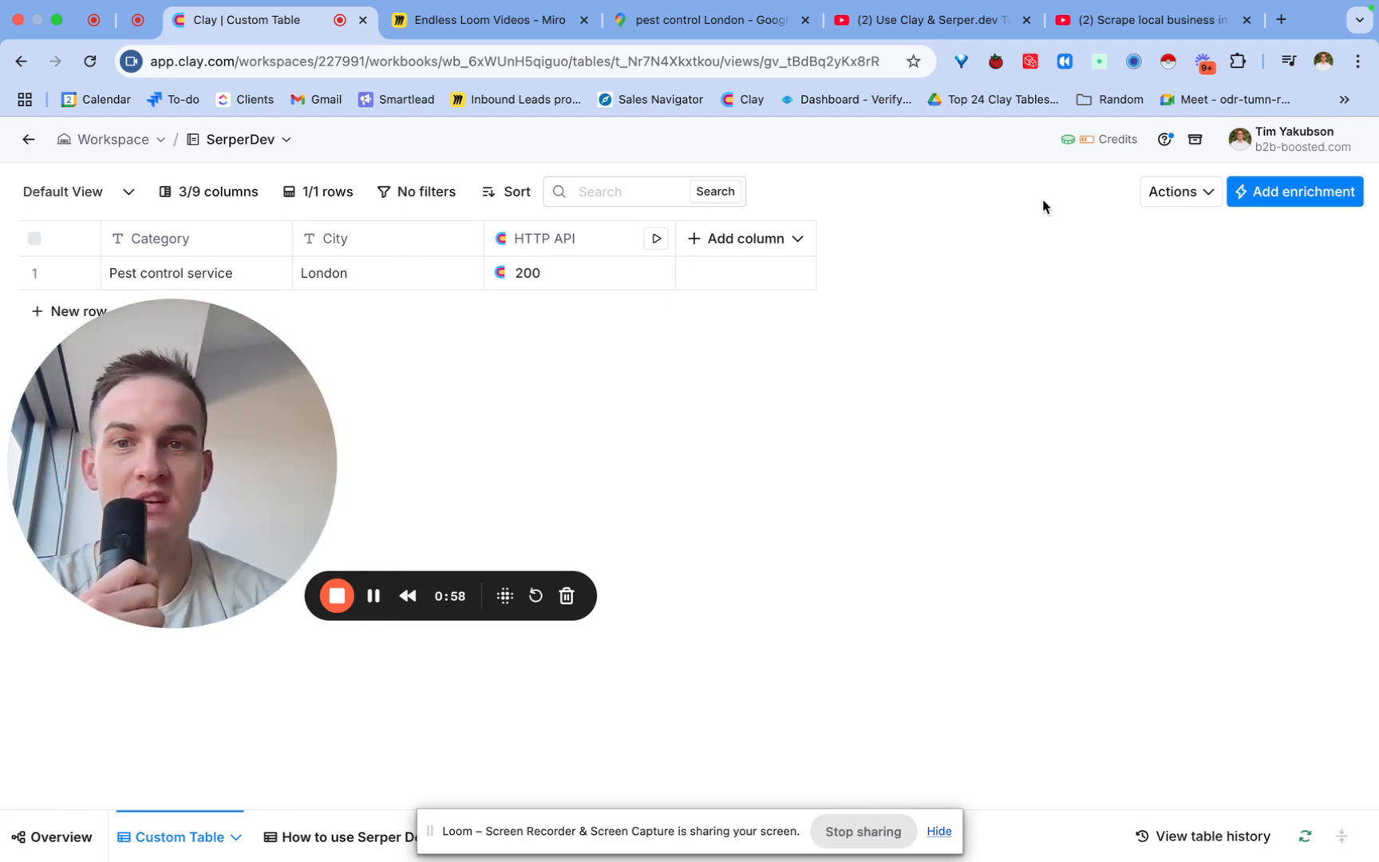
# Expand the Places results of the 200 cell to reach the two business title fields.
pyautogui.click(538, 273)
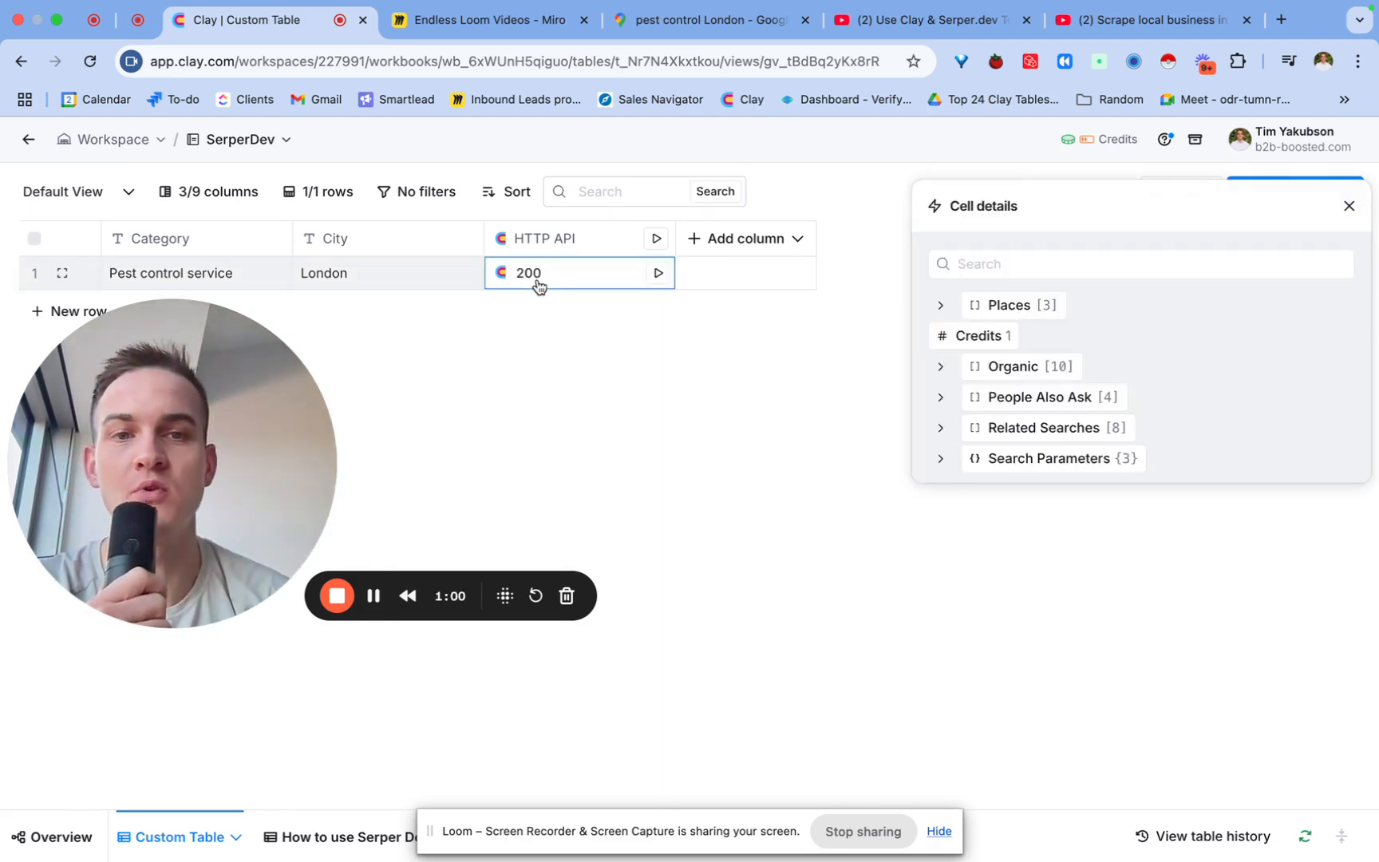
pyautogui.click(940, 305)
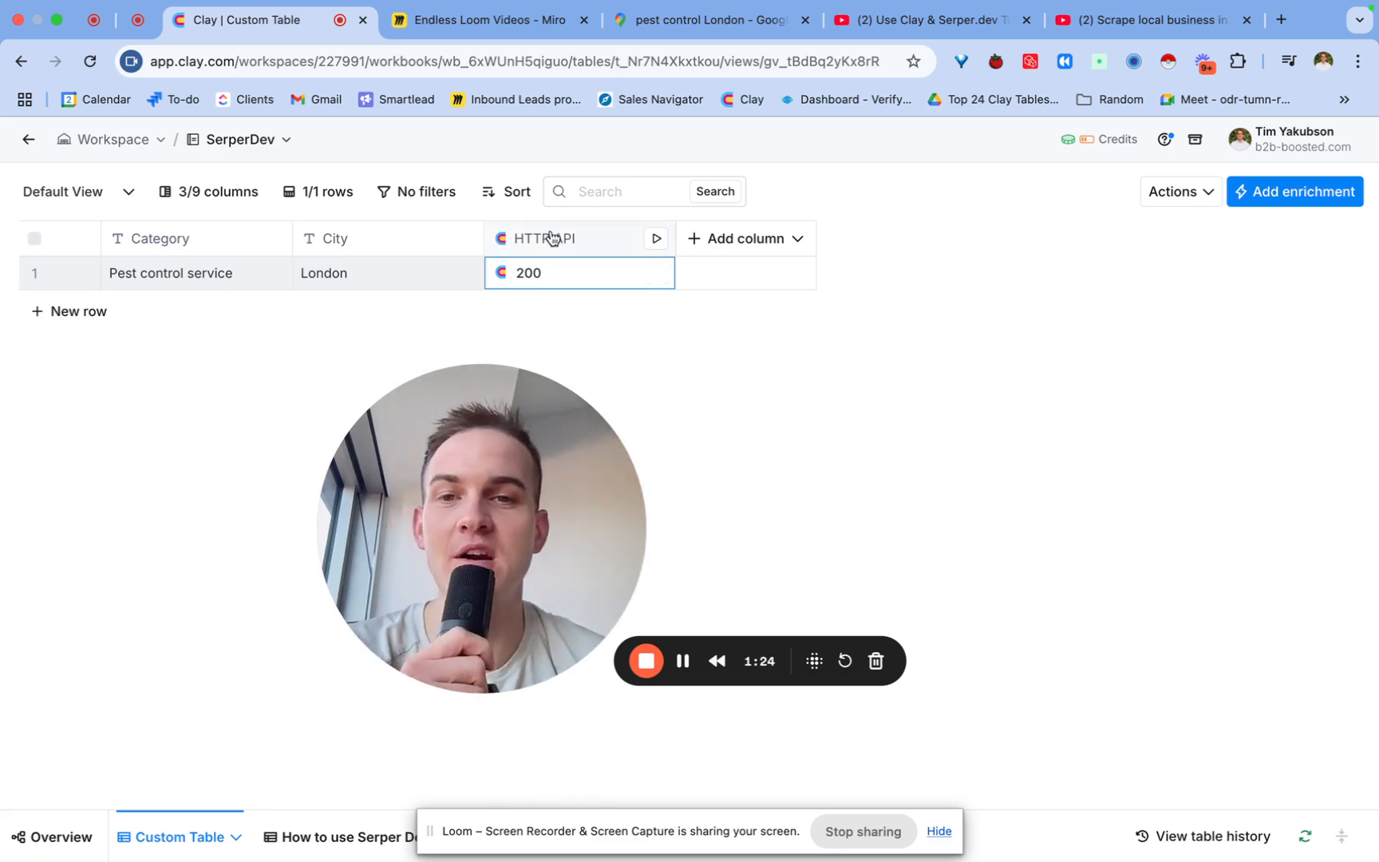
pyautogui.click(579, 273)
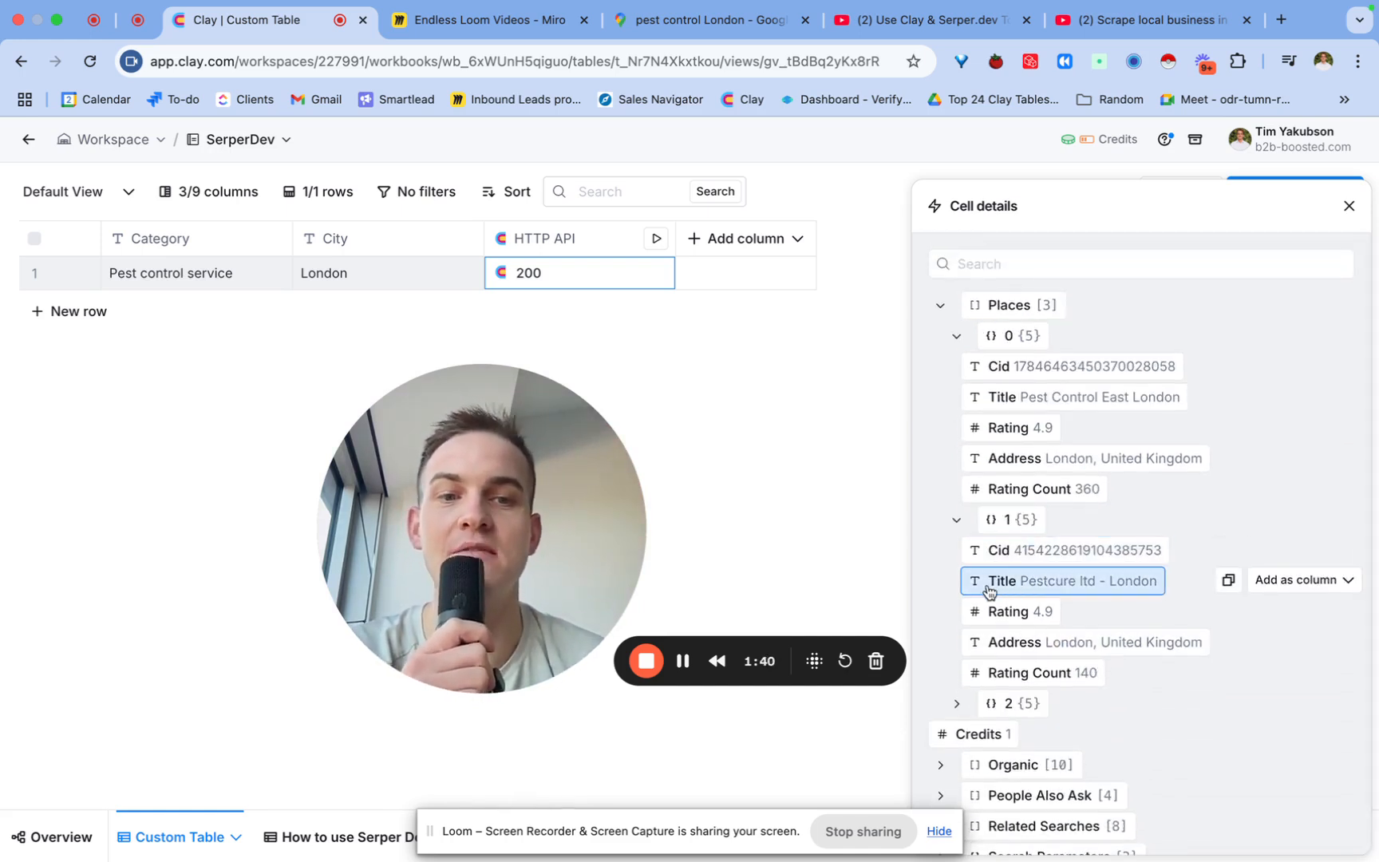
pyautogui.click(1072, 366)
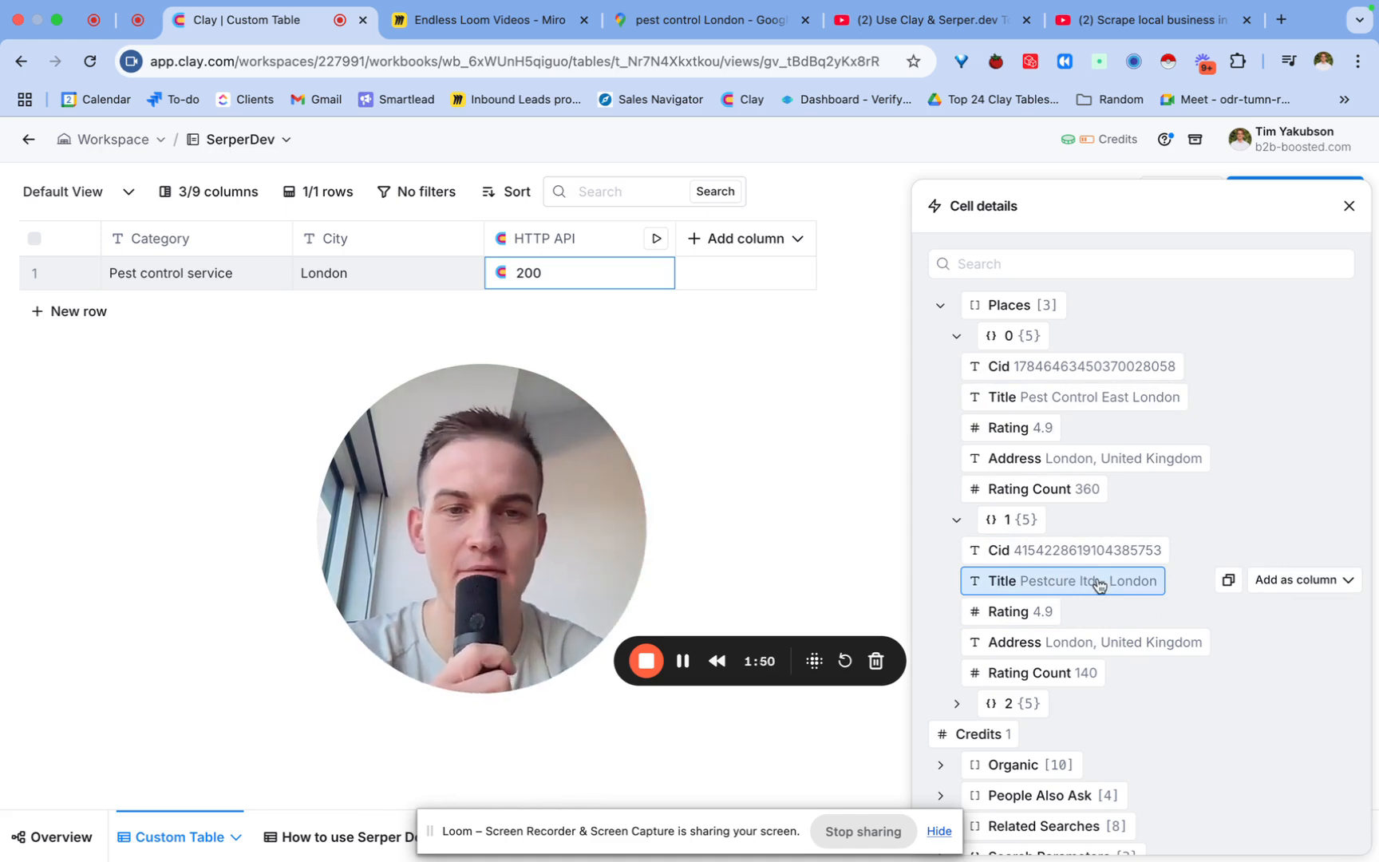
pyautogui.click(1301, 579)
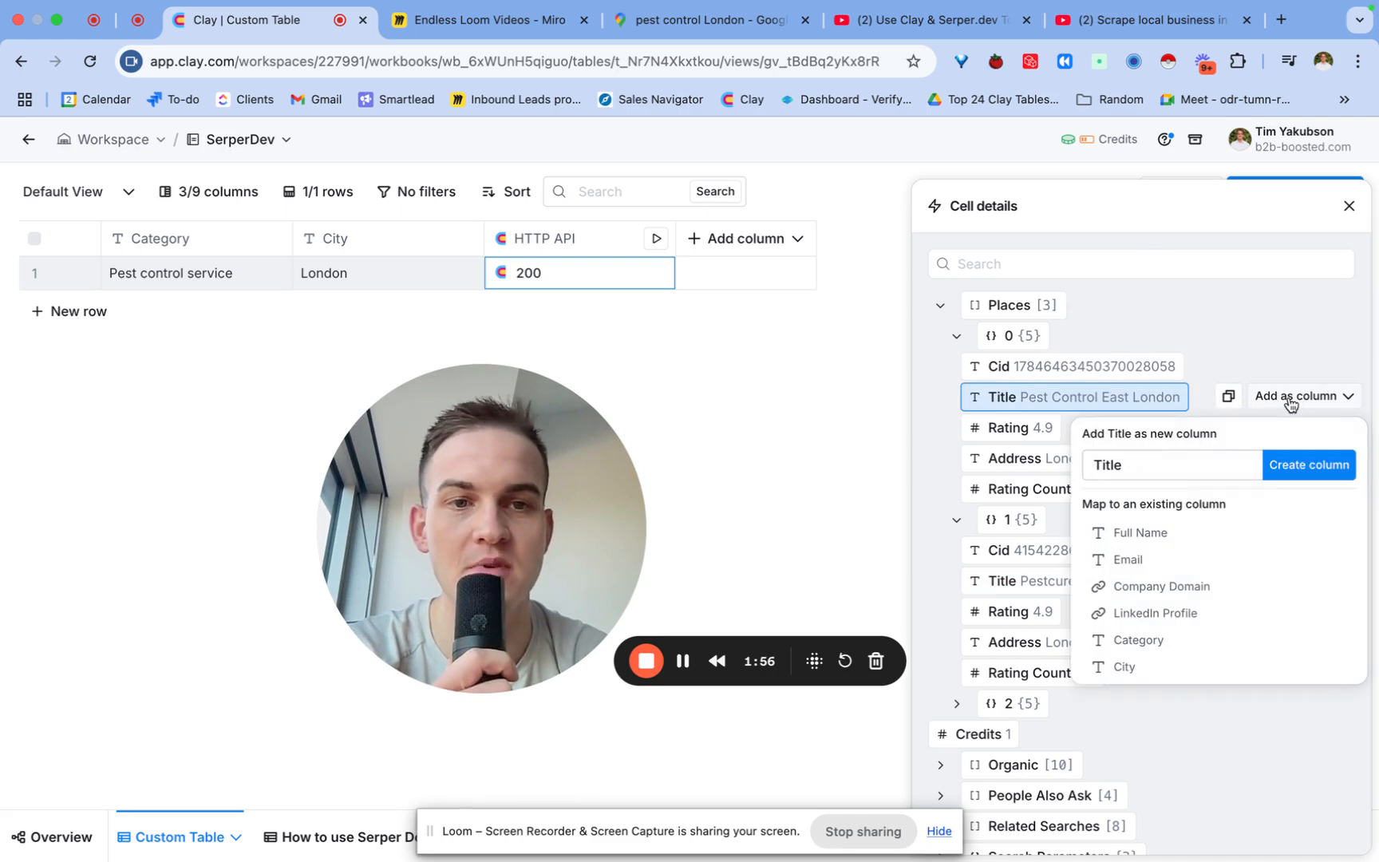
# Create Title columns from Pestcure ltd - London and Pest Control East London.
pyautogui.click(1309, 464)
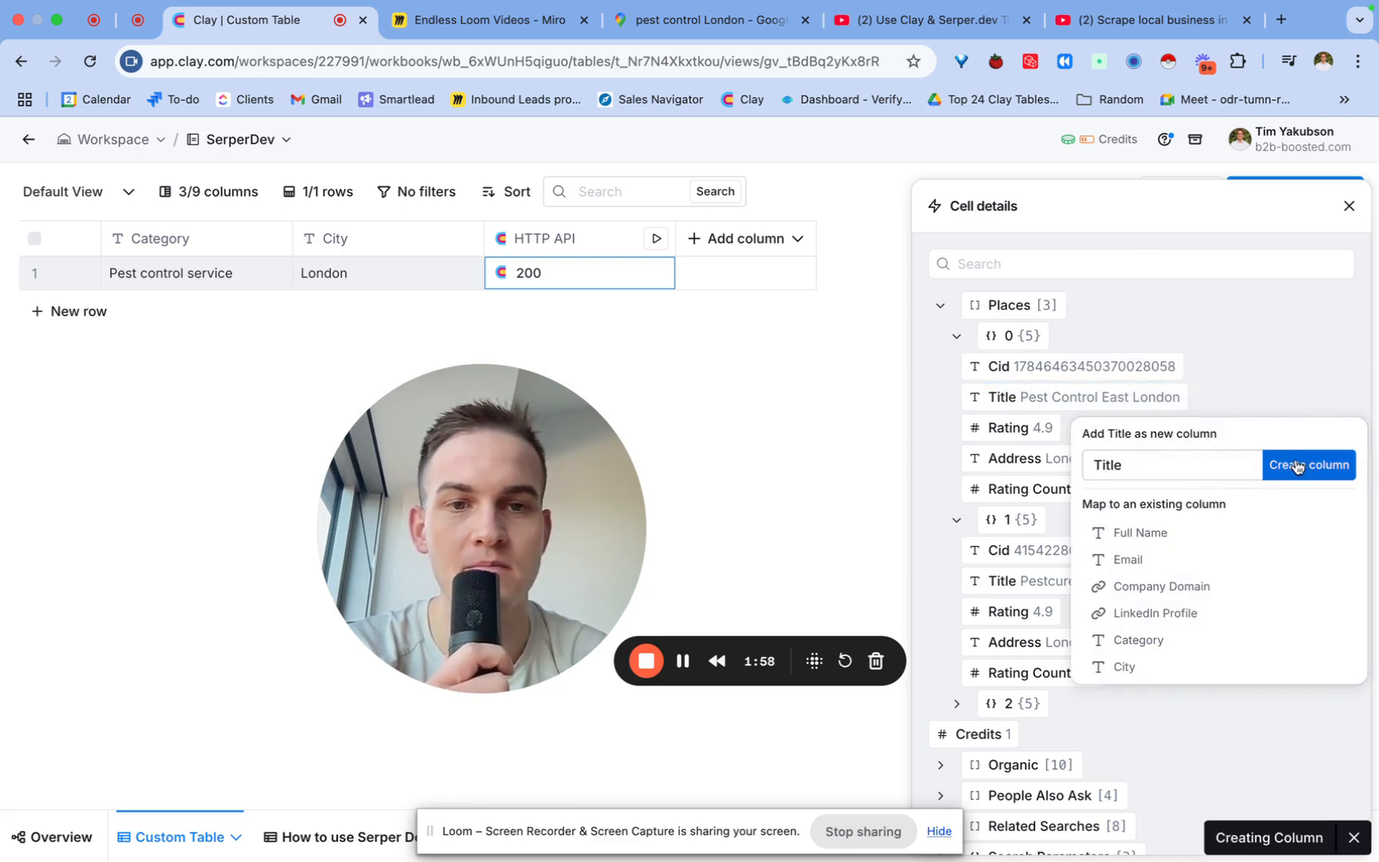
pyautogui.click(1306, 465)
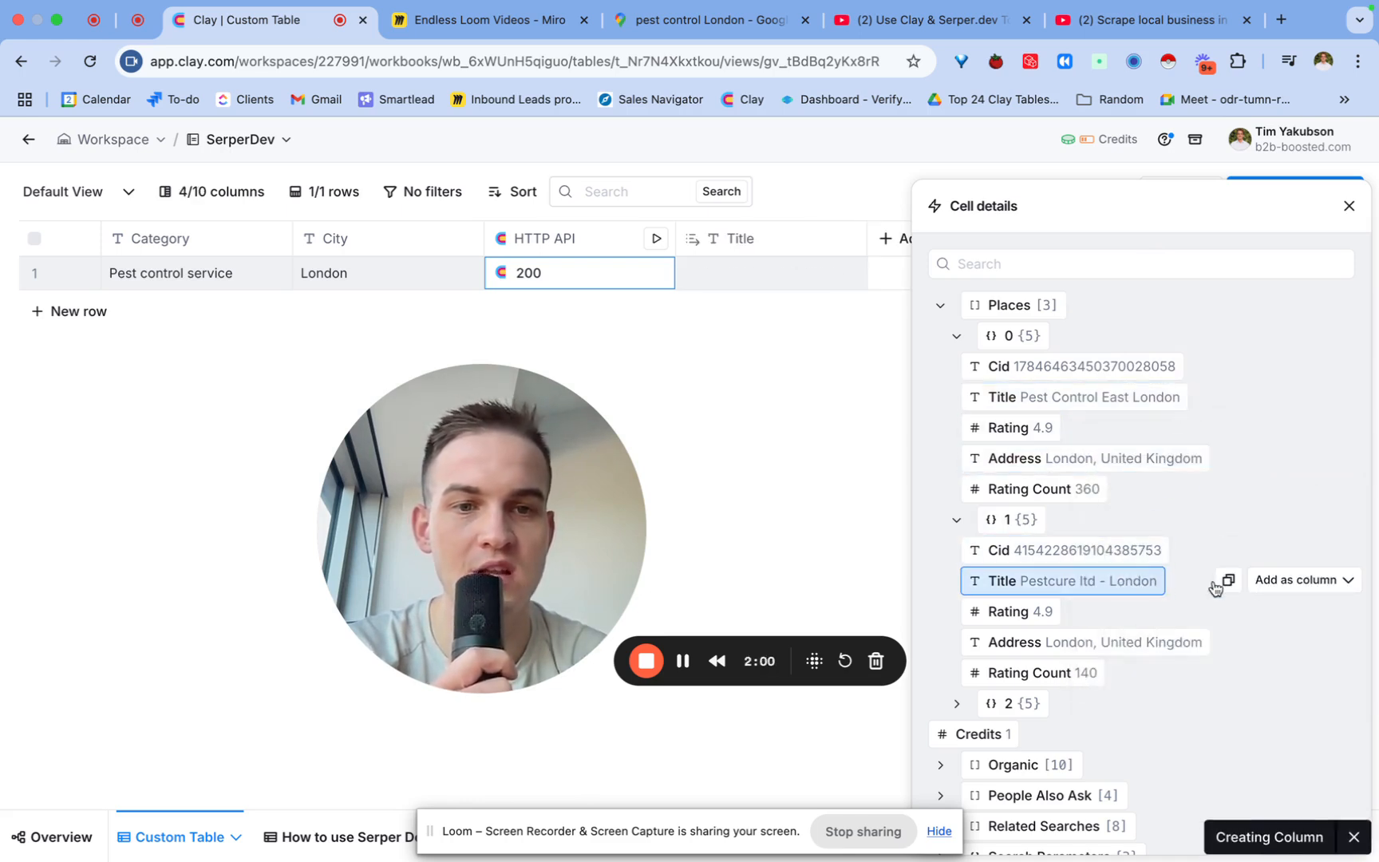
pyautogui.click(1304, 579)
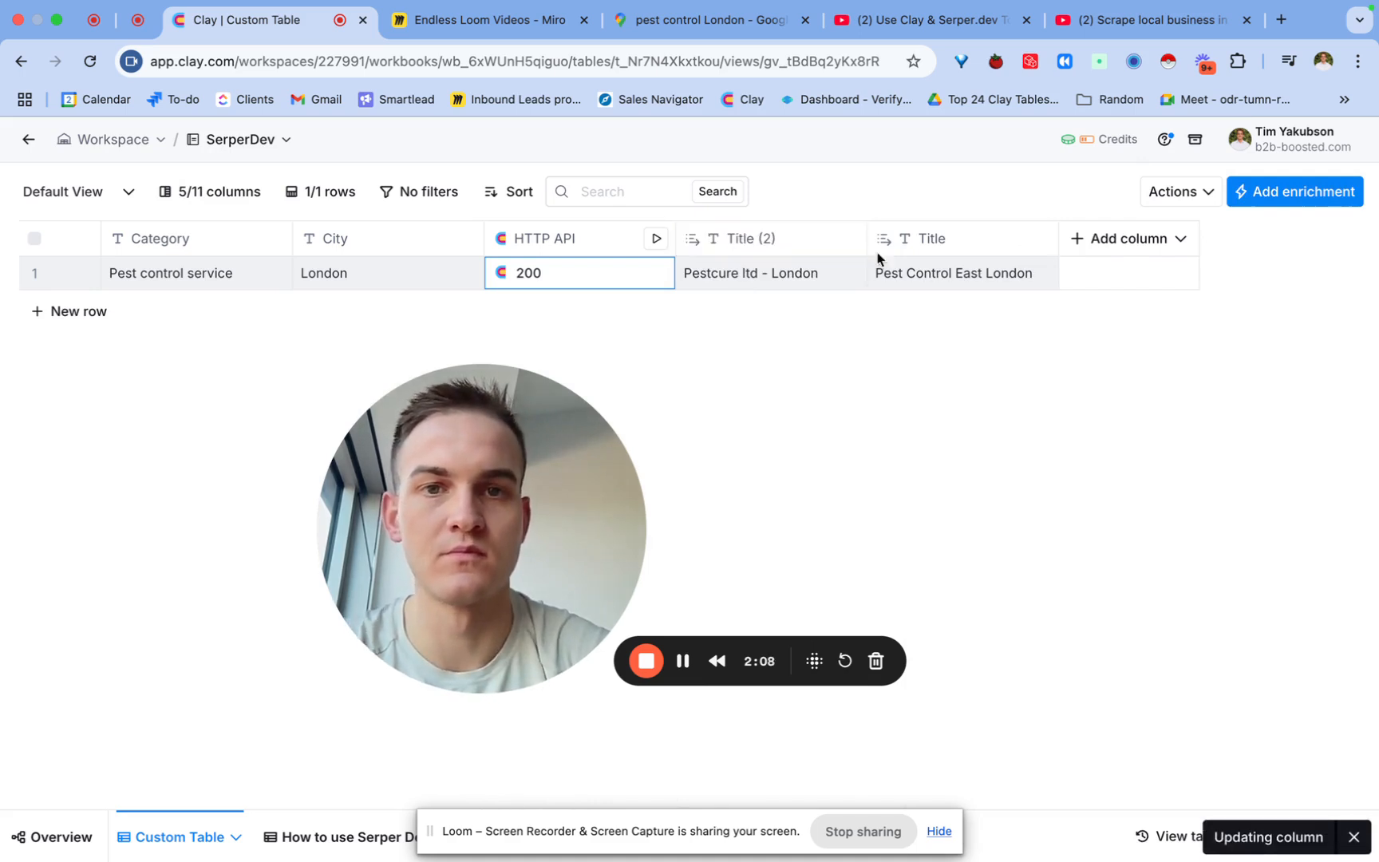
# Rename the titles to Business 1 and Business 2 and start an HTTP API column from the Serper Dev template.
pyautogui.write('Business 2')
pyautogui.write('Business 1')
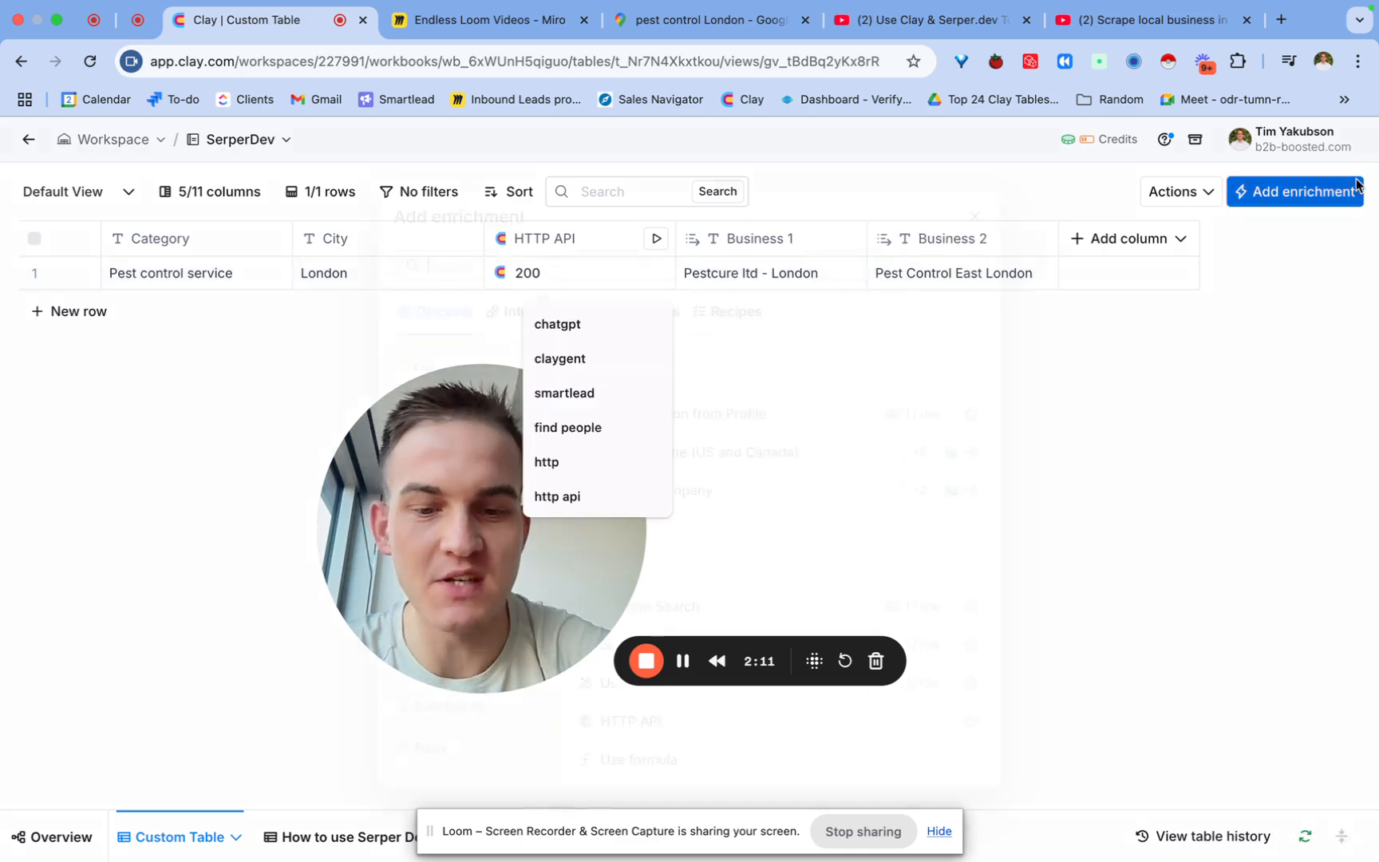
pyautogui.click(557, 496)
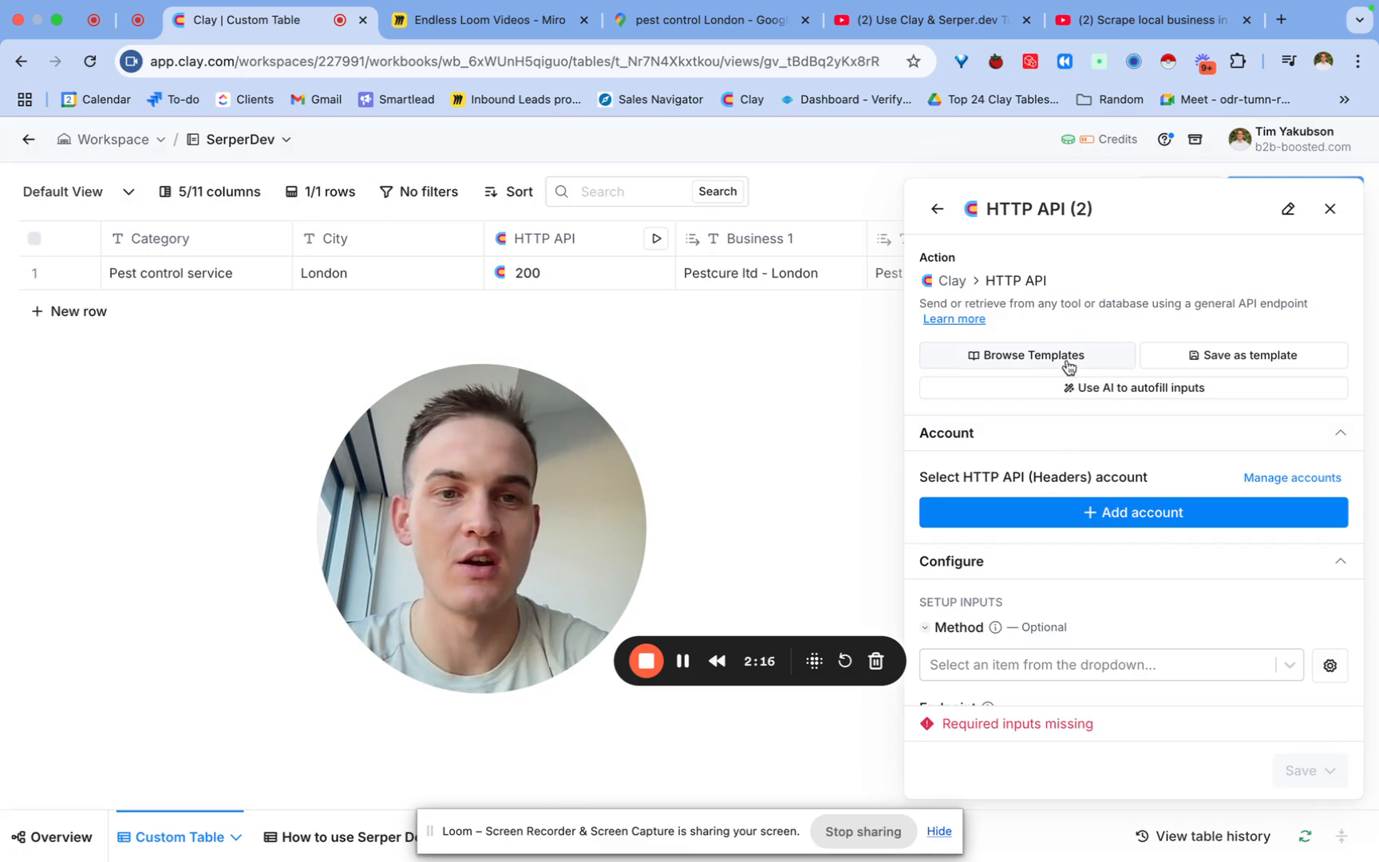
pyautogui.click(1024, 356)
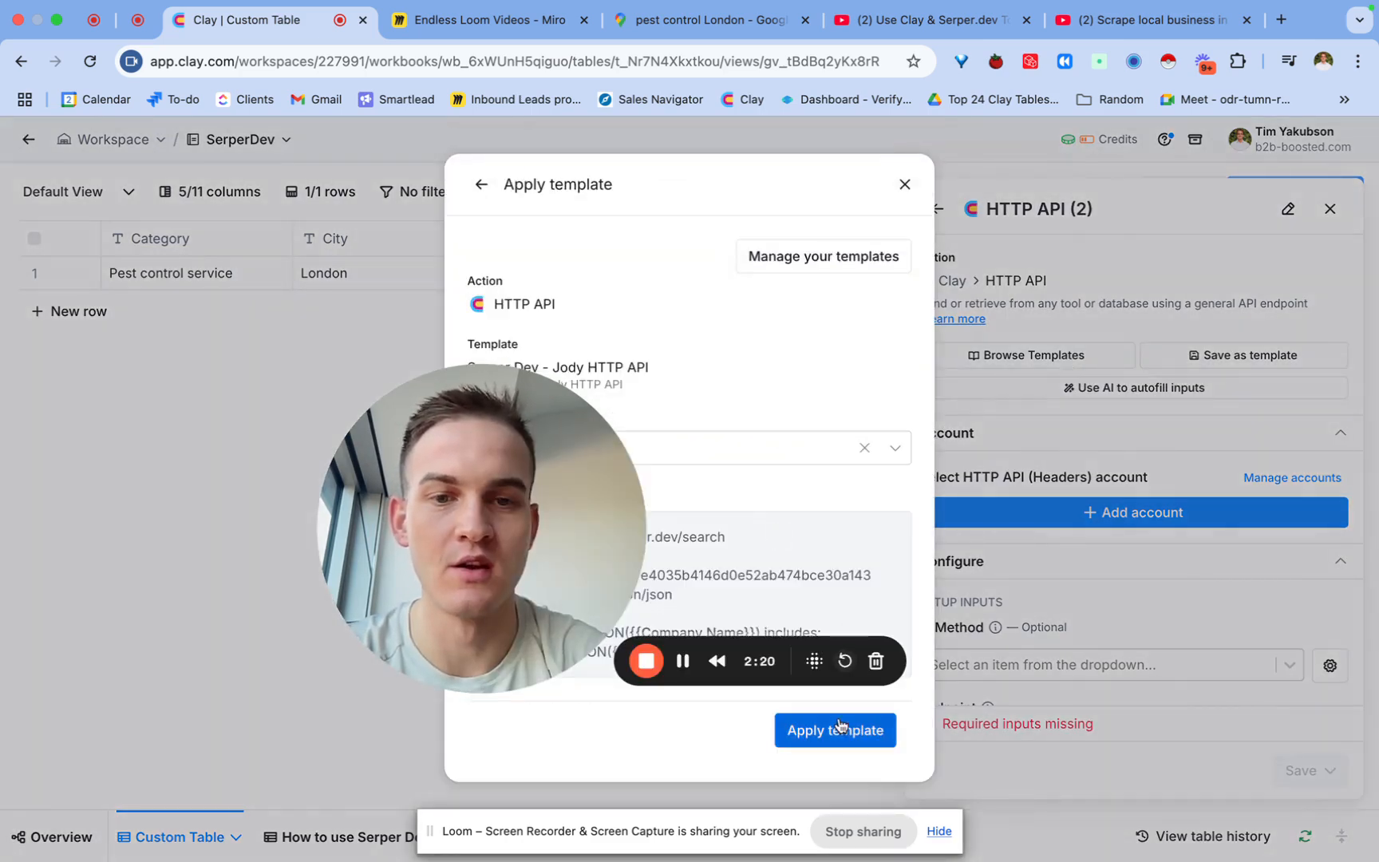
pyautogui.click(833, 729)
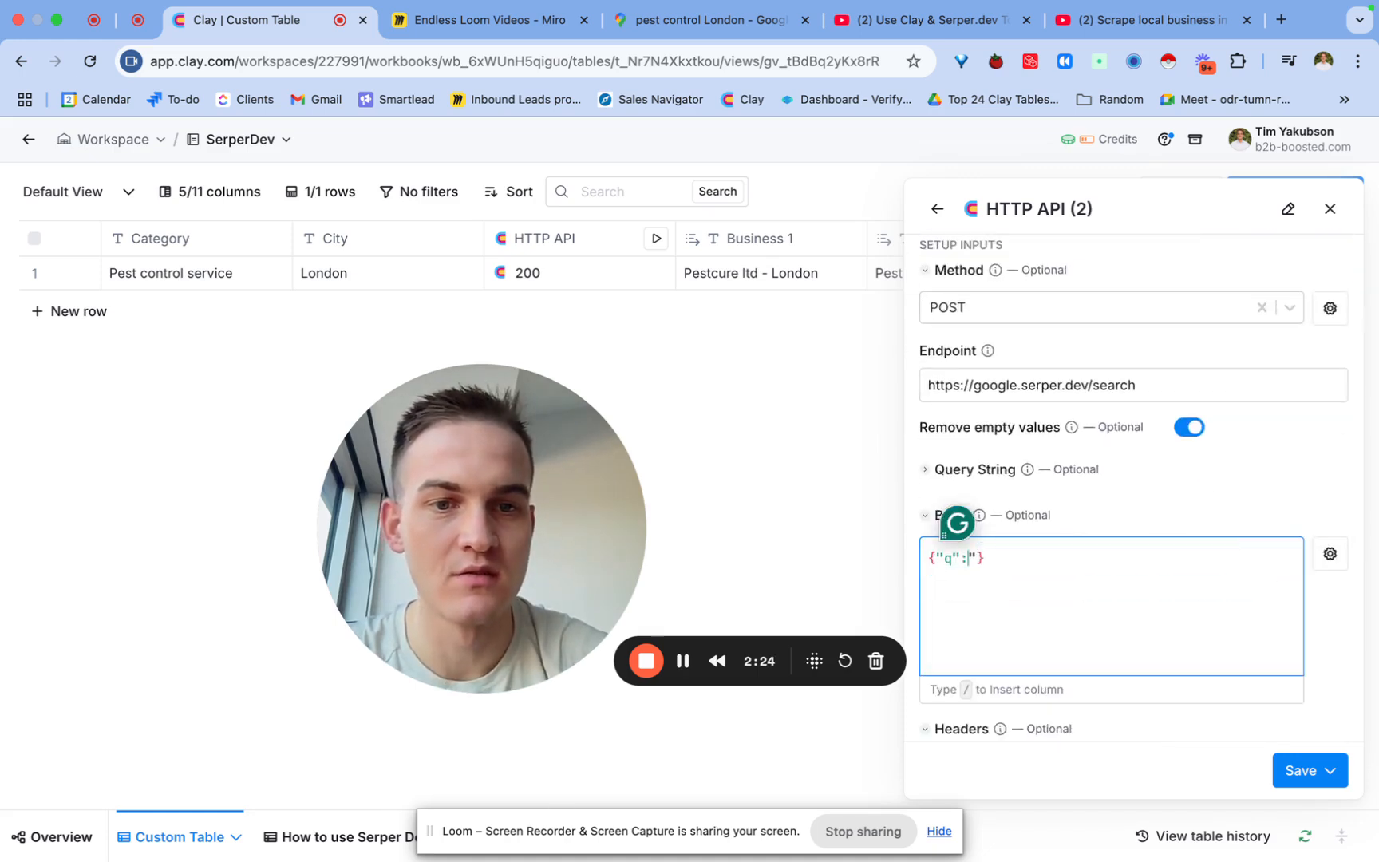
# Set the second column's query body to /Business 1 followed by 'includes:'.
pyautogui.write('/"')
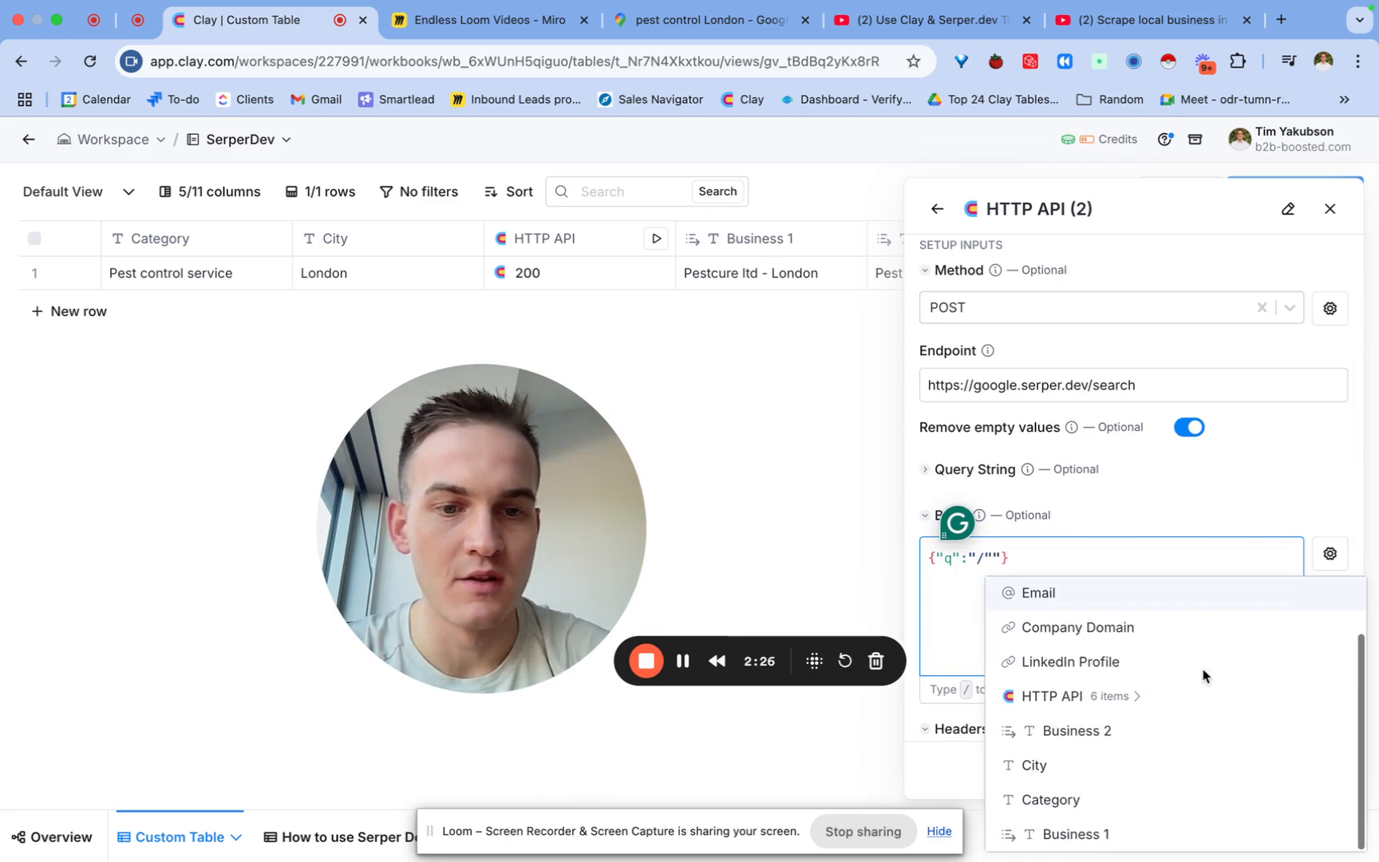
pyautogui.click(1074, 833)
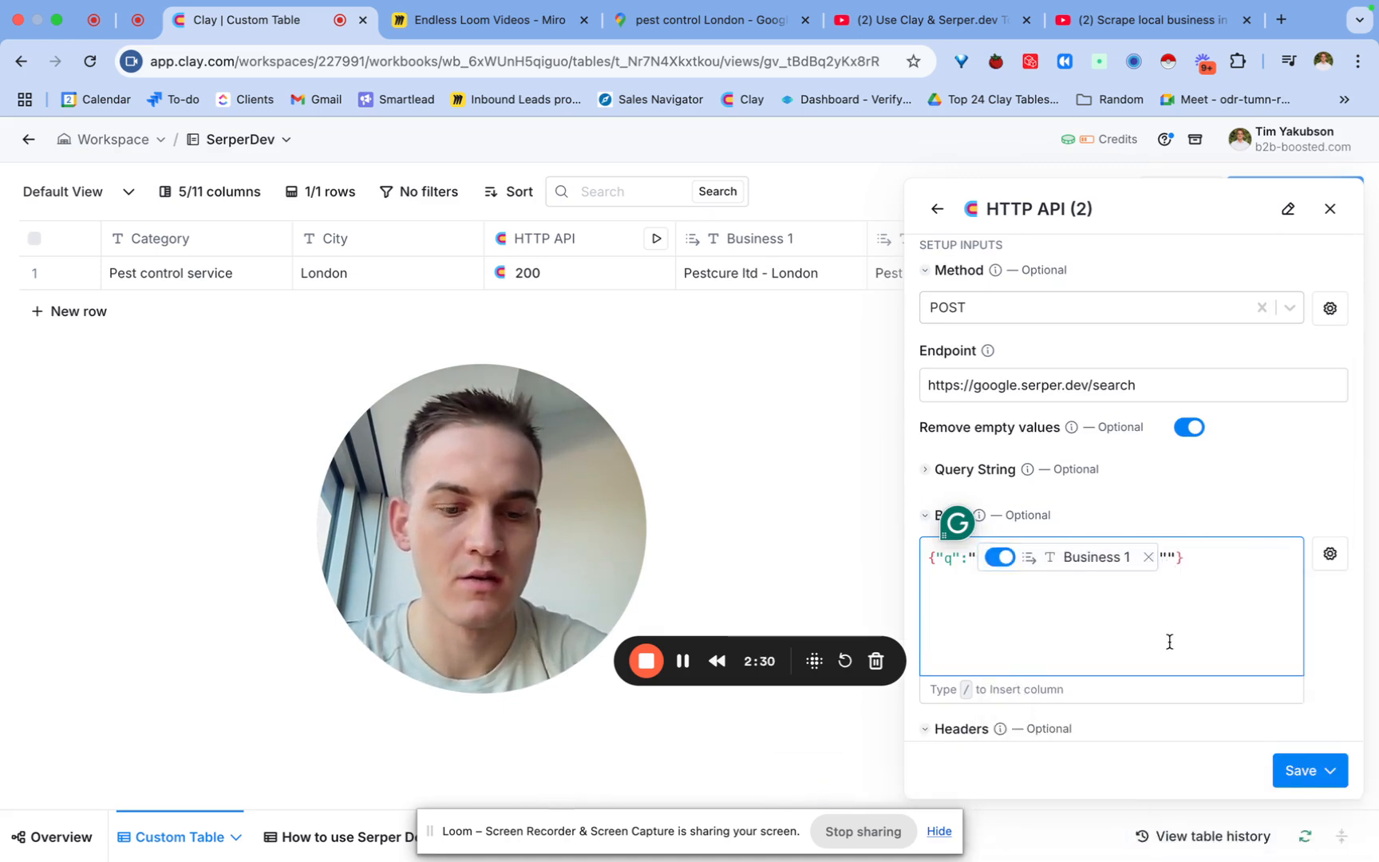
pyautogui.write('includes:')
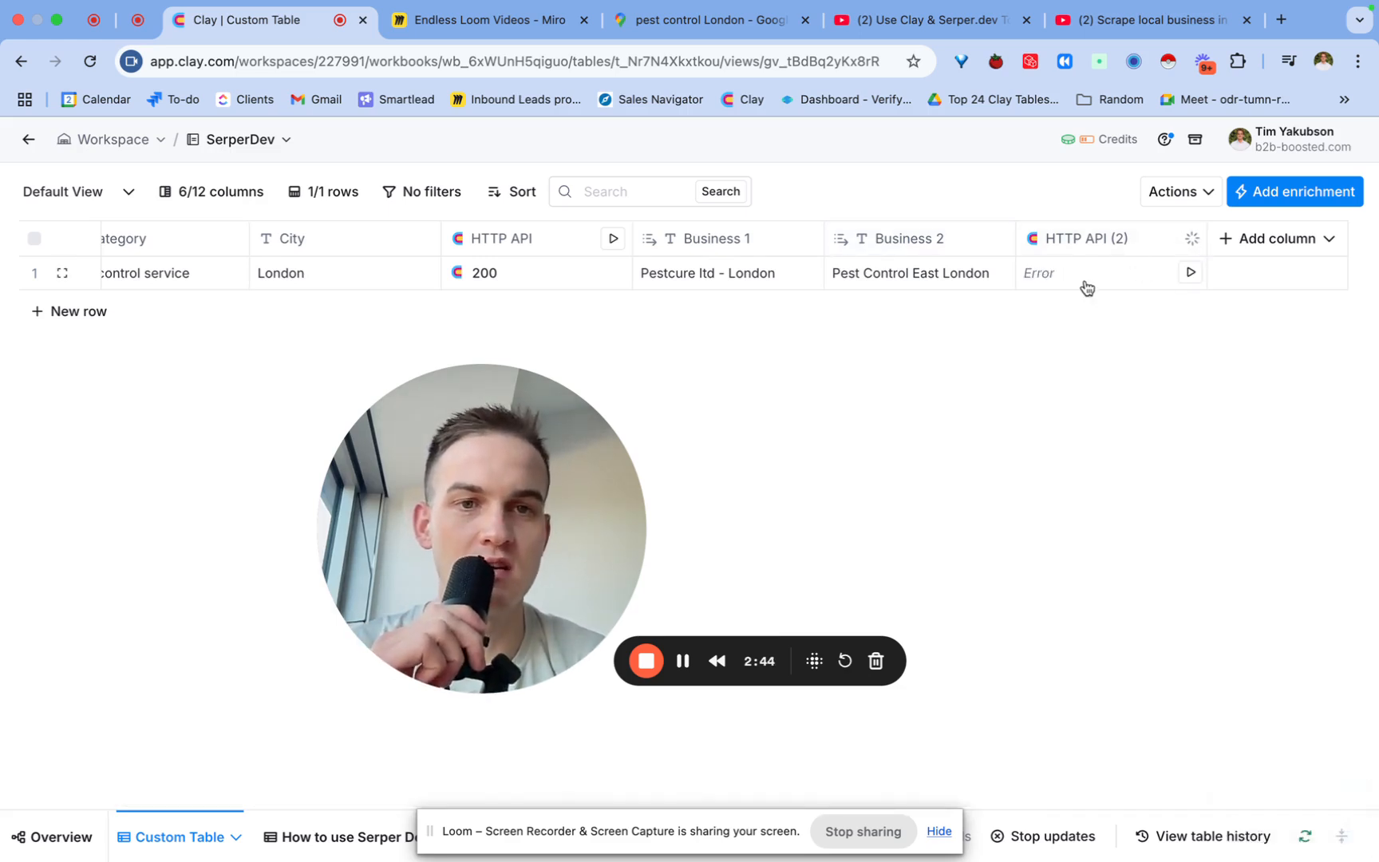
# Review the HTTP API (2) organic result listing curepest.co.uk for Pestcure ltd.
pyautogui.click(1089, 273)
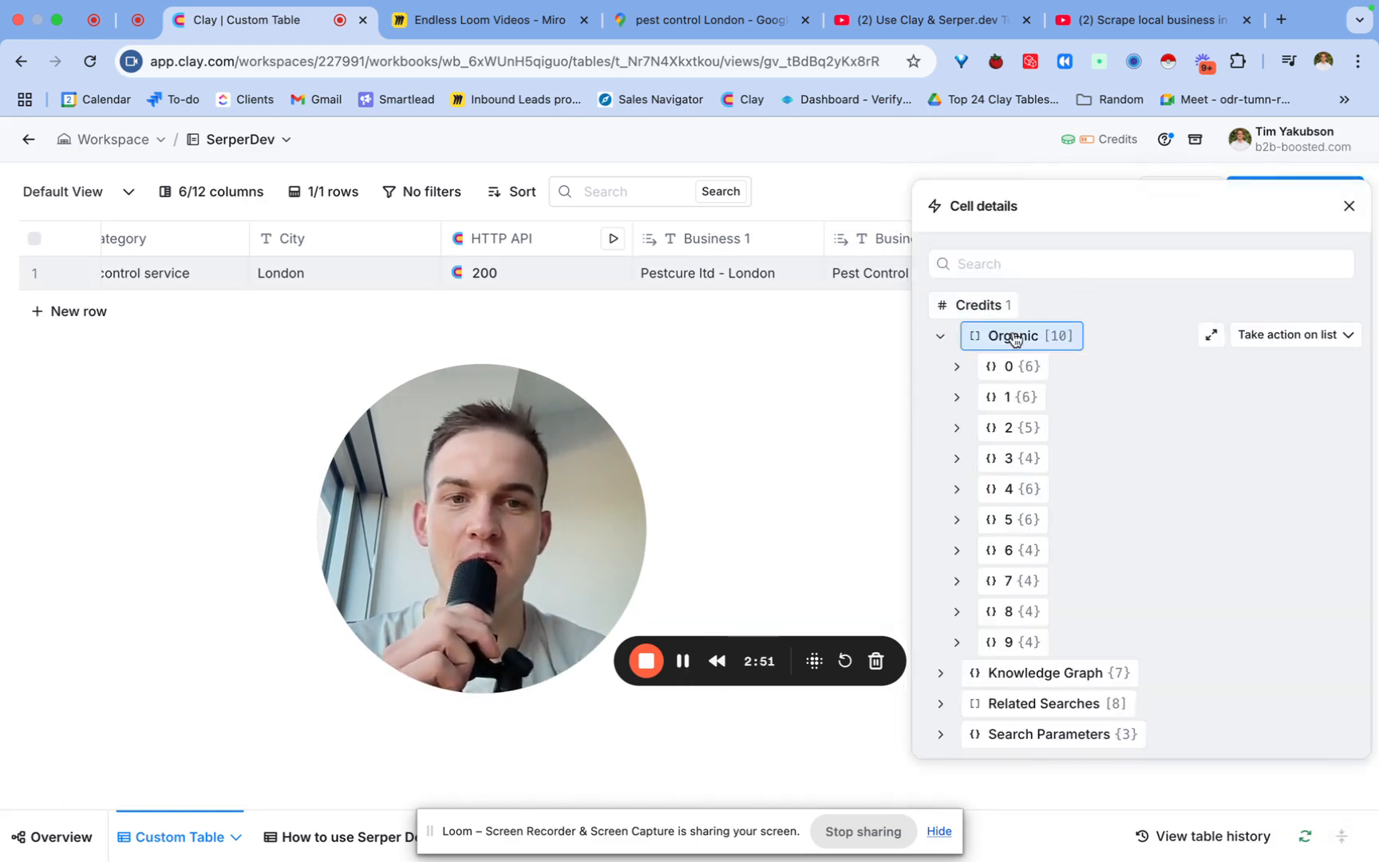
pyautogui.click(1012, 365)
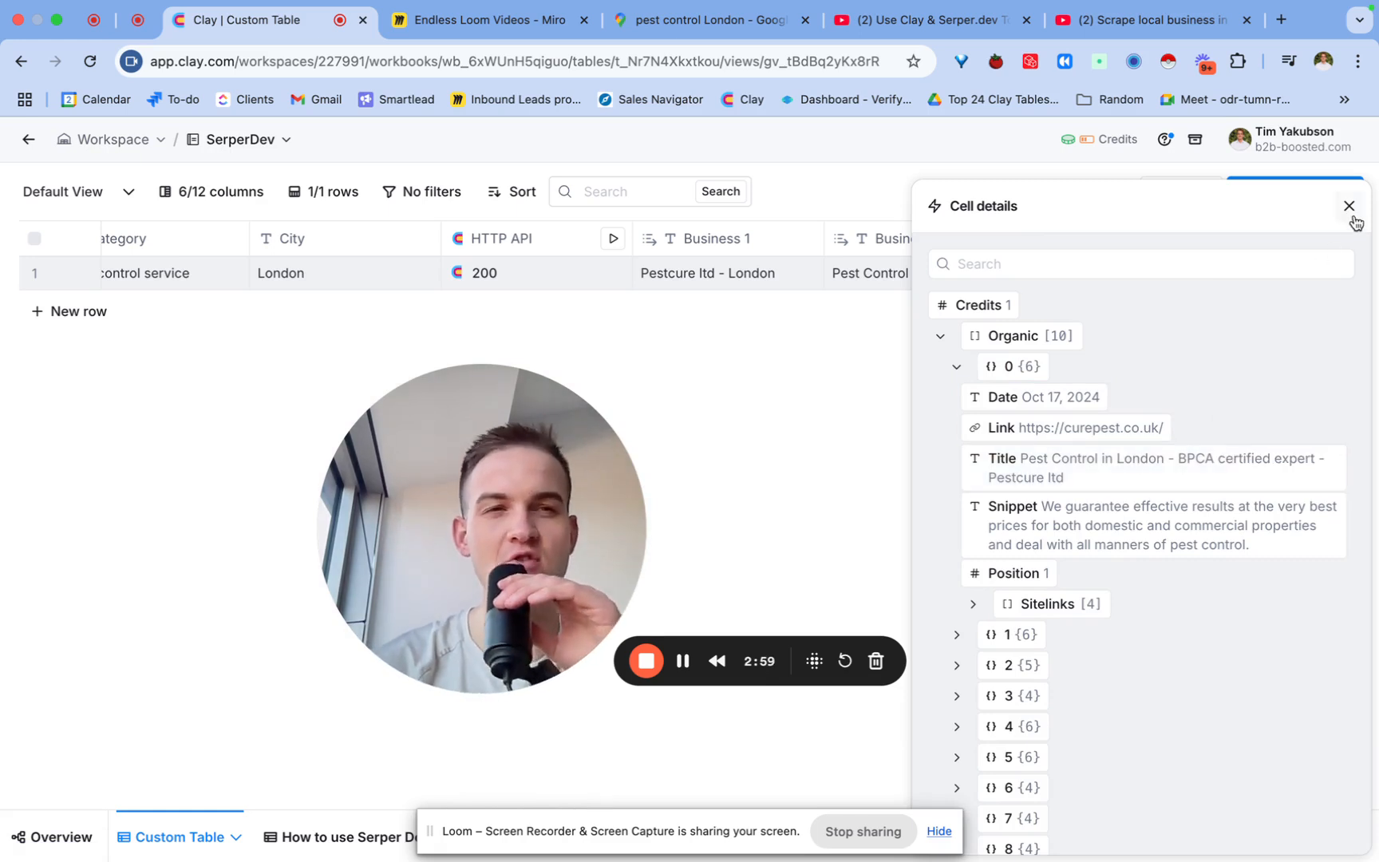
pyautogui.click(1350, 206)
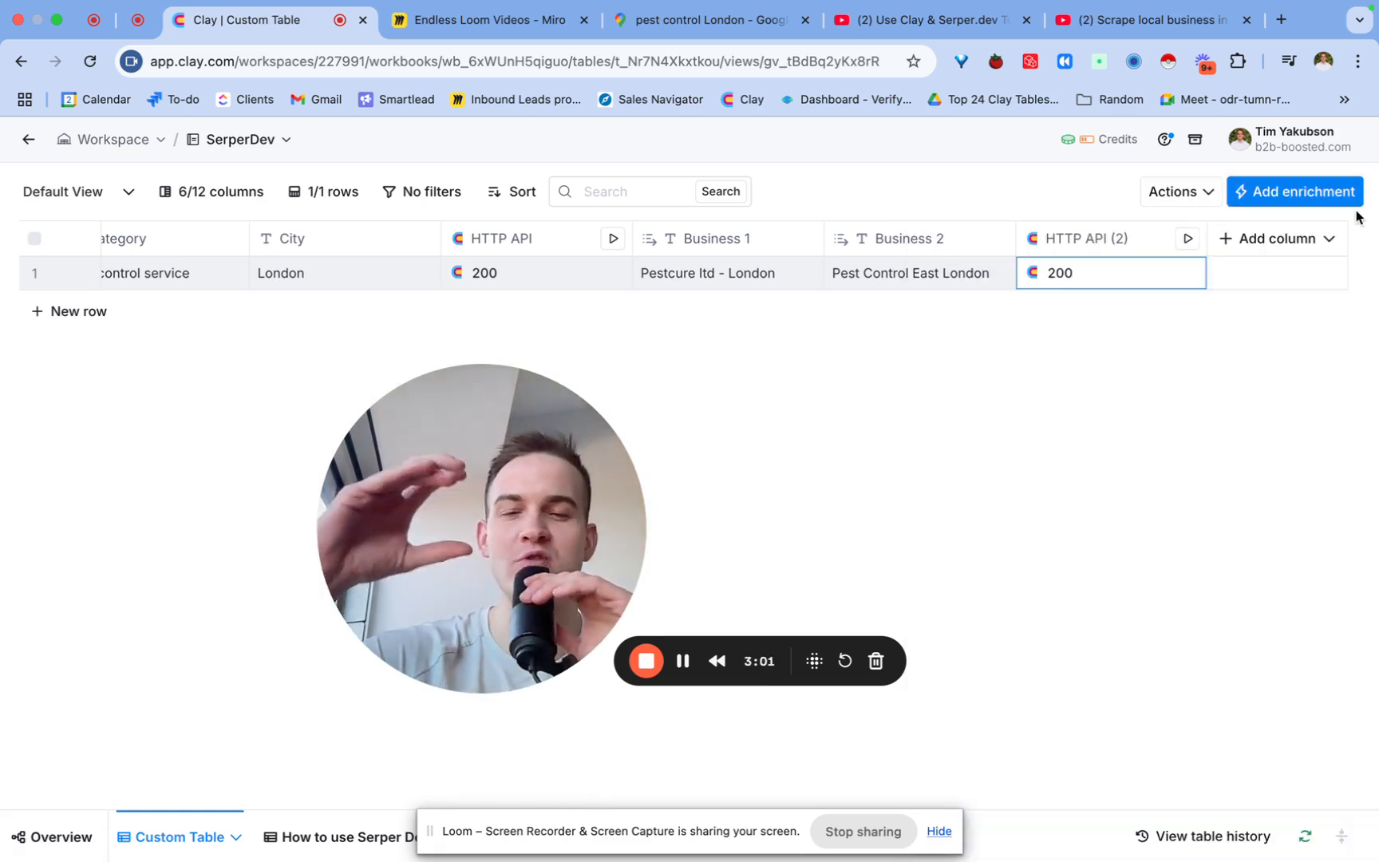